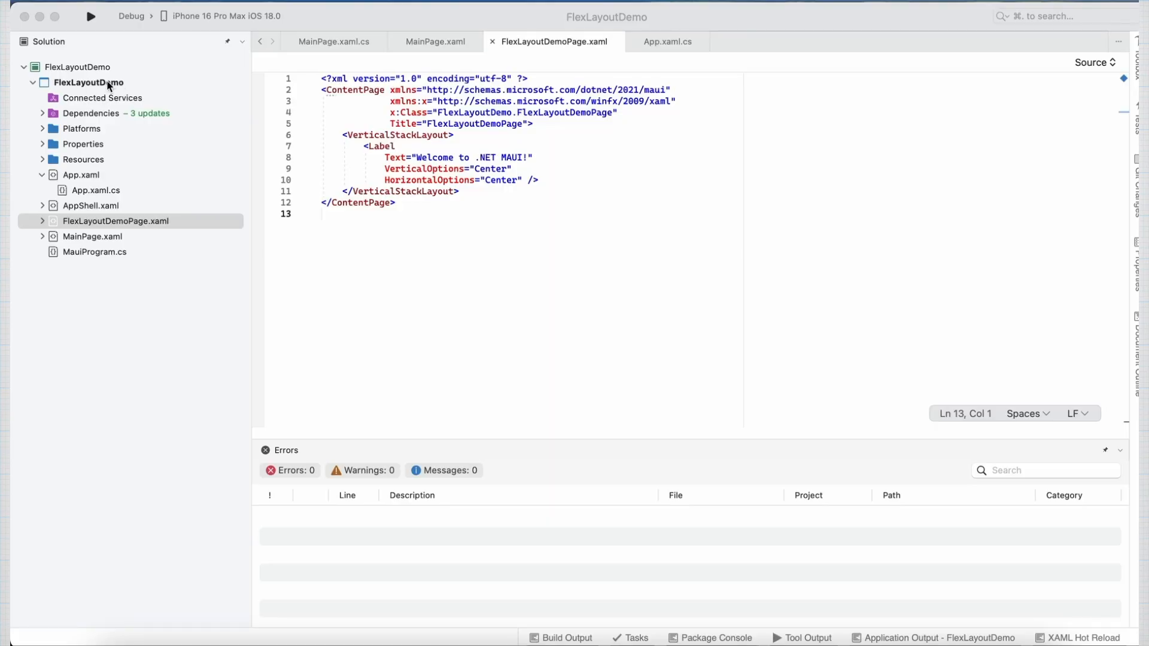
mouse_move(121, 225)
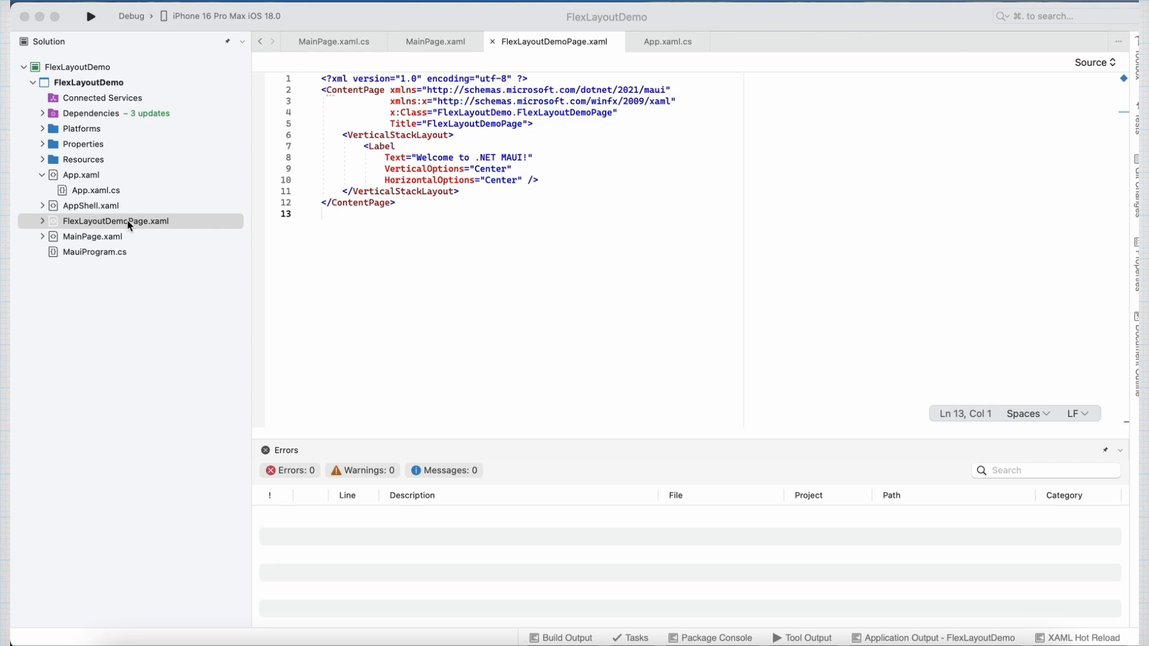
mouse_move(153, 226)
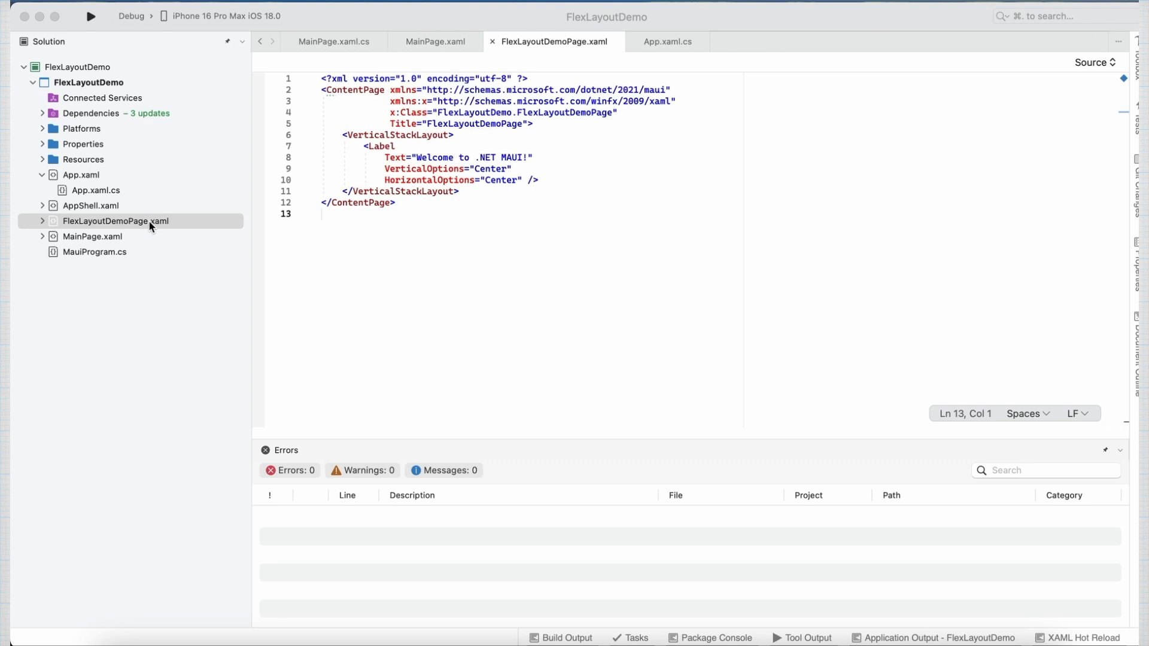
mouse_move(130, 224)
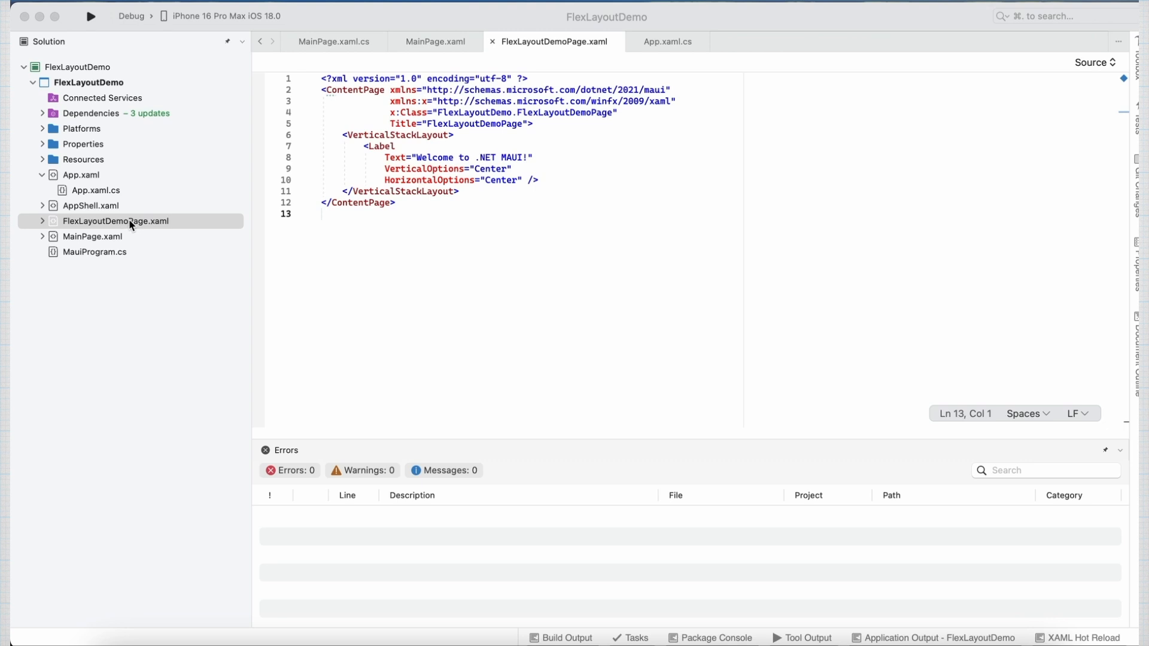
Step: Open App.xaml.cs and select the FlexLayoutDemoPage class name on line 9
click(94, 191)
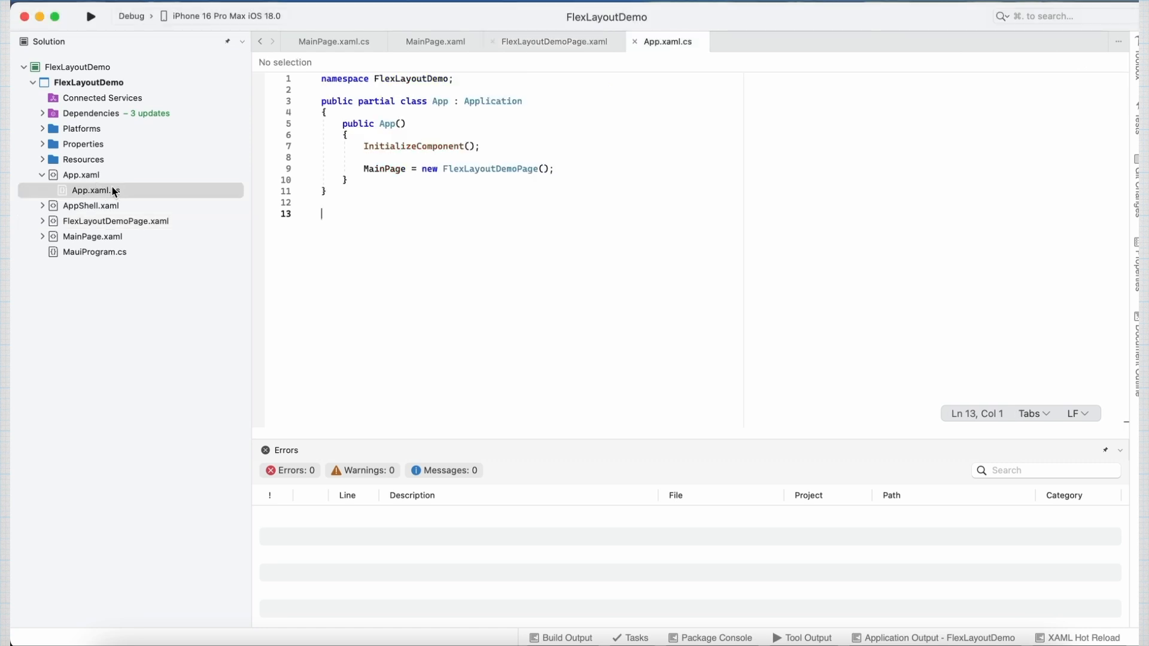
double_click(489, 169)
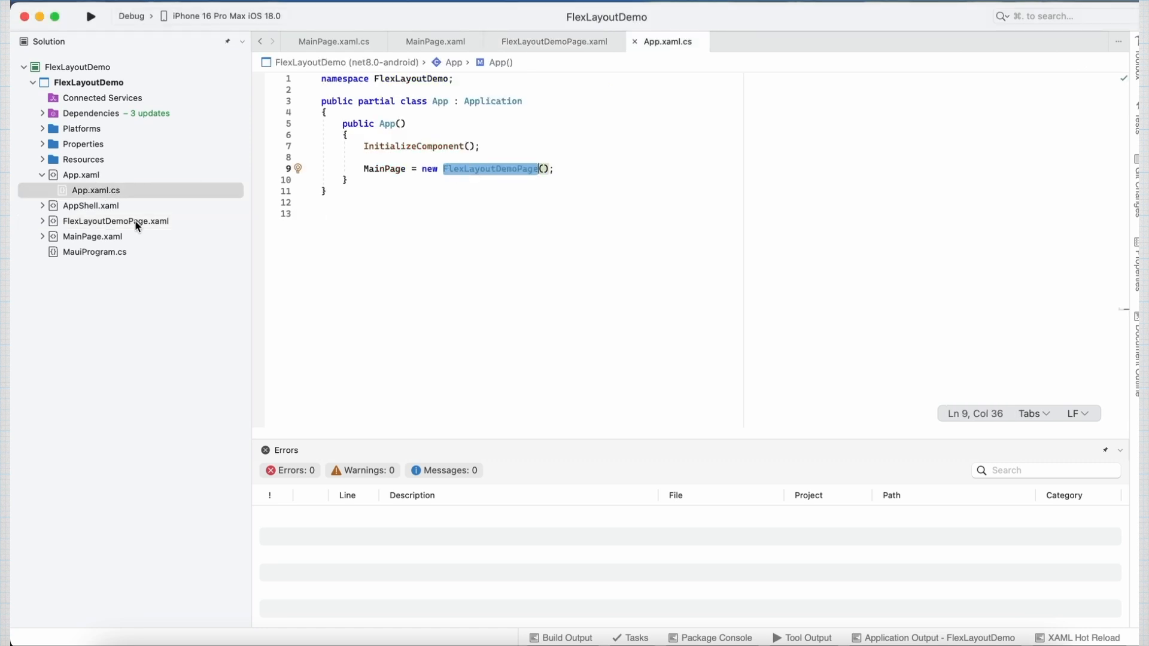
mouse_move(114, 221)
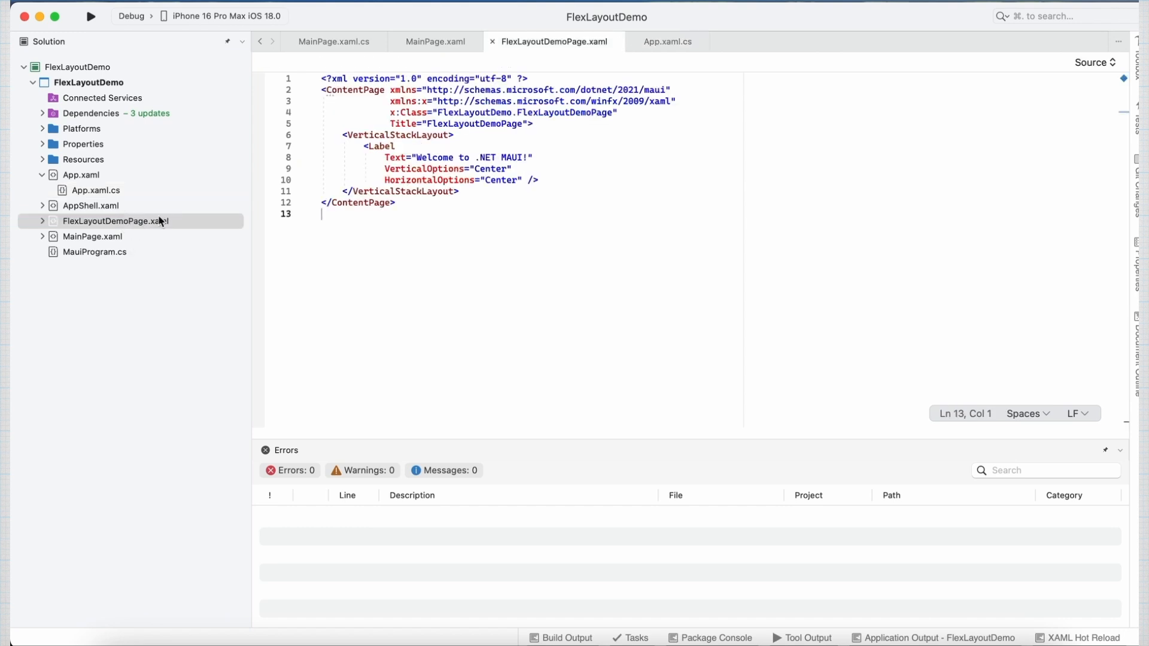
mouse_move(385, 135)
text(<FlexLayout>)
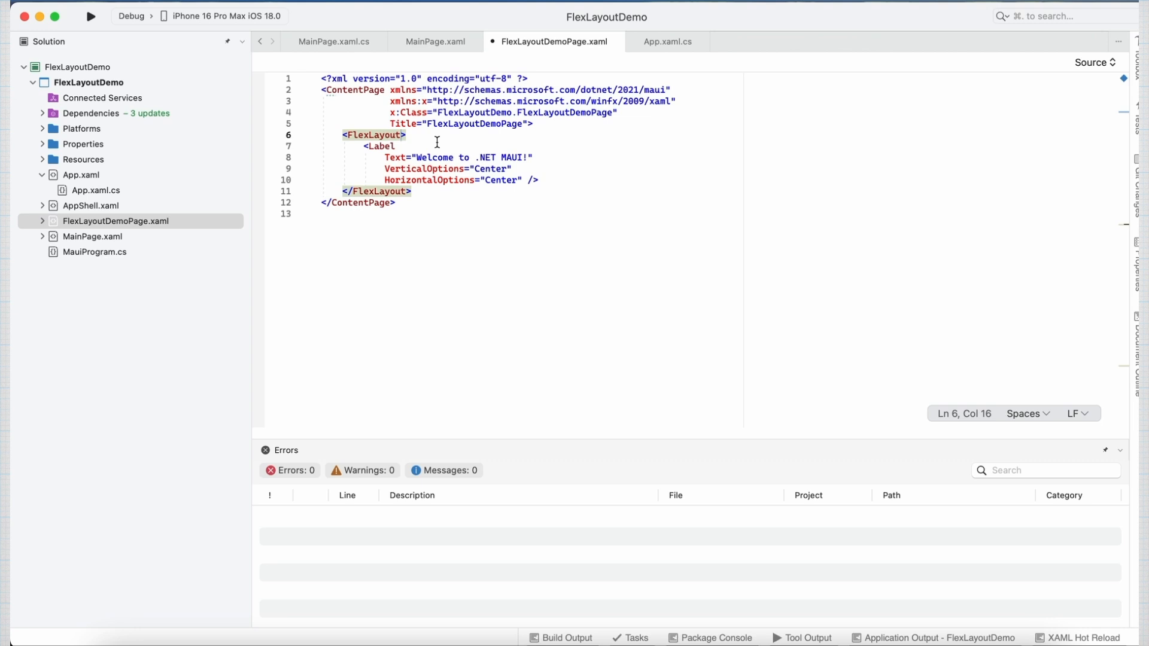
Step: Replace the Label with Buttons, starting with 'Button 1' in LightBlue
click(372, 146)
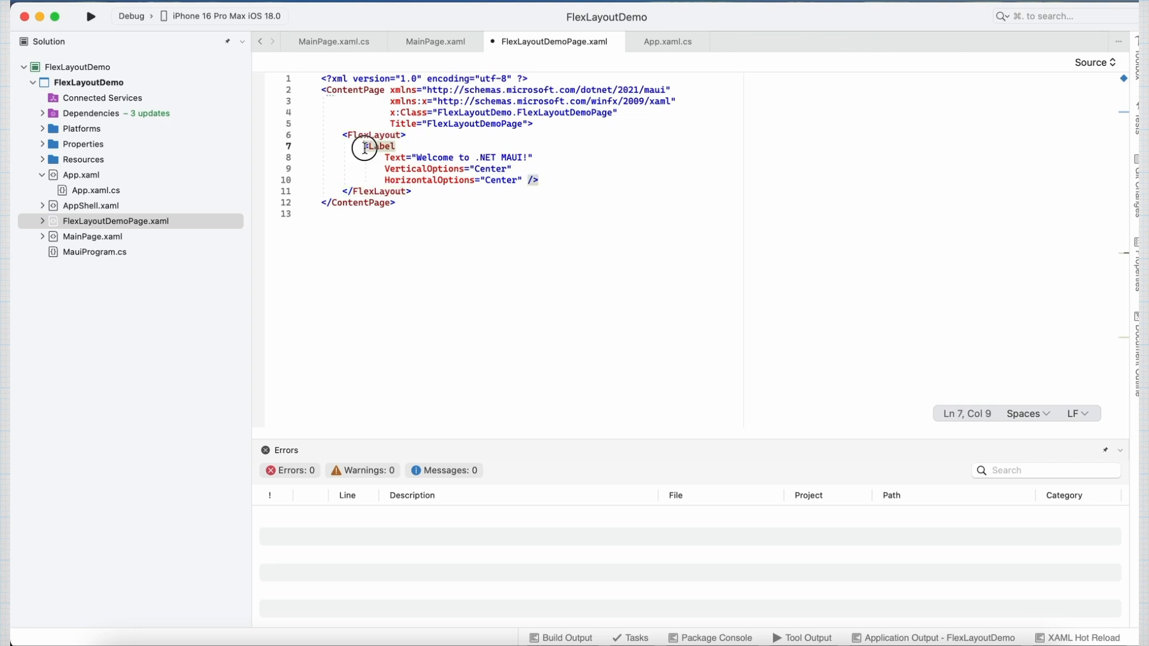
drag(365, 146, 539, 180)
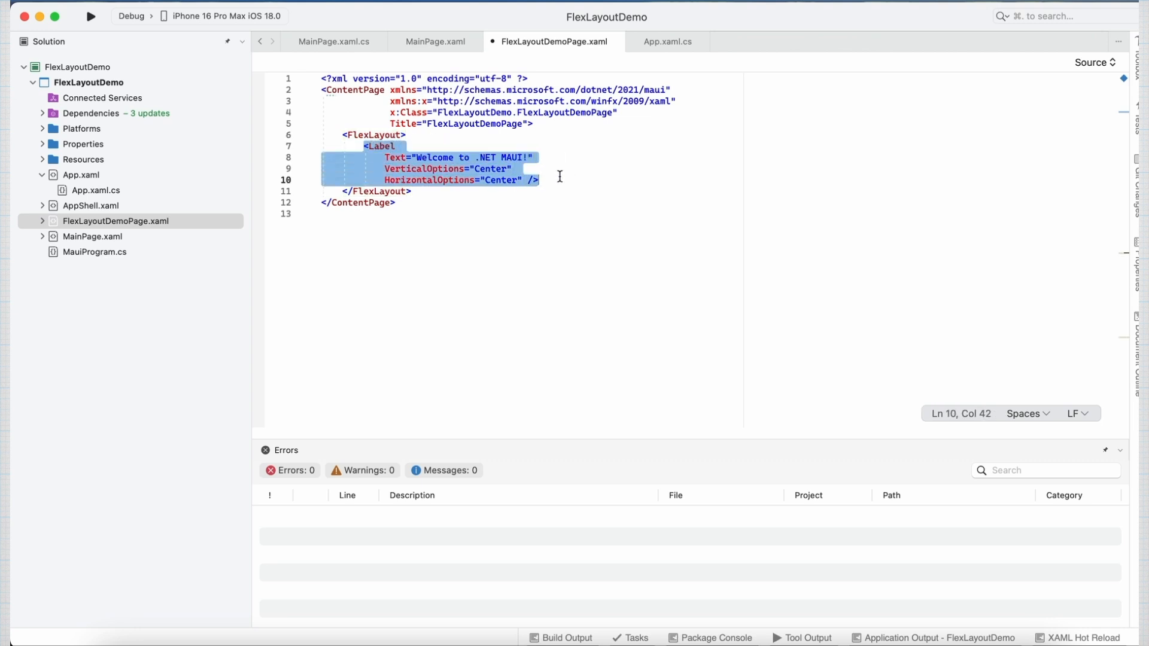
text(<Button Text="Button 1" BackgroundColor="LightBlue"/>)
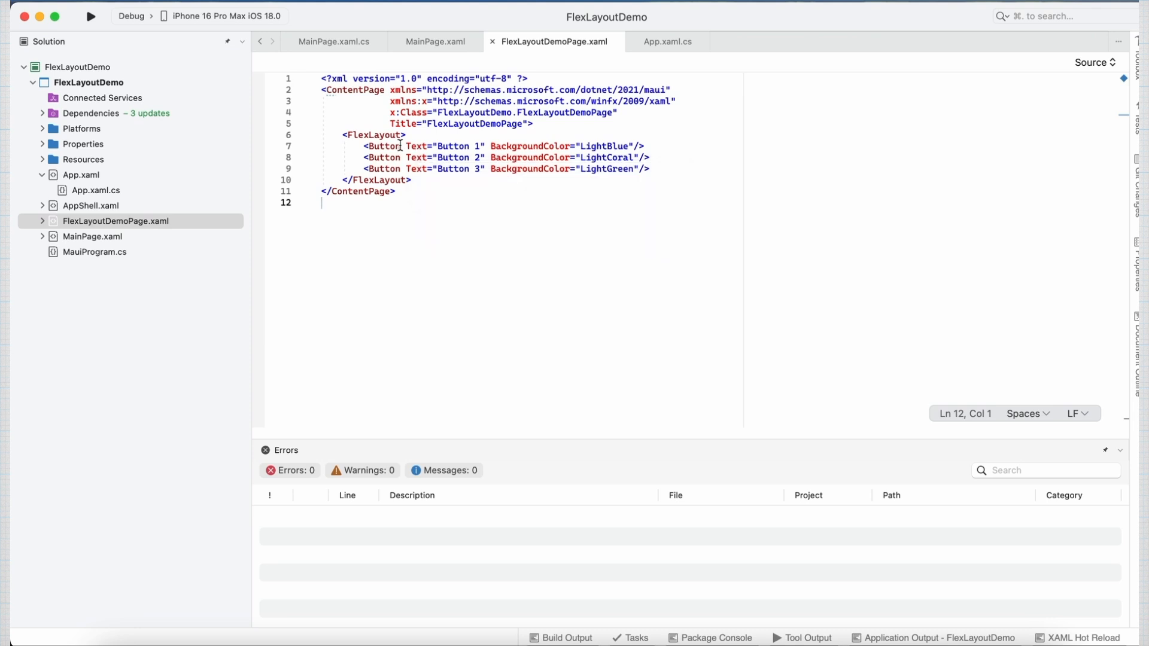
mouse_move(383, 146)
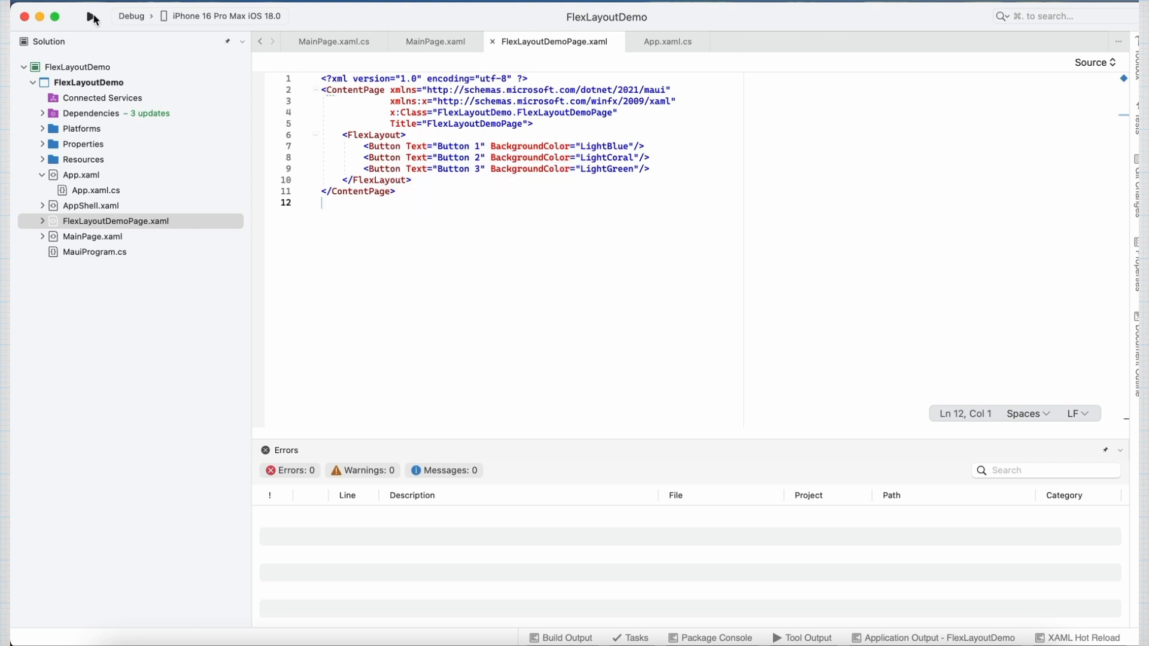
Step: Build and launch the app on the iPhone 16 Pro Max simulator
click(93, 16)
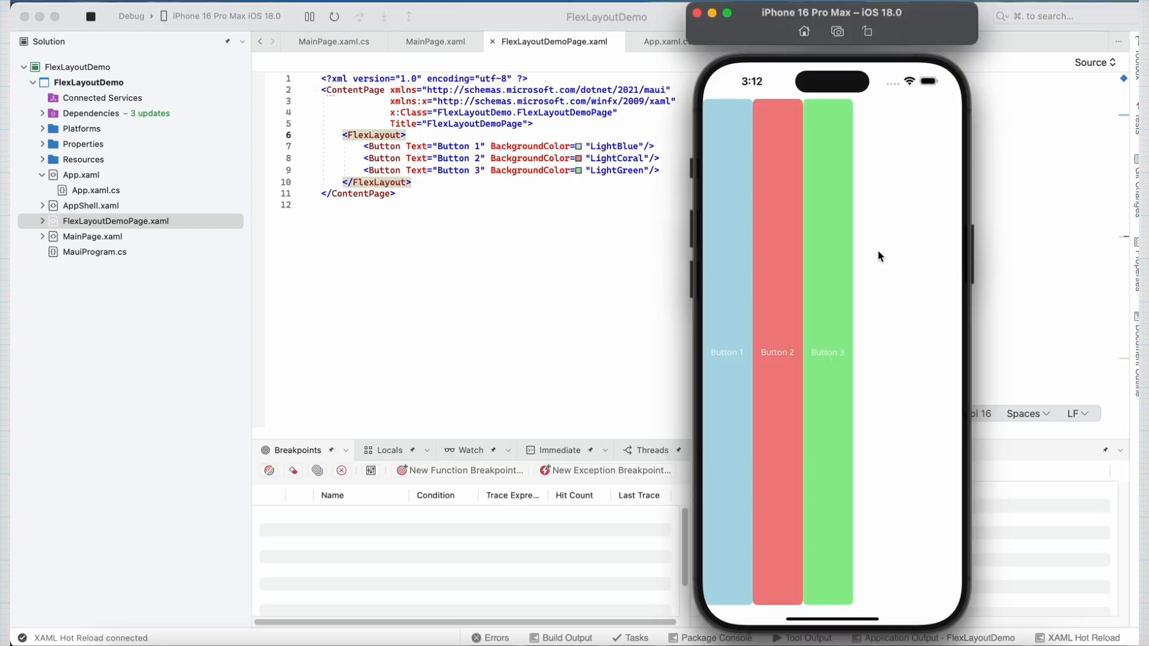
mouse_move(773, 276)
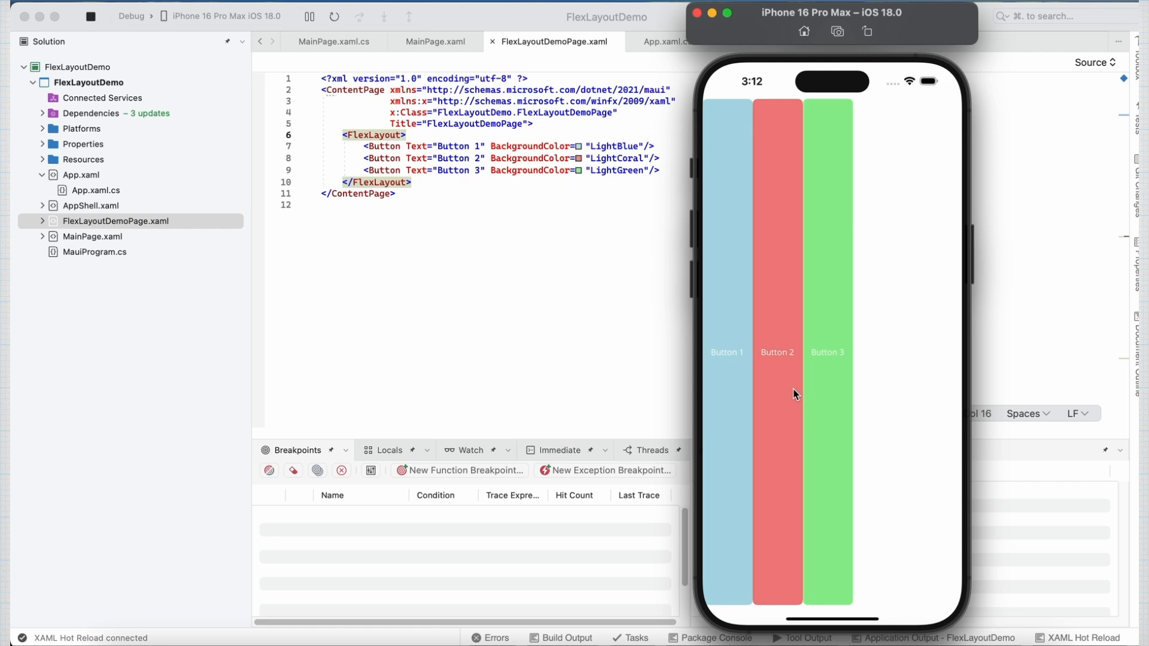
mouse_move(436, 148)
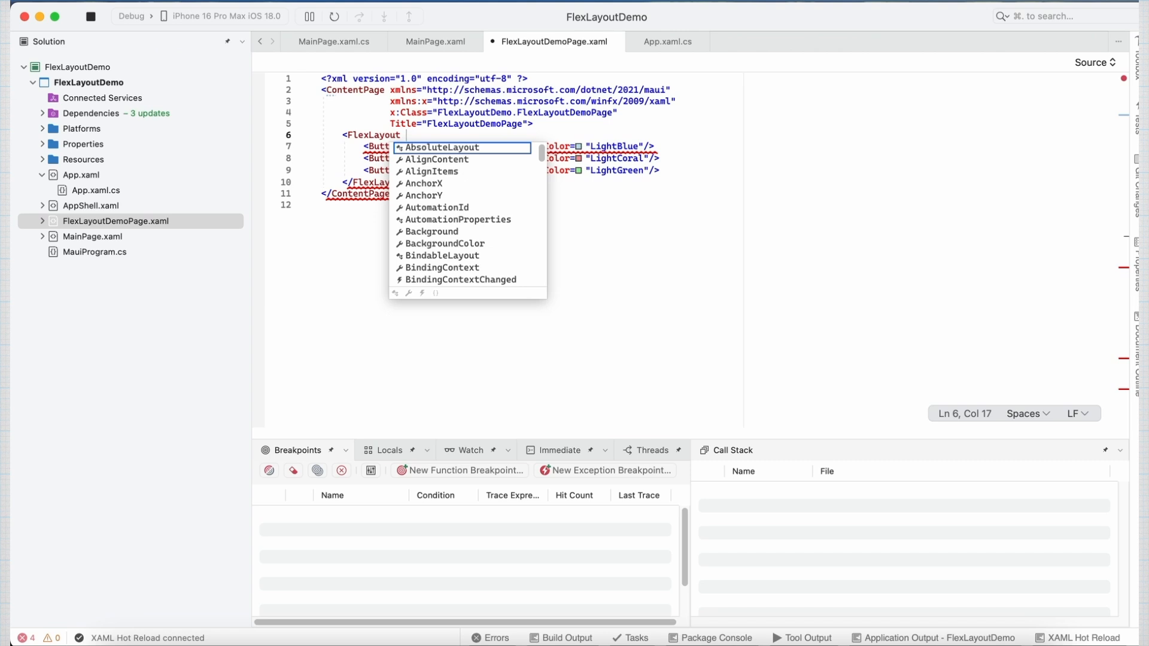
Step: Add Direction="Row" to the FlexLayout tag via IntelliSense
text(Direction=")
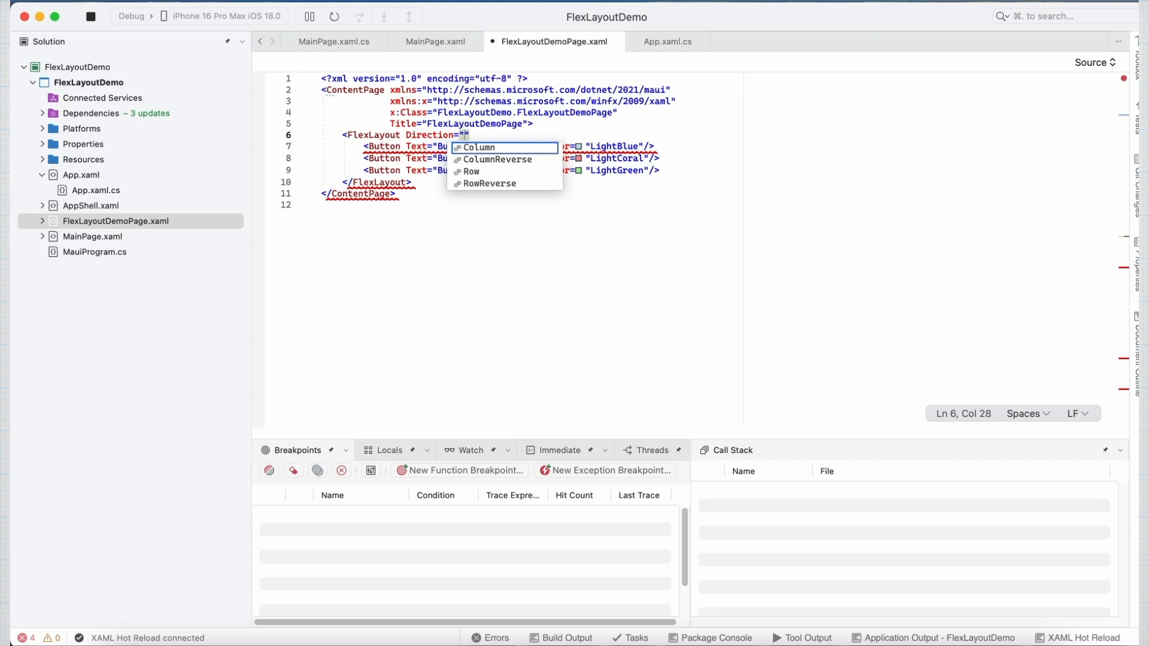
click(470, 172)
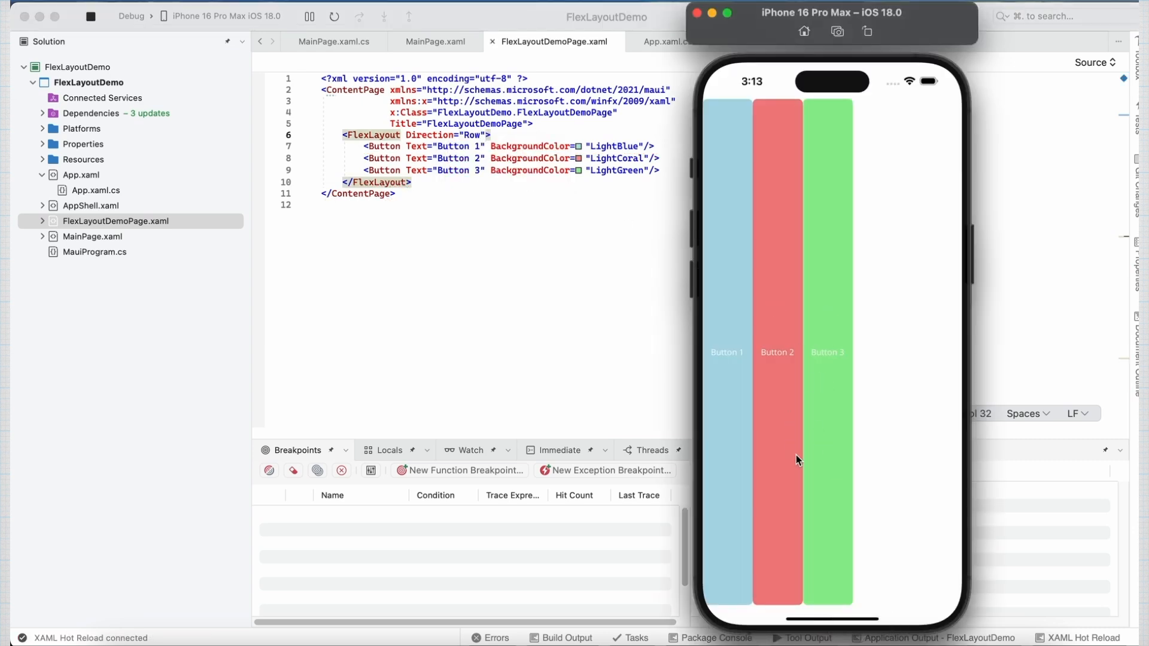
mouse_move(808, 230)
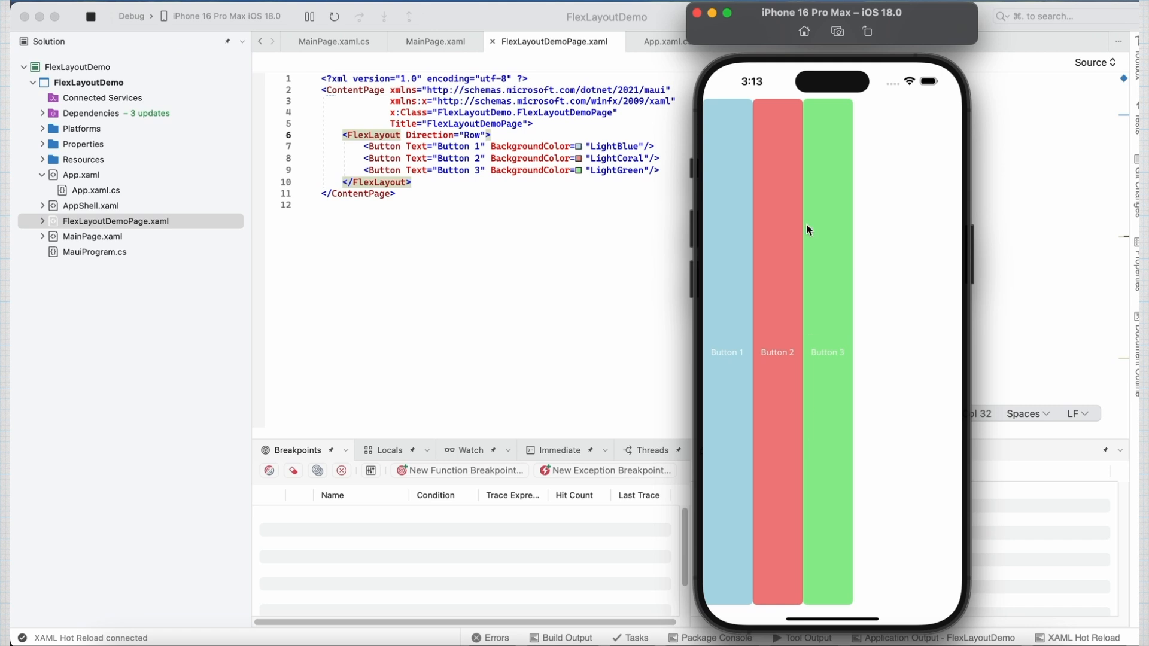
mouse_move(558, 163)
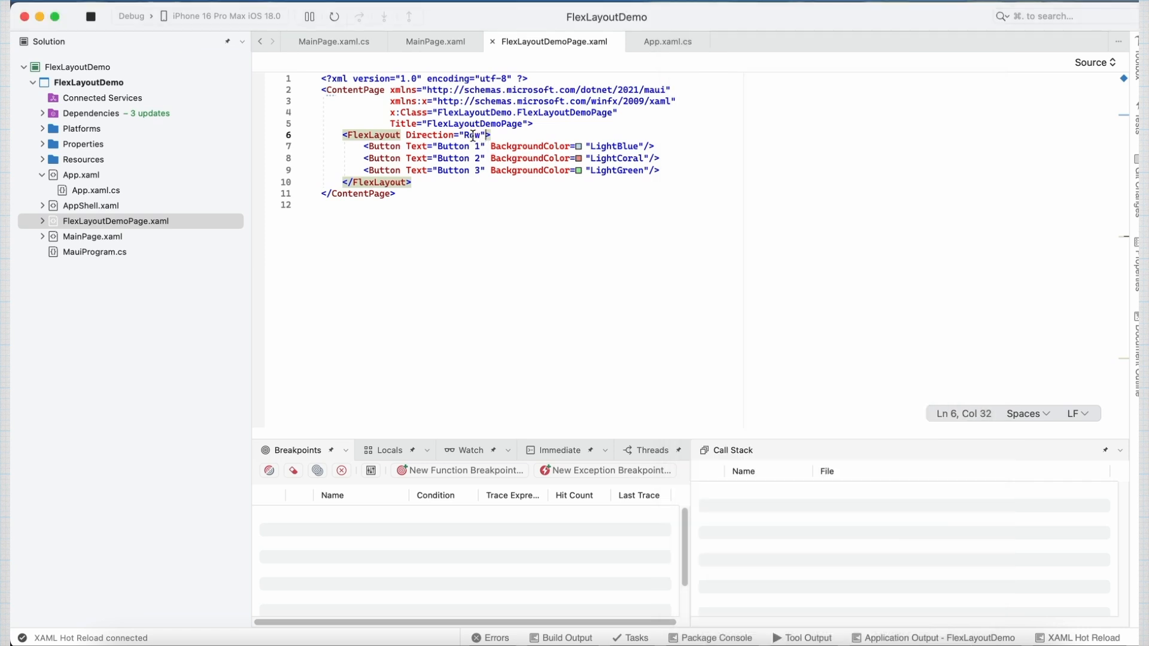
Step: Set the Direction value to Column and watch Hot Reload stack the buttons
text(Column)
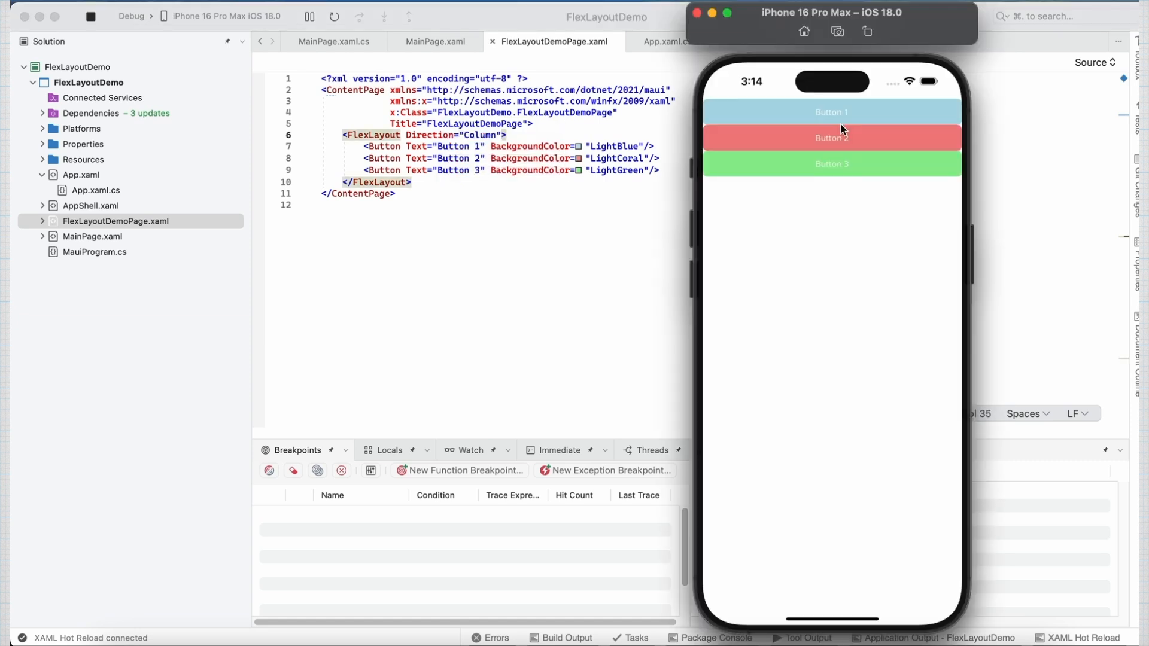
mouse_move(832, 159)
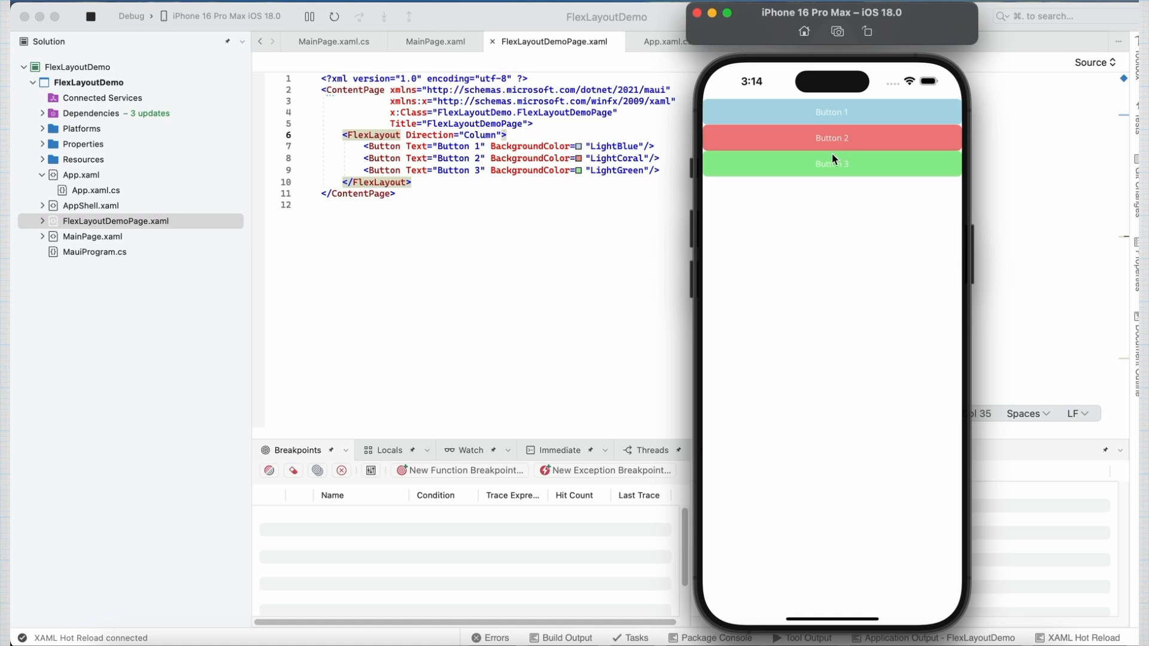
mouse_move(831, 167)
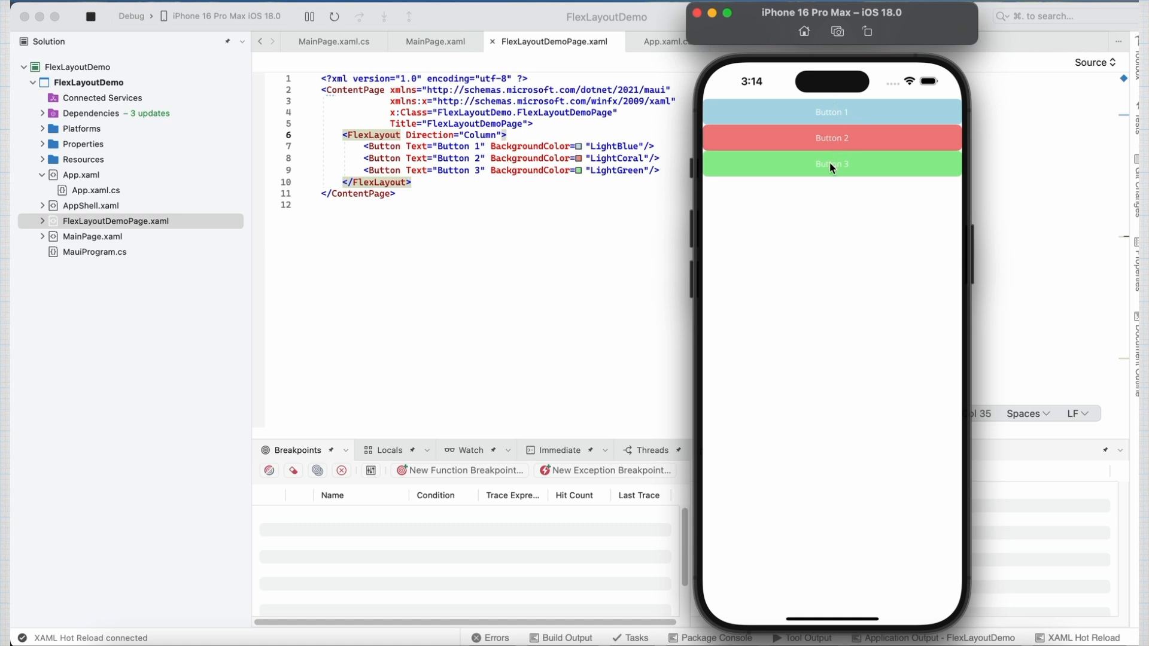
mouse_move(848, 162)
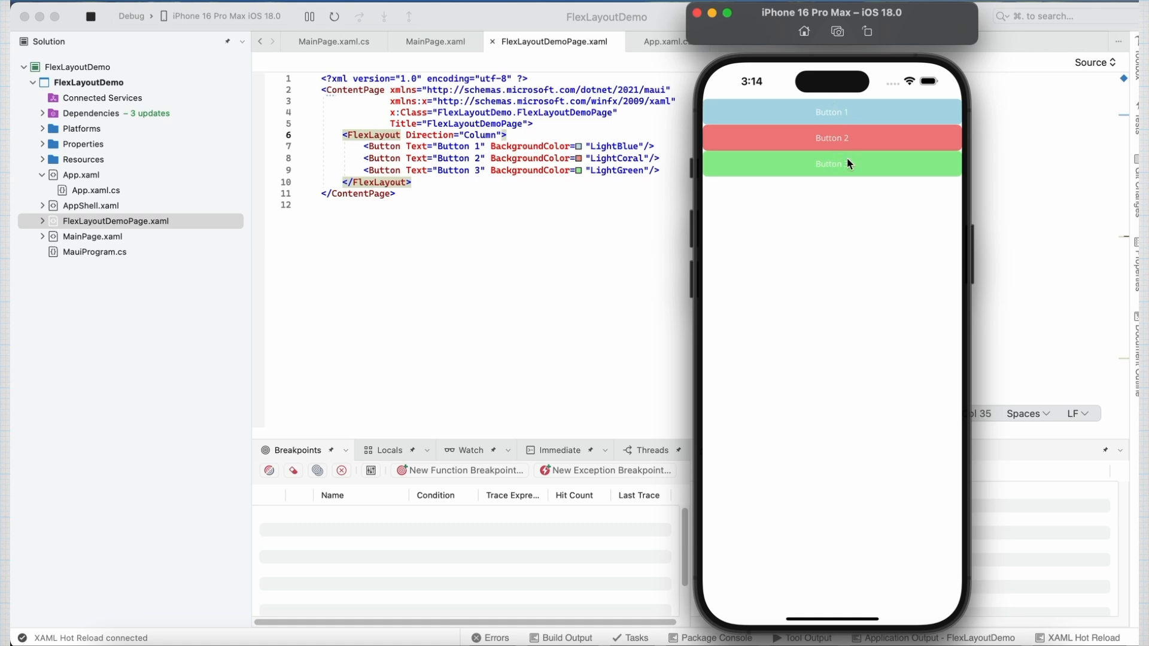
mouse_move(487, 136)
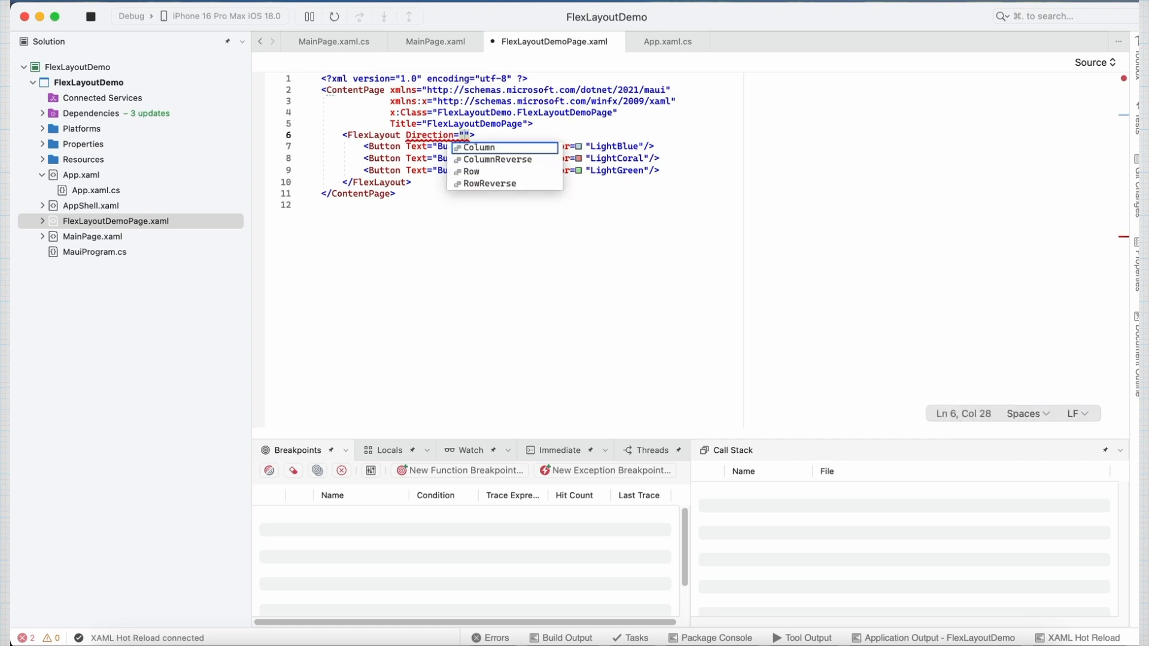
mouse_move(509, 188)
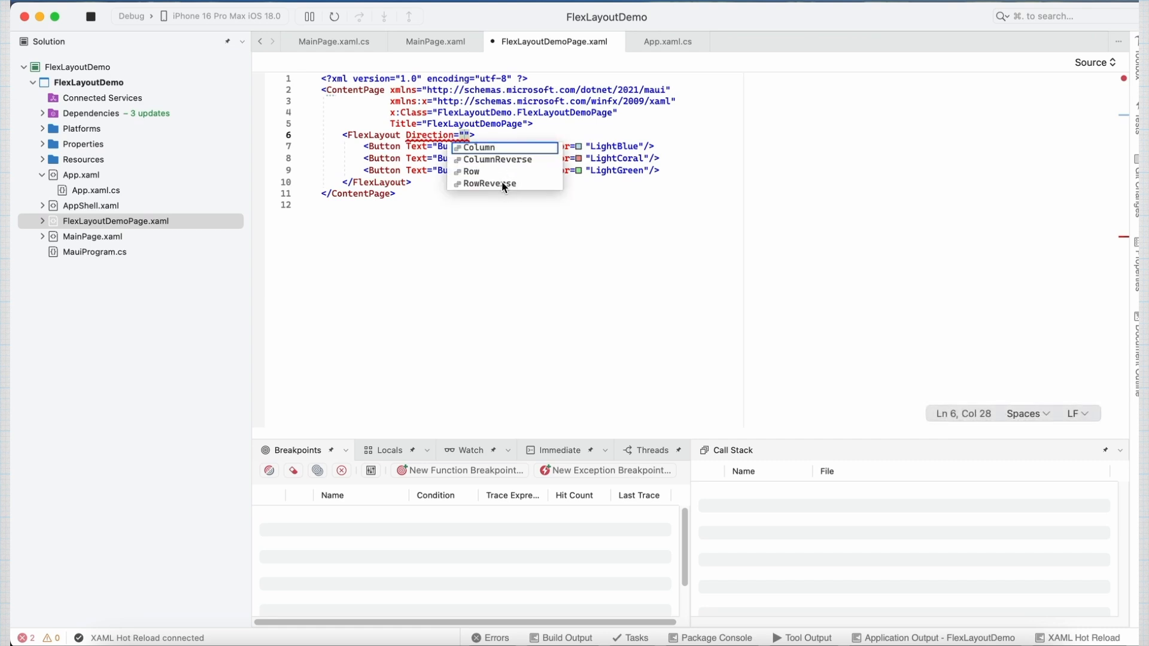
Step: Pick RowReverse for Direction from the IntelliSense list
click(490, 183)
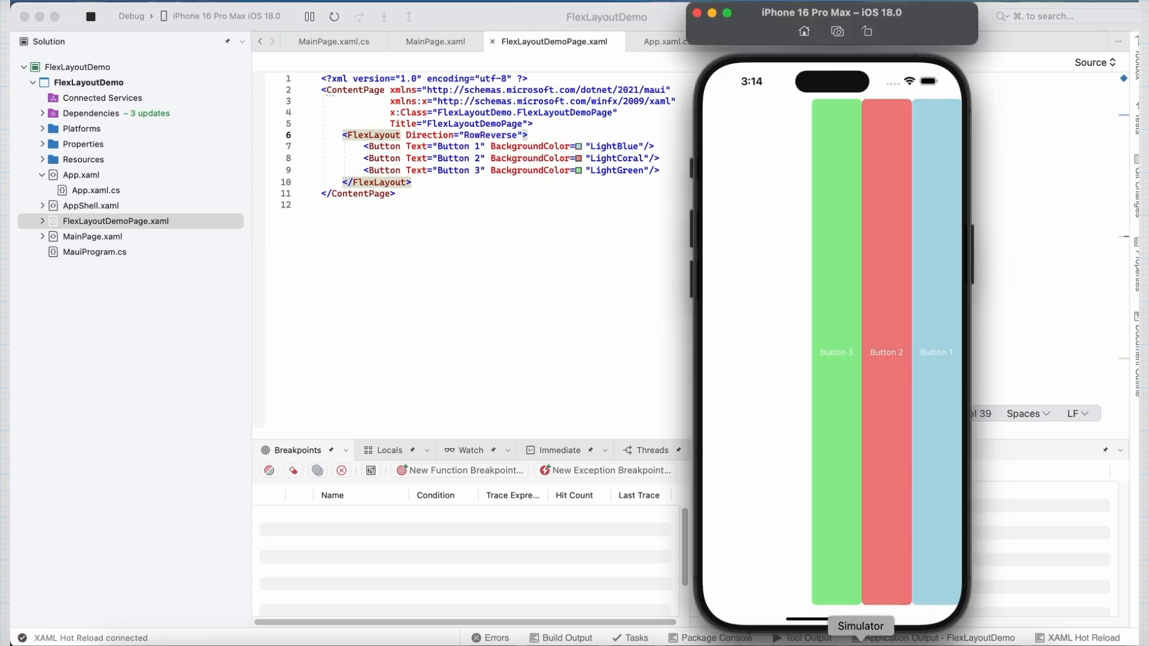
mouse_move(944, 398)
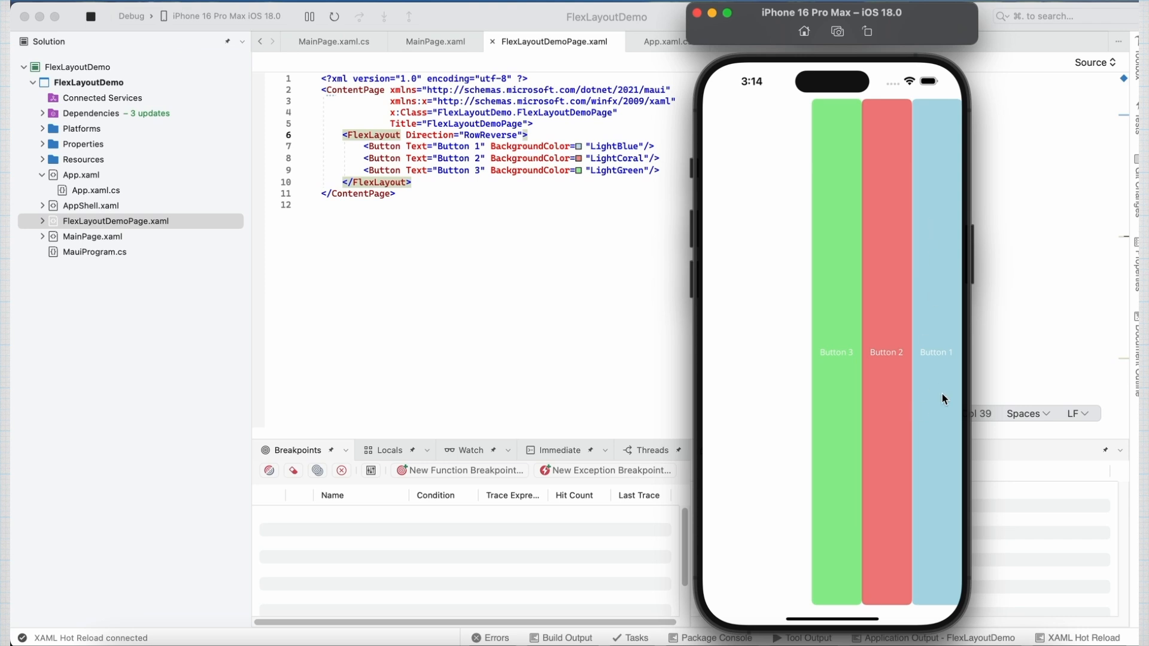
mouse_move(848, 445)
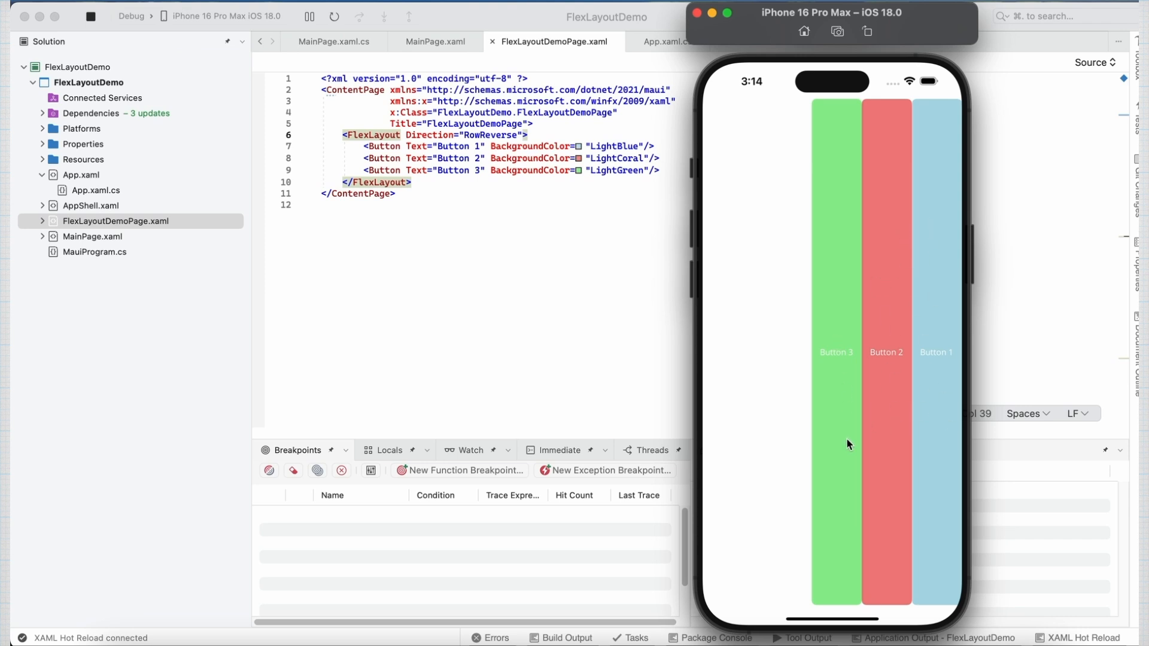
mouse_move(944, 342)
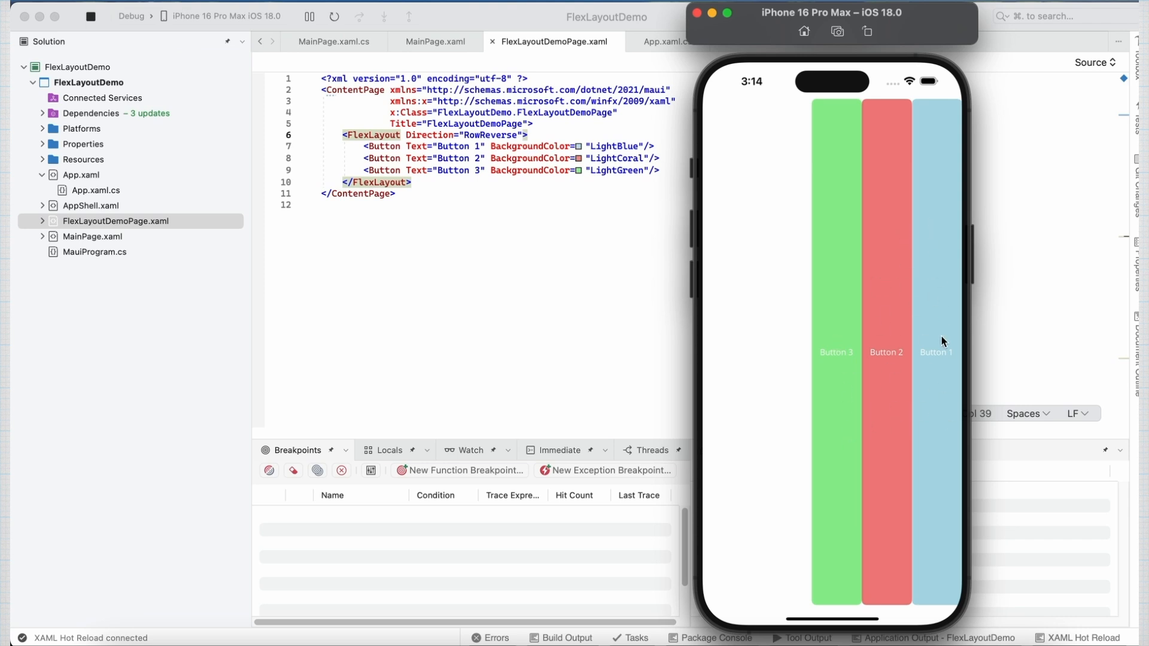
mouse_move(911, 311)
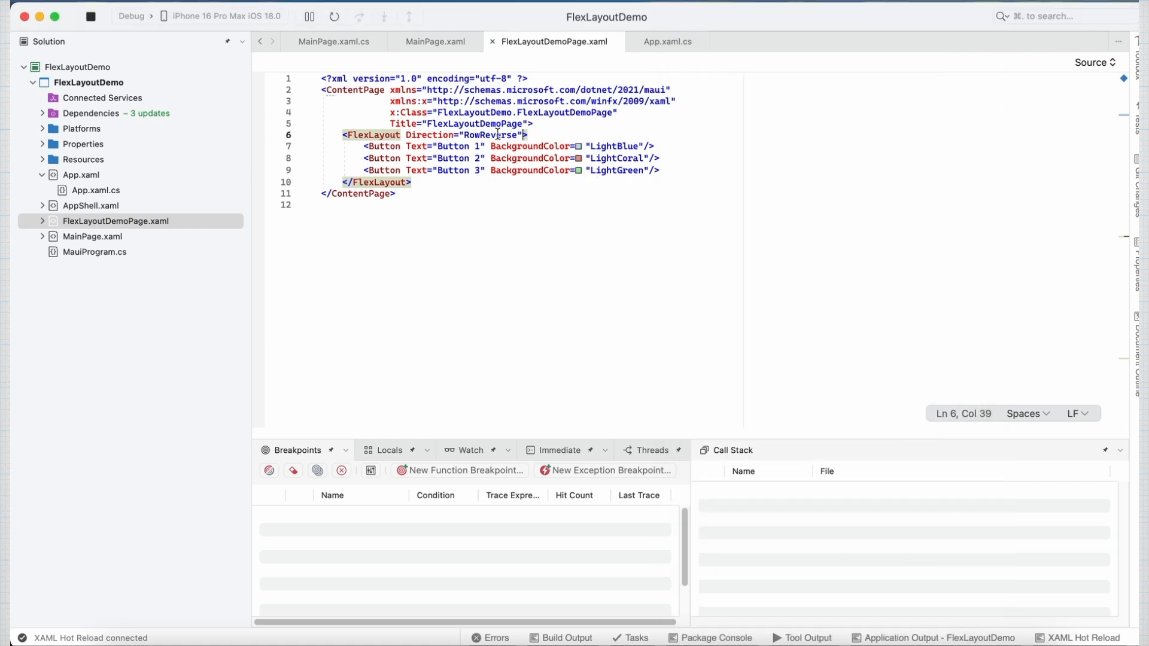
Step: Enter 'col' and choose ColumnReverse for the FlexLayout Direction
text(col)
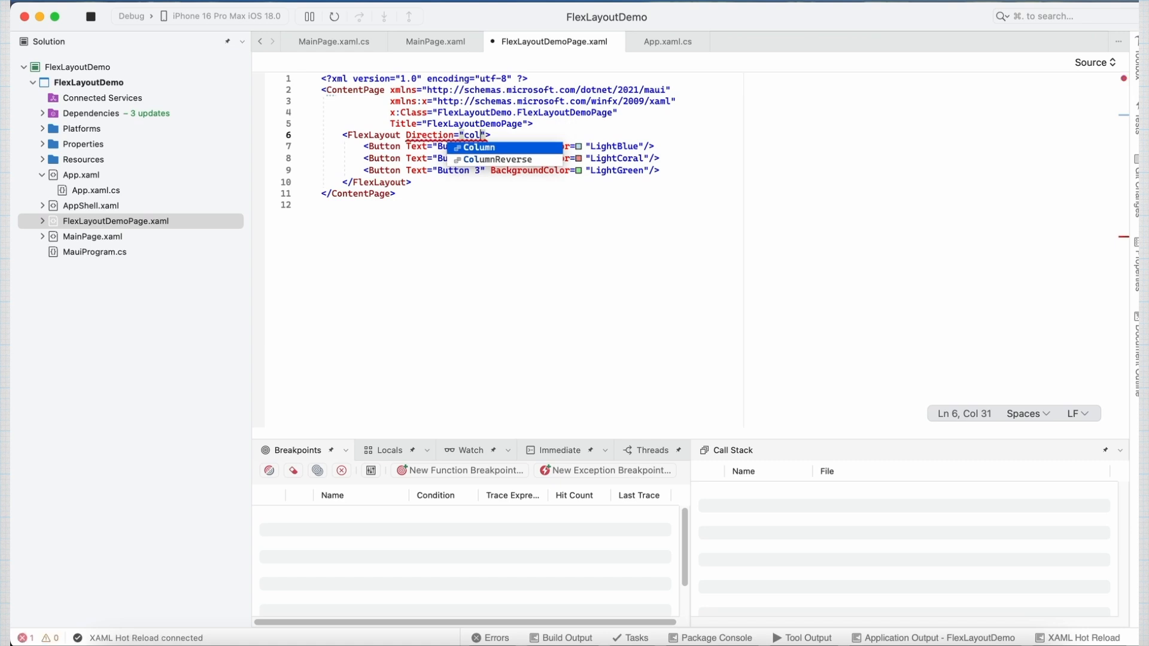
click(500, 160)
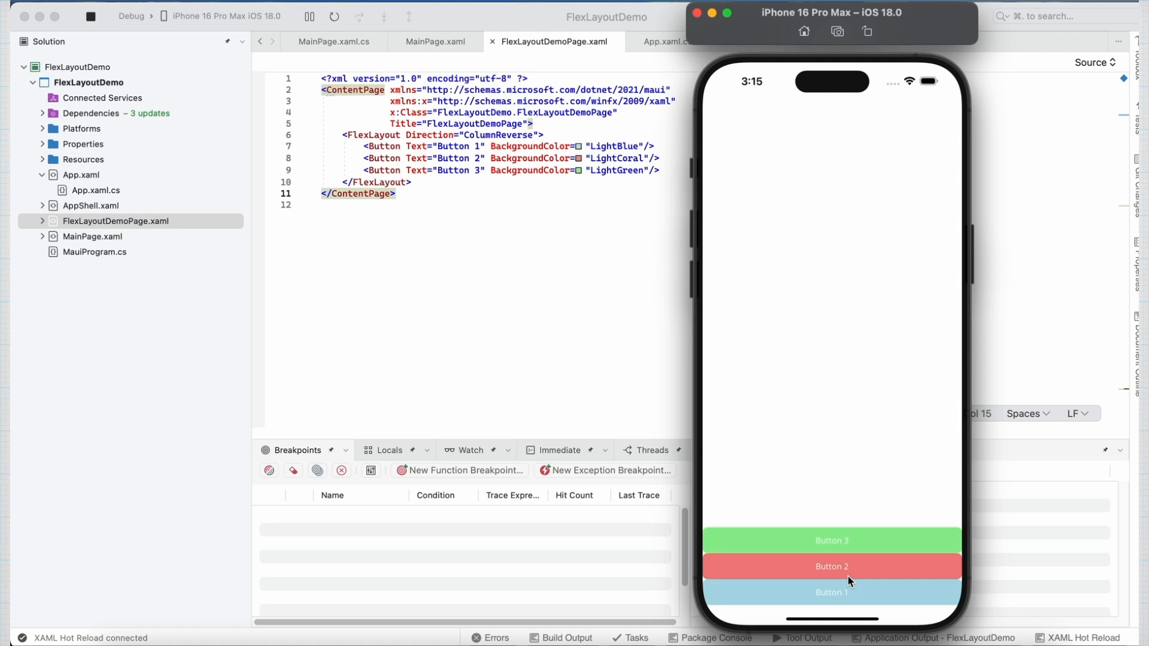
mouse_move(746, 203)
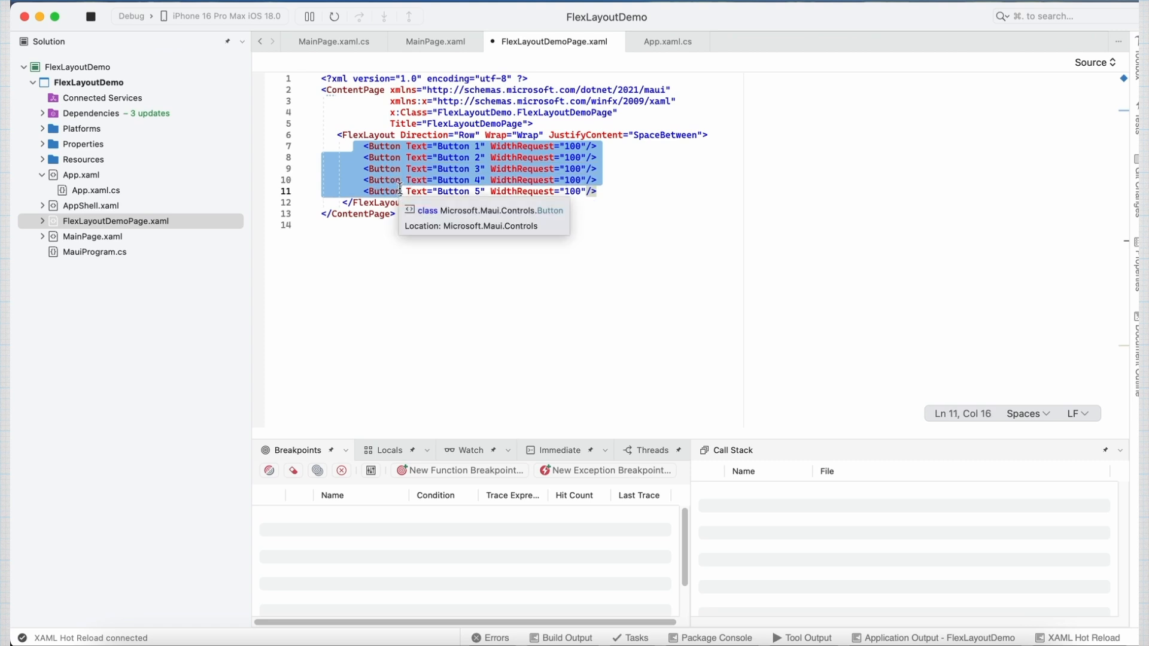
mouse_move(538, 158)
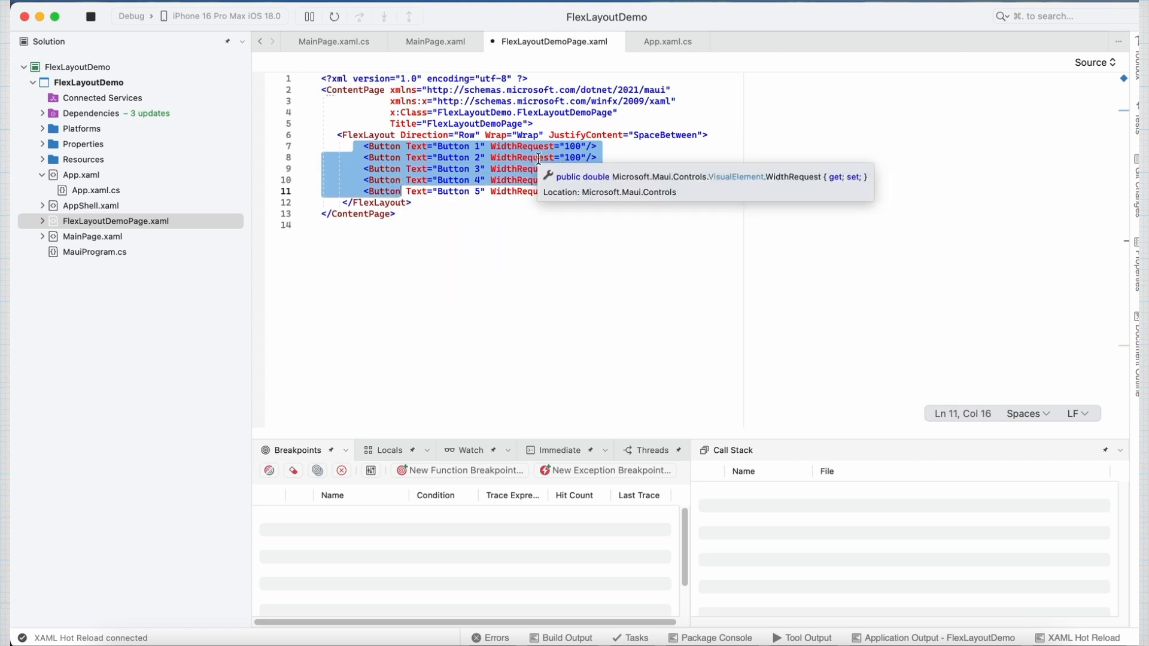
Step: Highlight the button WidthRequest 100 value and the Wrap setting in the new layout
click(575, 146)
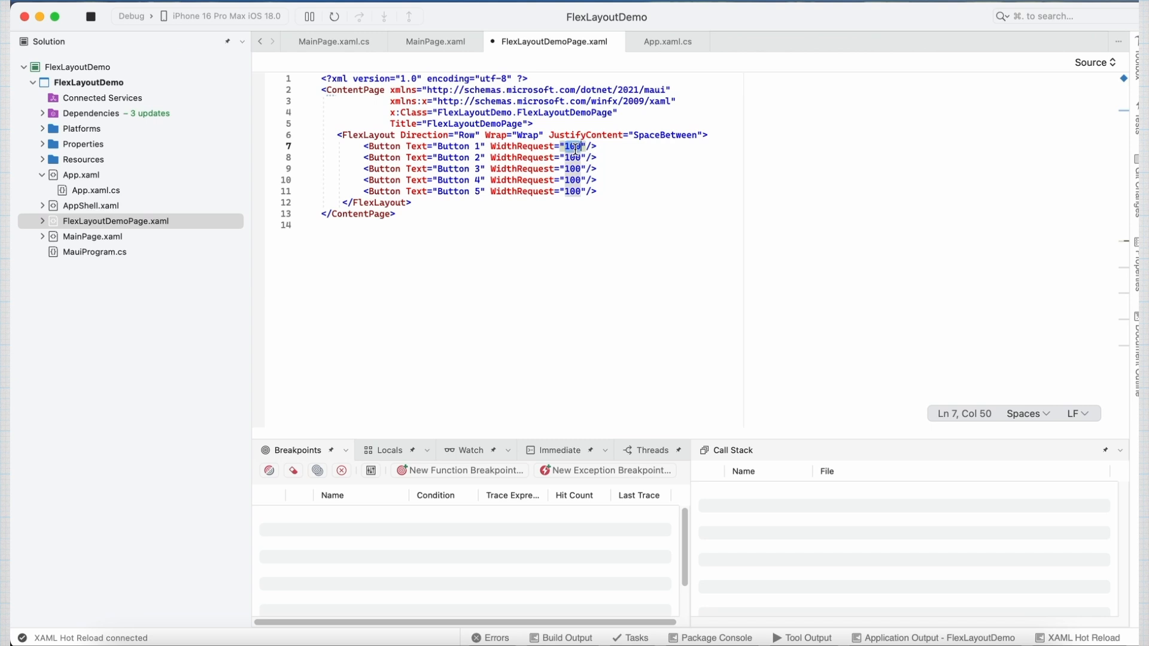
mouse_move(528, 146)
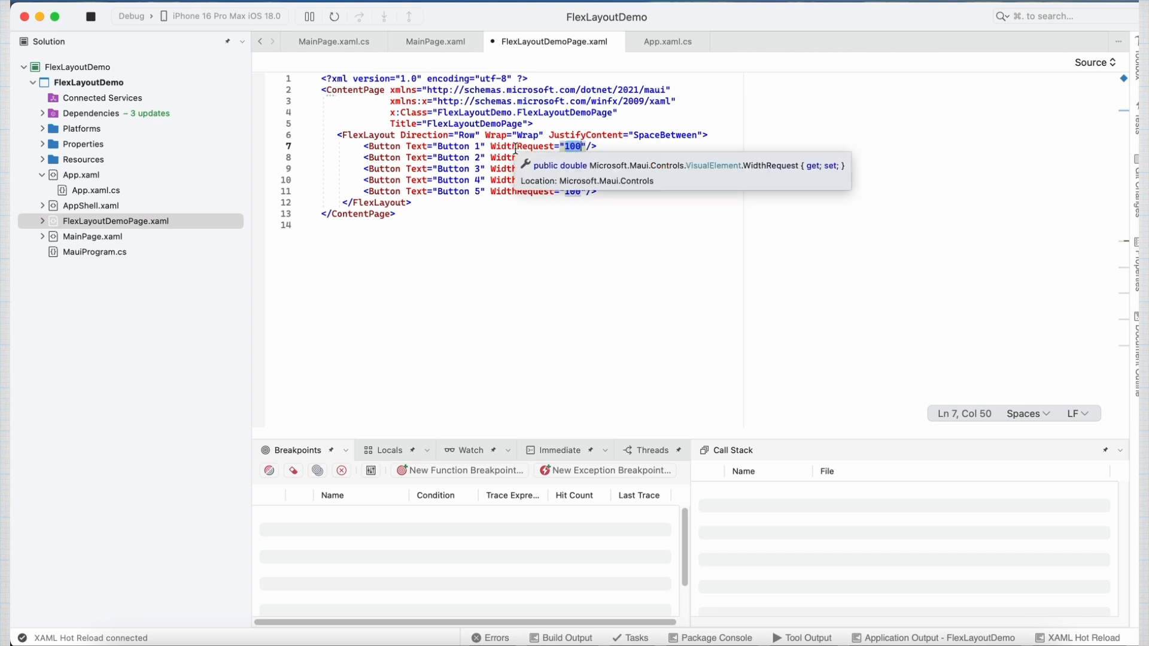
click(548, 134)
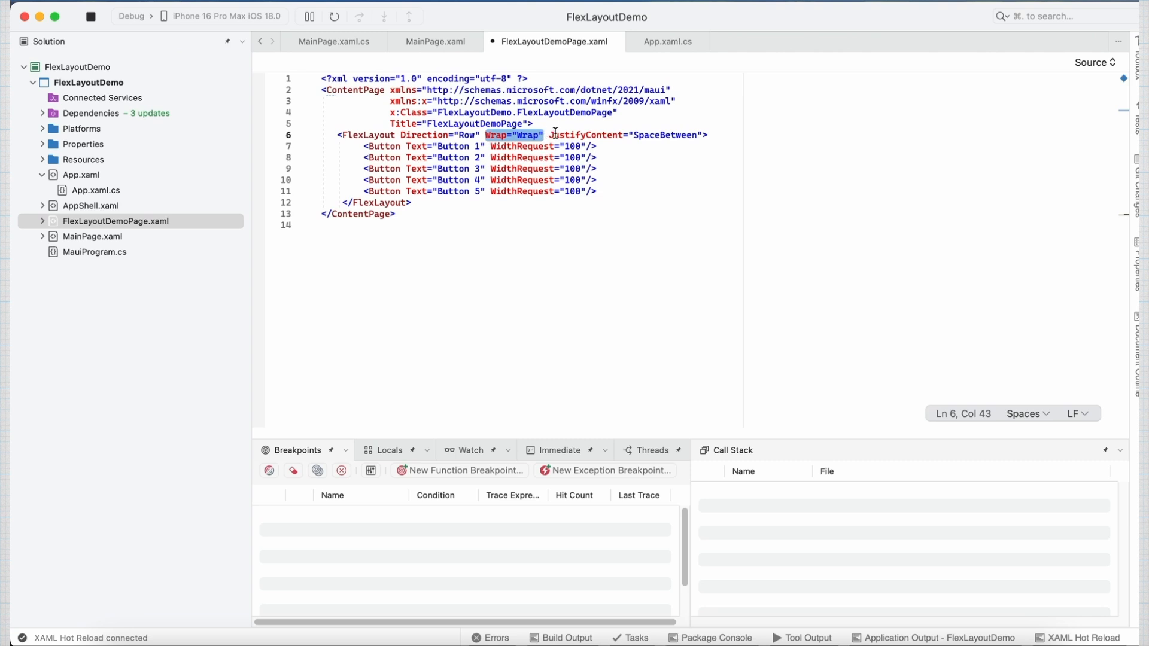
mouse_move(500, 134)
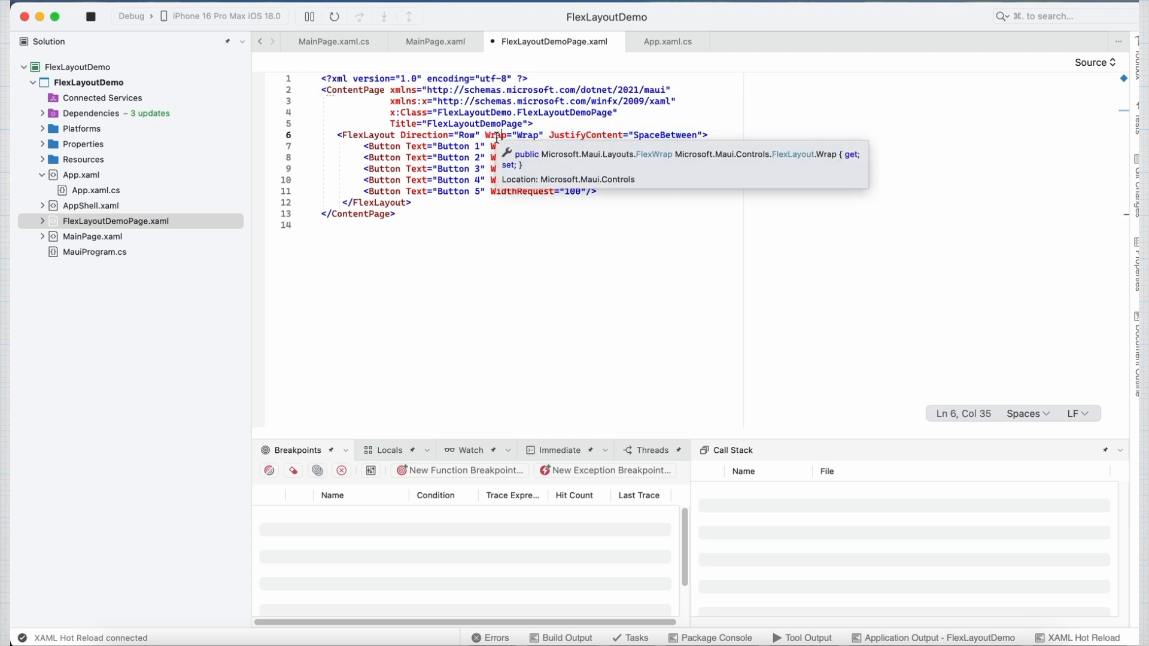
Step: Go to the Wrap attribute's definition in the Assembly Browser
right_click(502, 134)
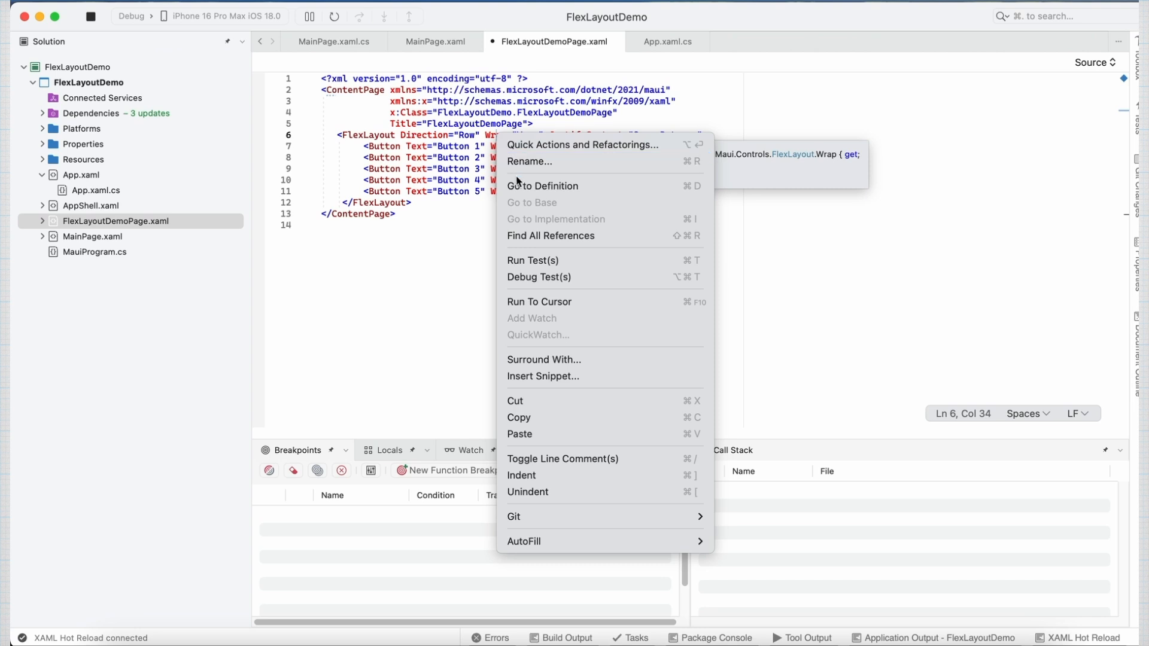
click(542, 186)
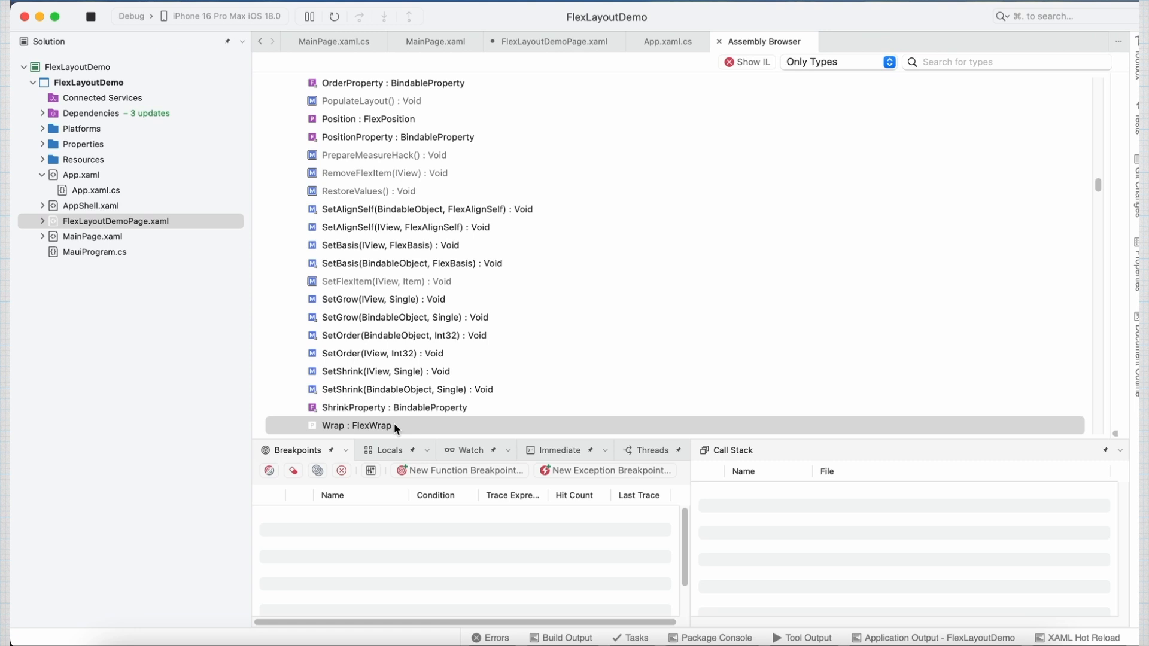
mouse_move(356, 425)
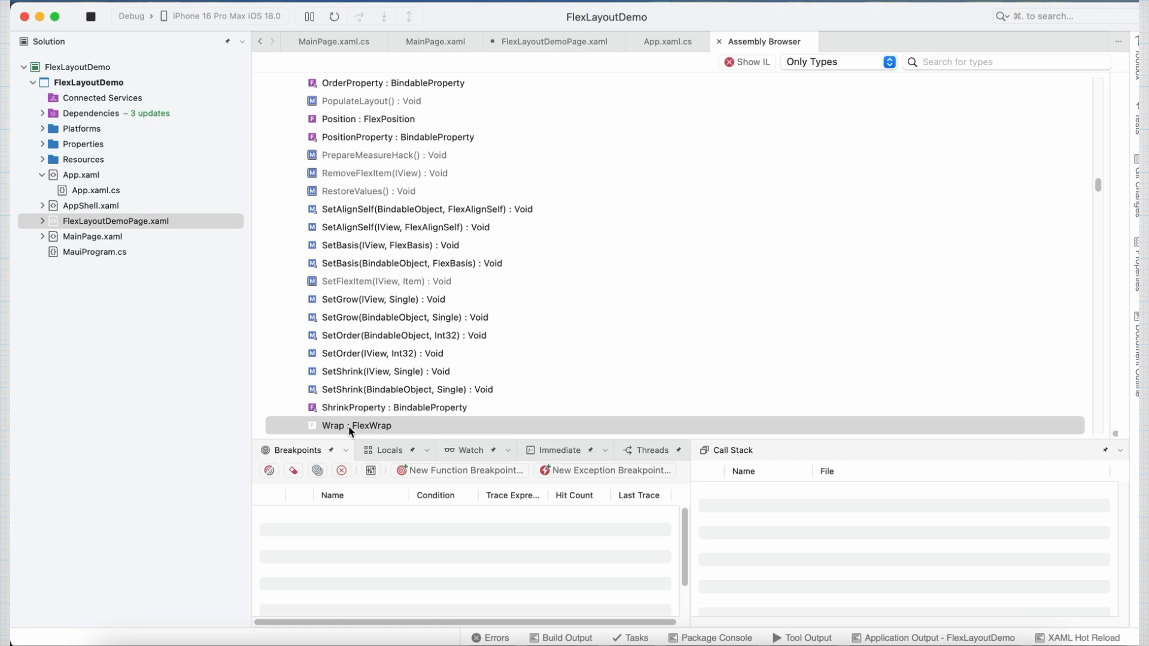
Step: Return to FlexLayoutDemoPage.xaml and reselect Wrap from the wrap value list
click(552, 41)
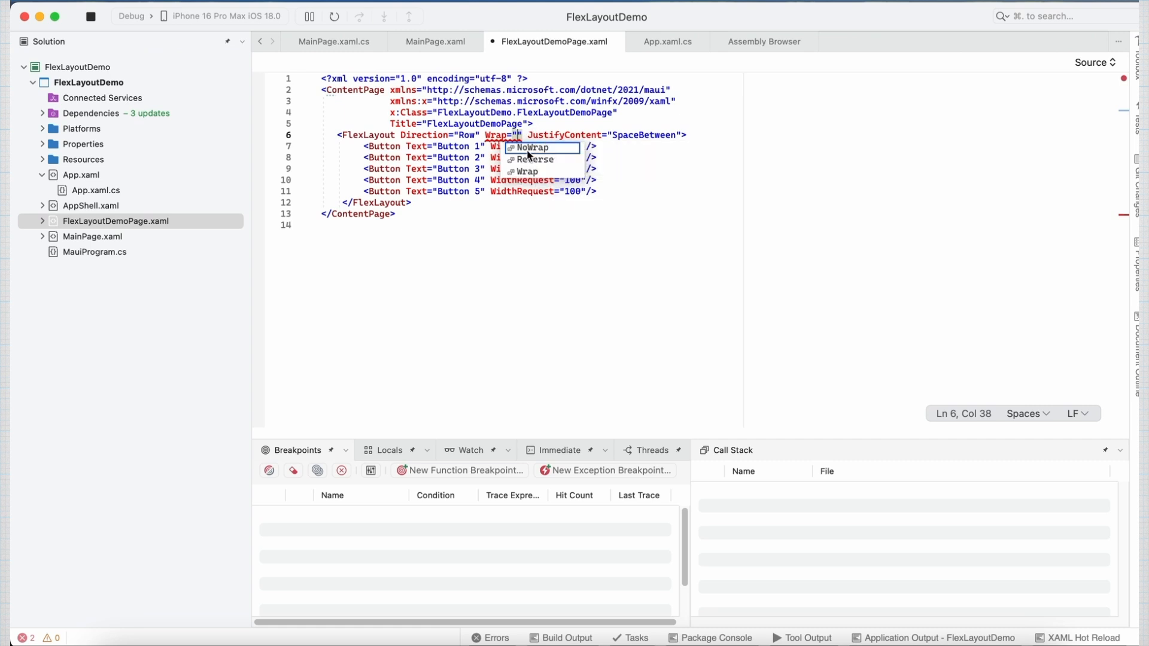
mouse_move(546, 174)
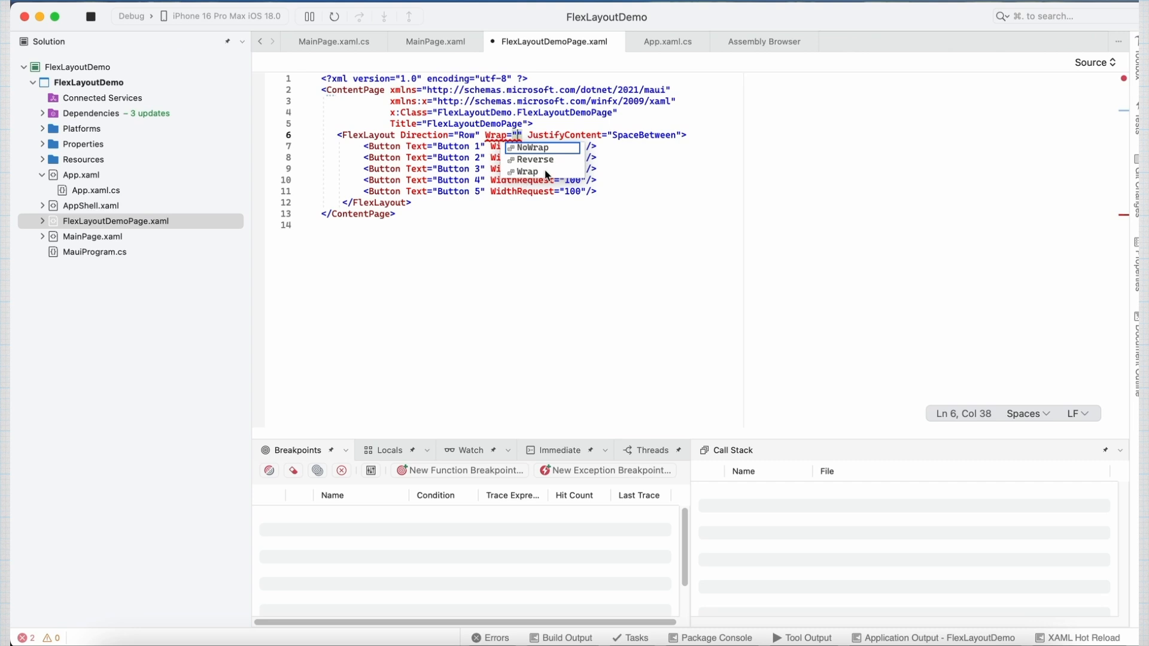
mouse_move(535, 155)
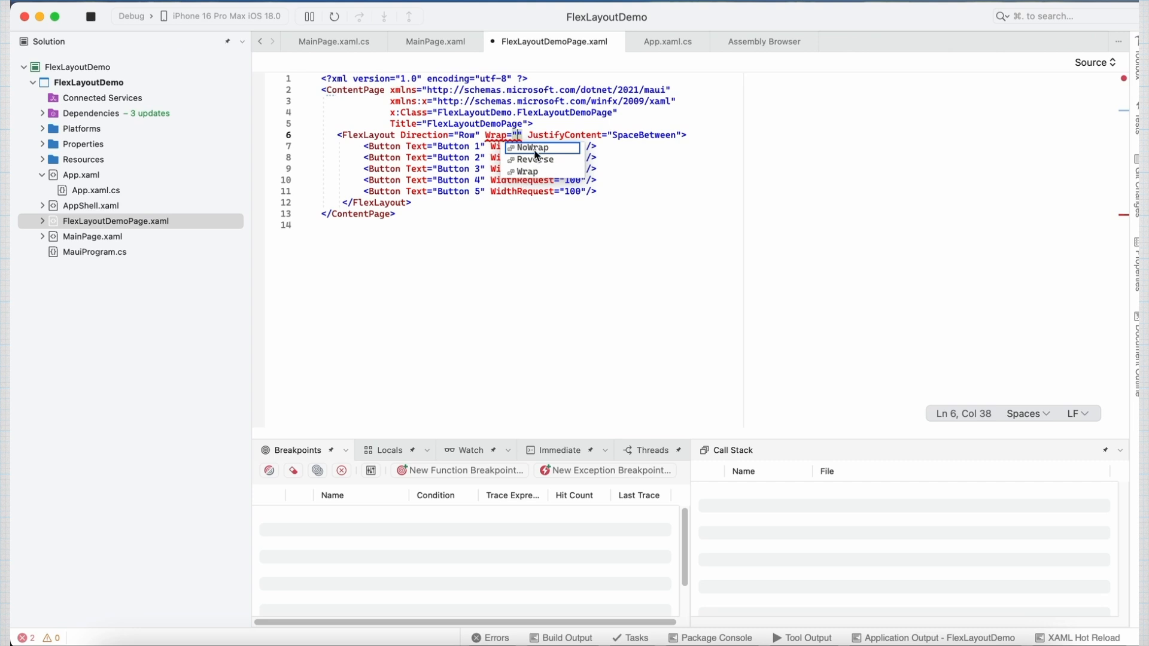
mouse_move(544, 152)
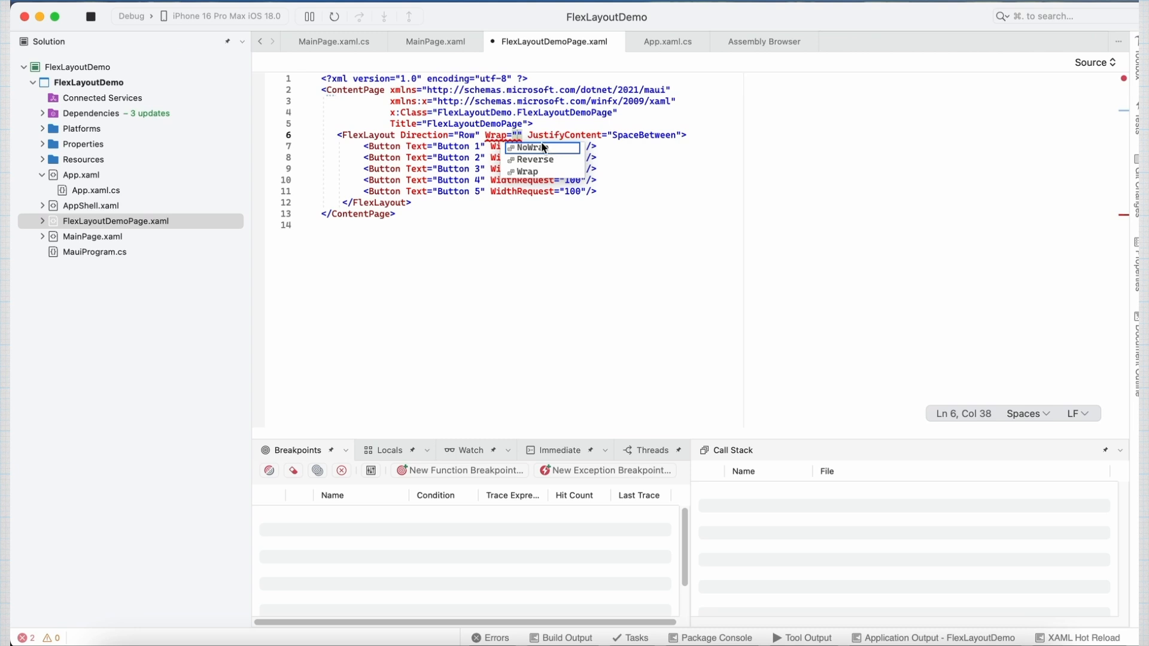
click(527, 172)
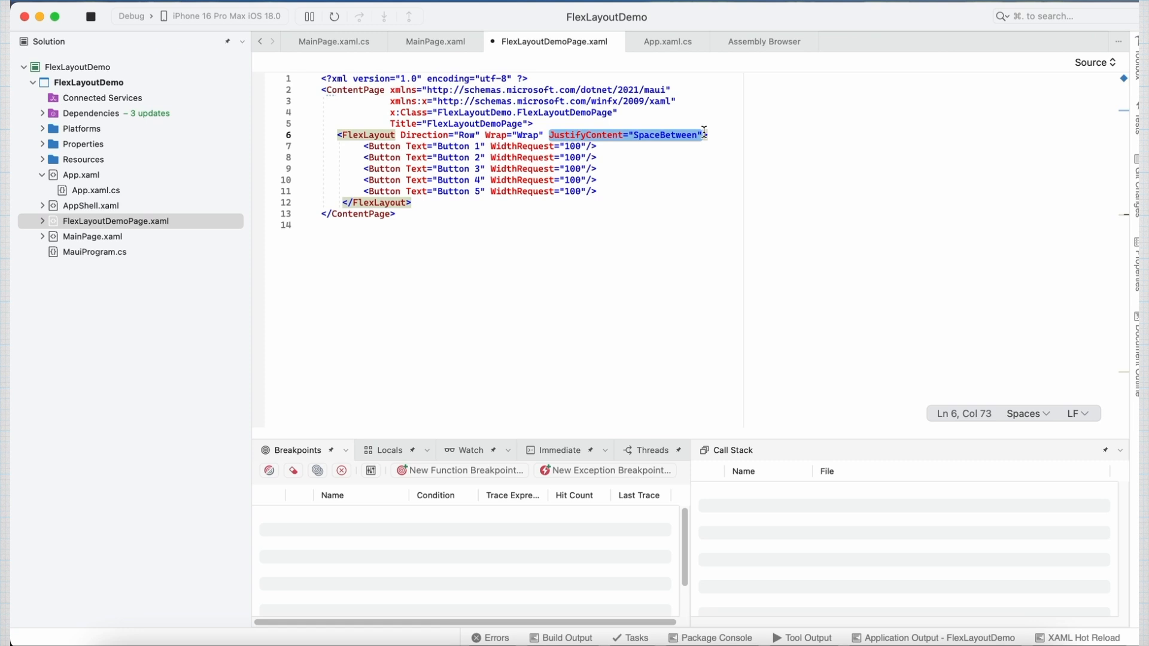
Step: Remove JustifyContent and view Buttons 1–4 in a row with Button 5 wrapped below
key(Delete)
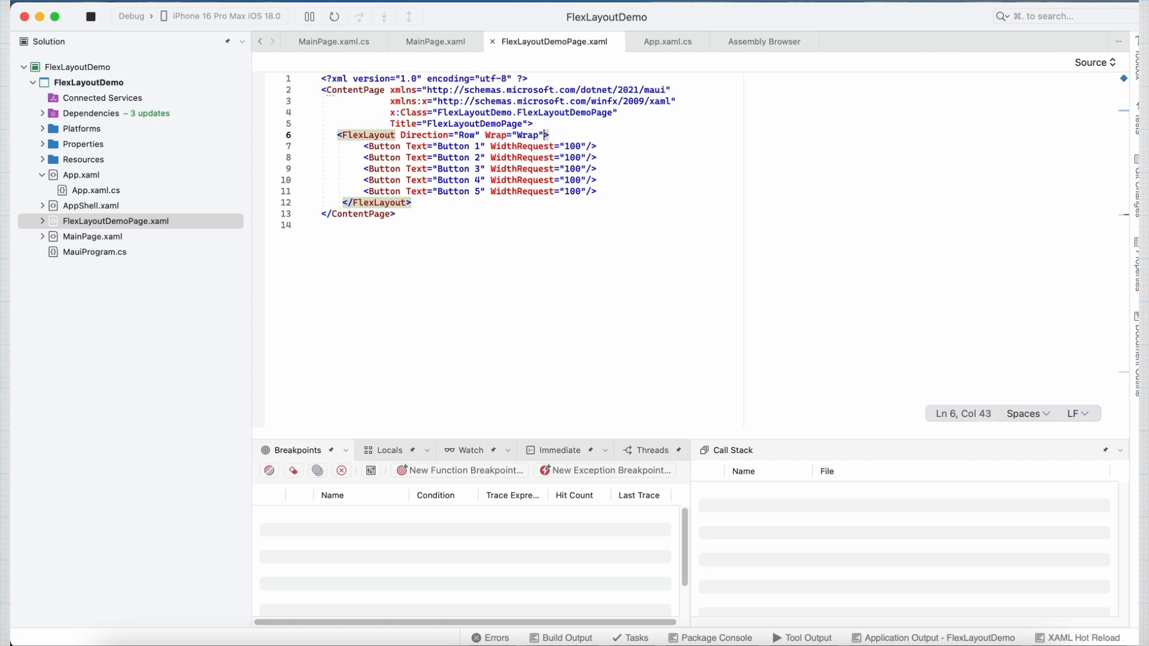
mouse_move(860, 640)
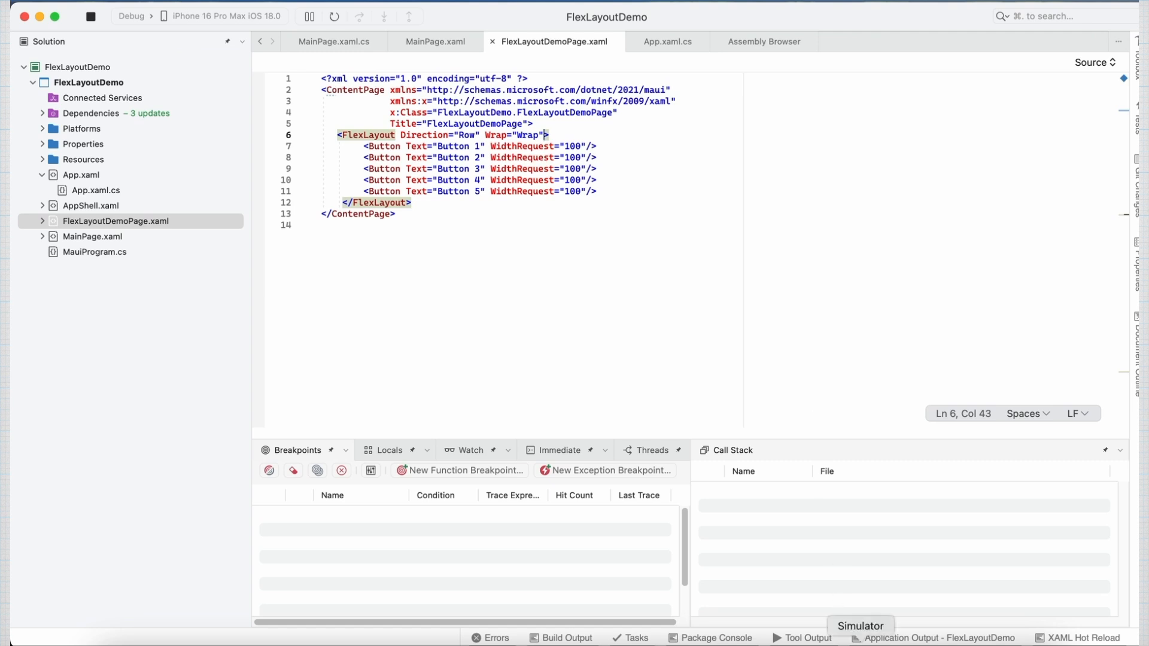
click(859, 626)
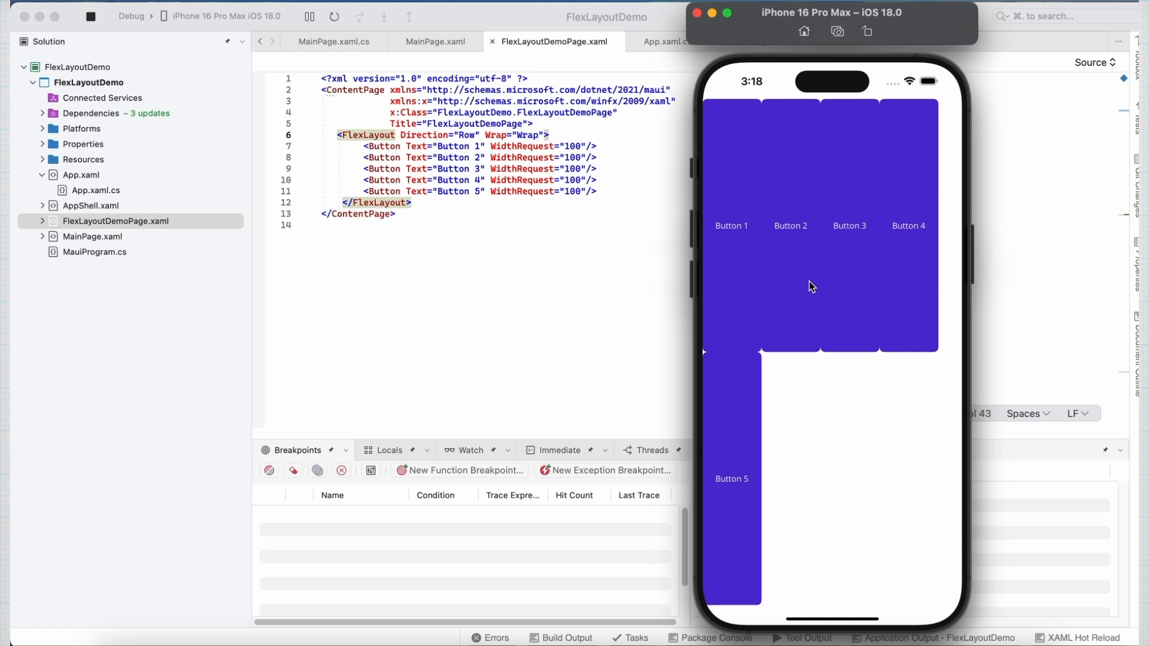
mouse_move(574, 196)
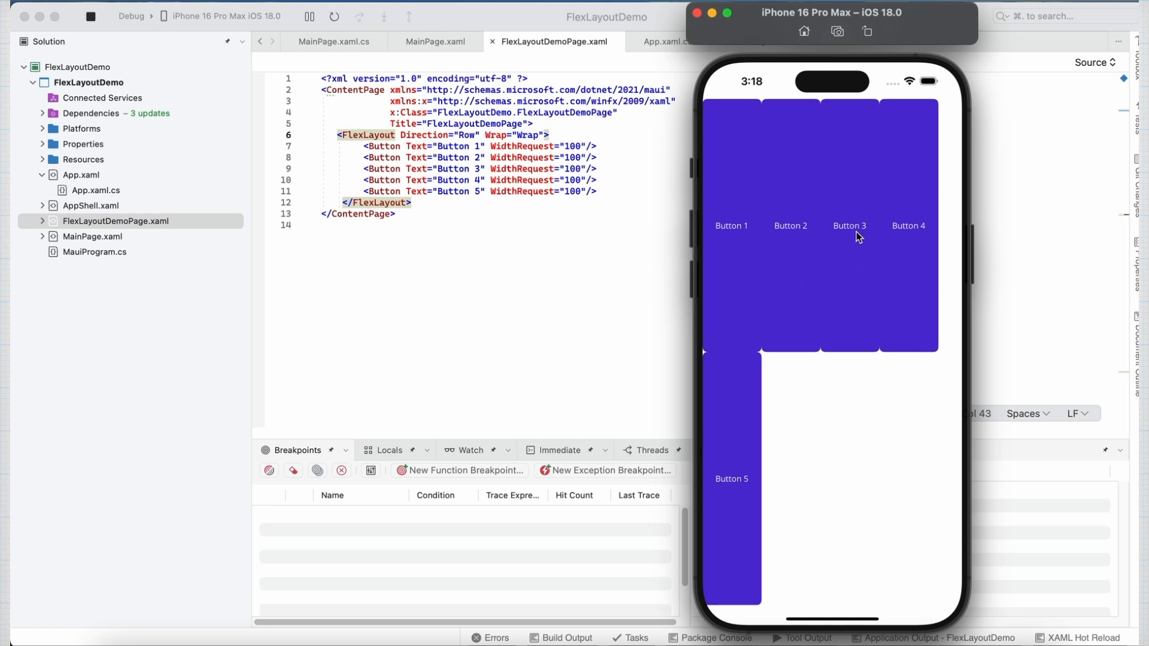
mouse_move(955, 255)
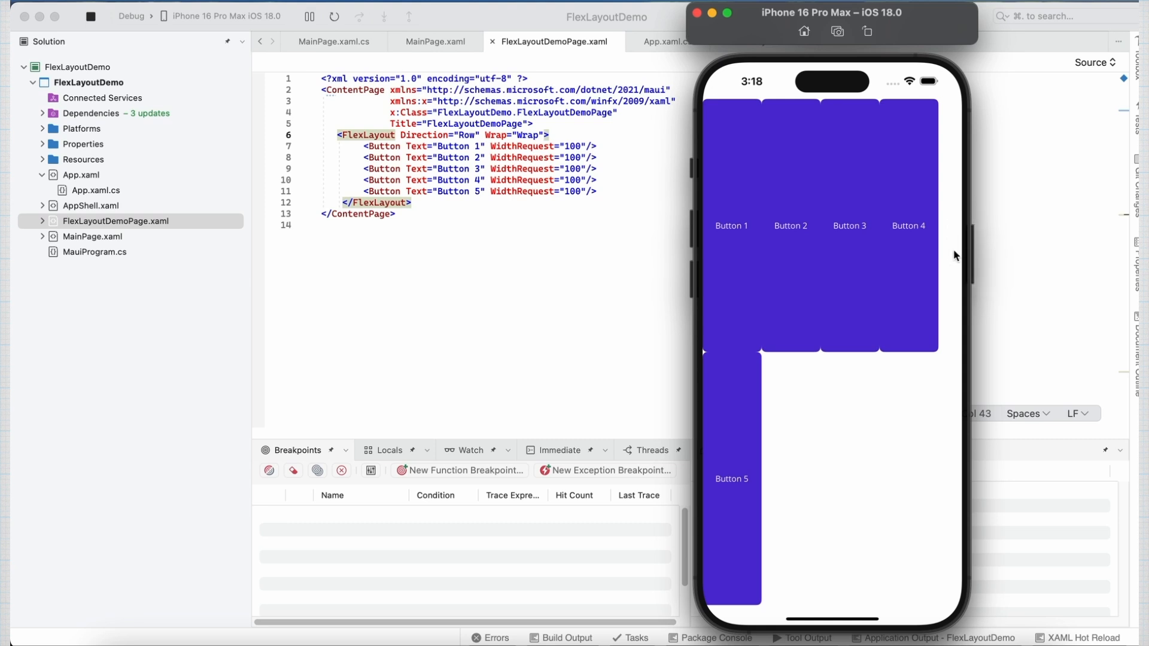
mouse_move(739, 460)
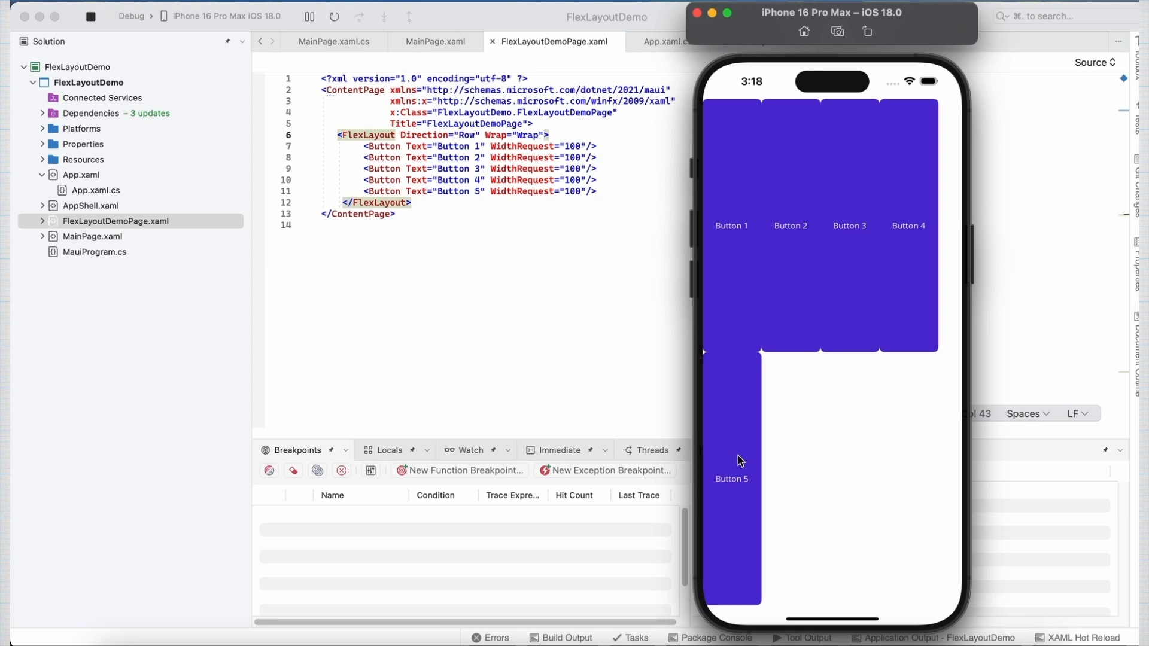
mouse_move(766, 331)
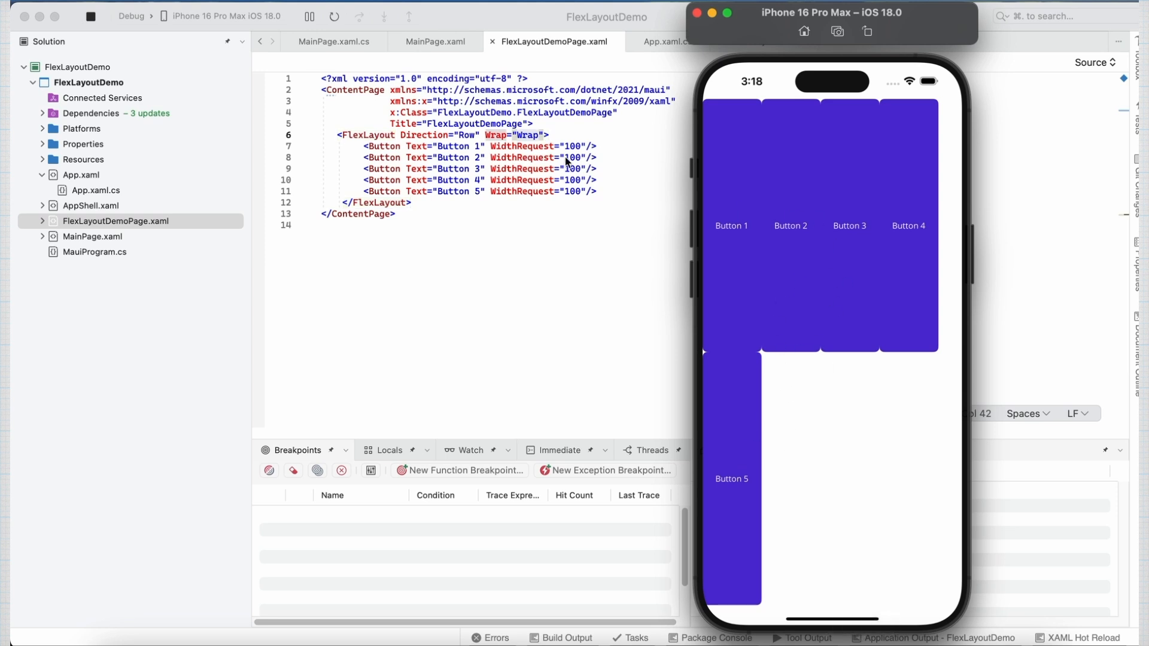
Step: Set Wrap to Reverse from IntelliSense so Button 5 moves above Buttons 1–4
text(r)
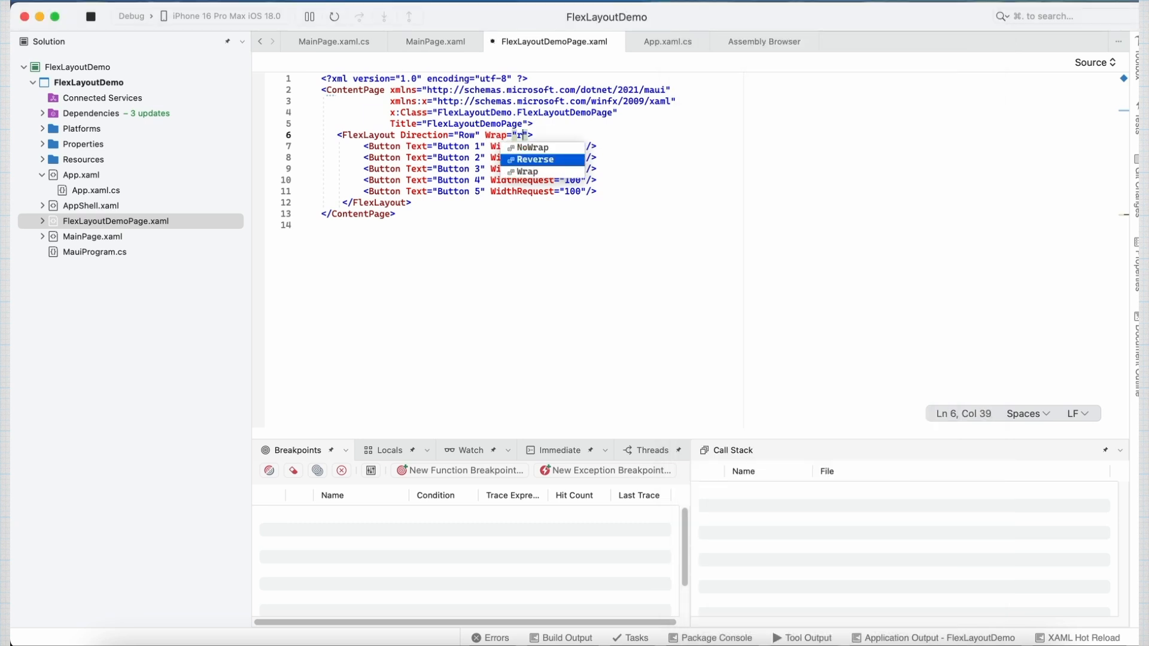
click(537, 160)
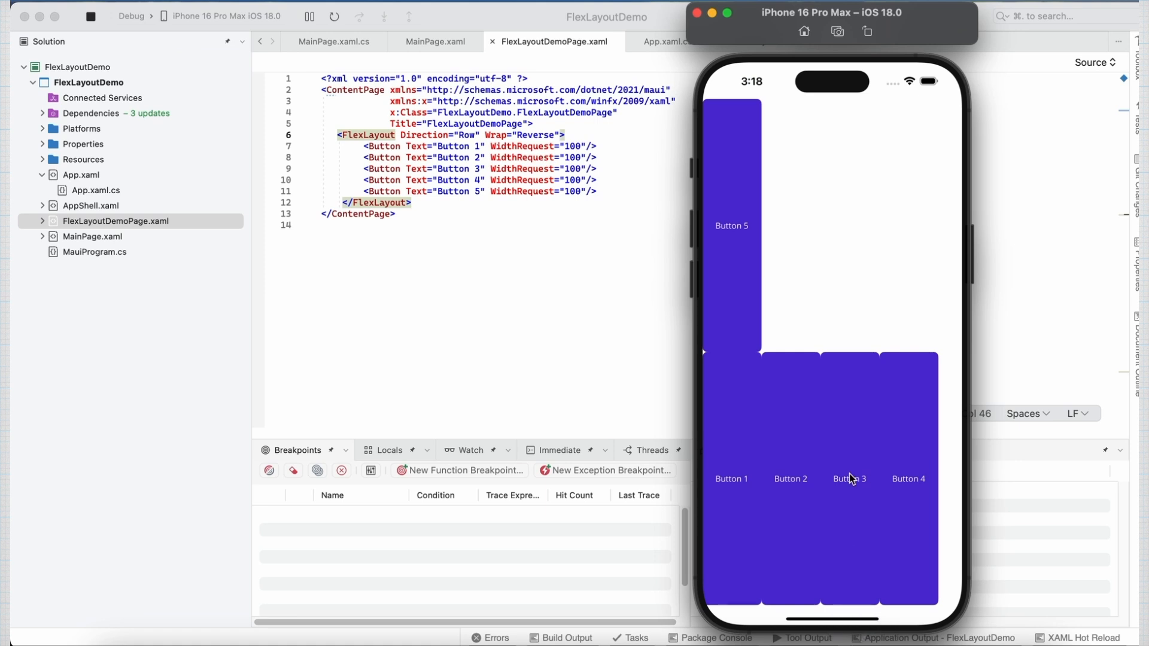
mouse_move(784, 490)
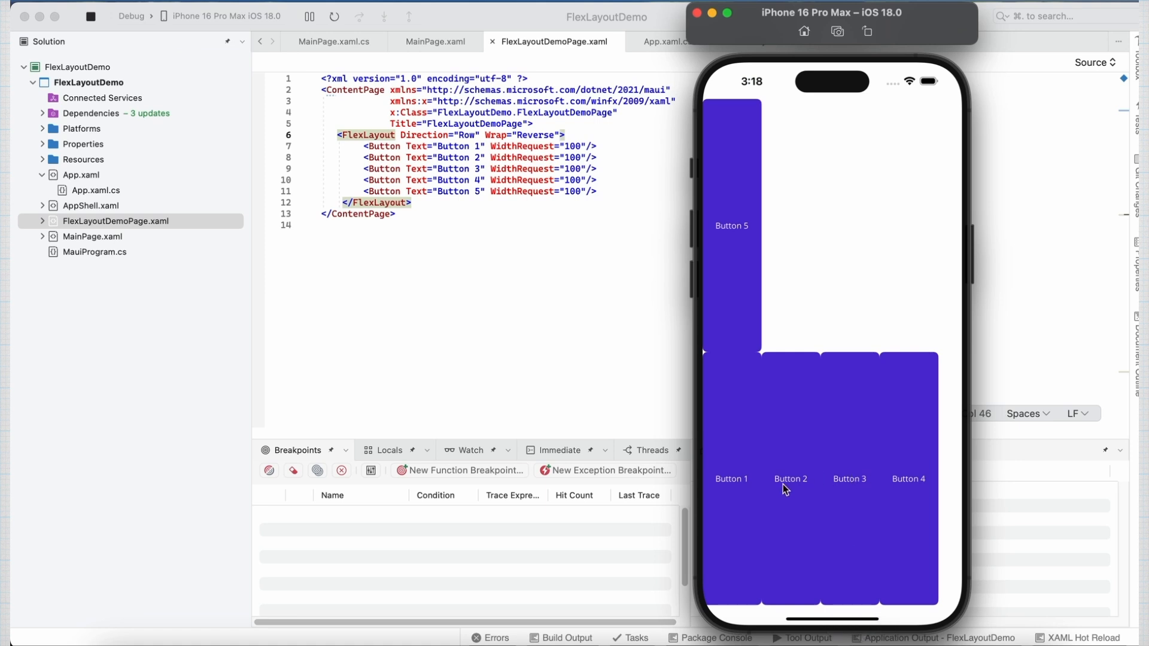
mouse_move(814, 242)
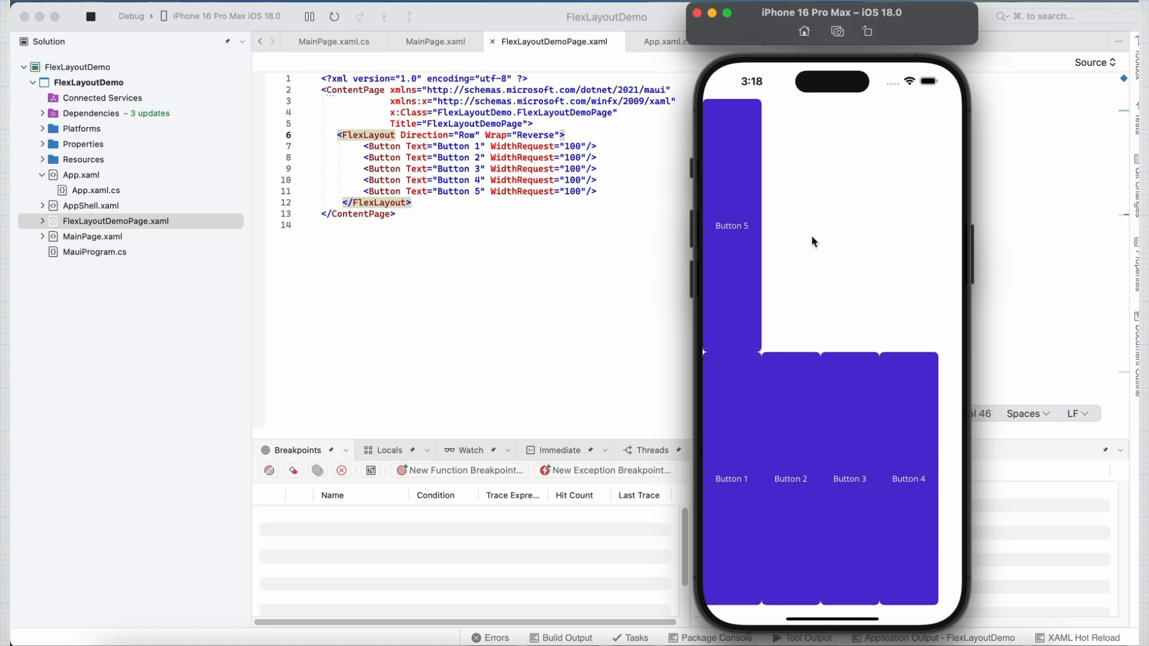
mouse_move(853, 486)
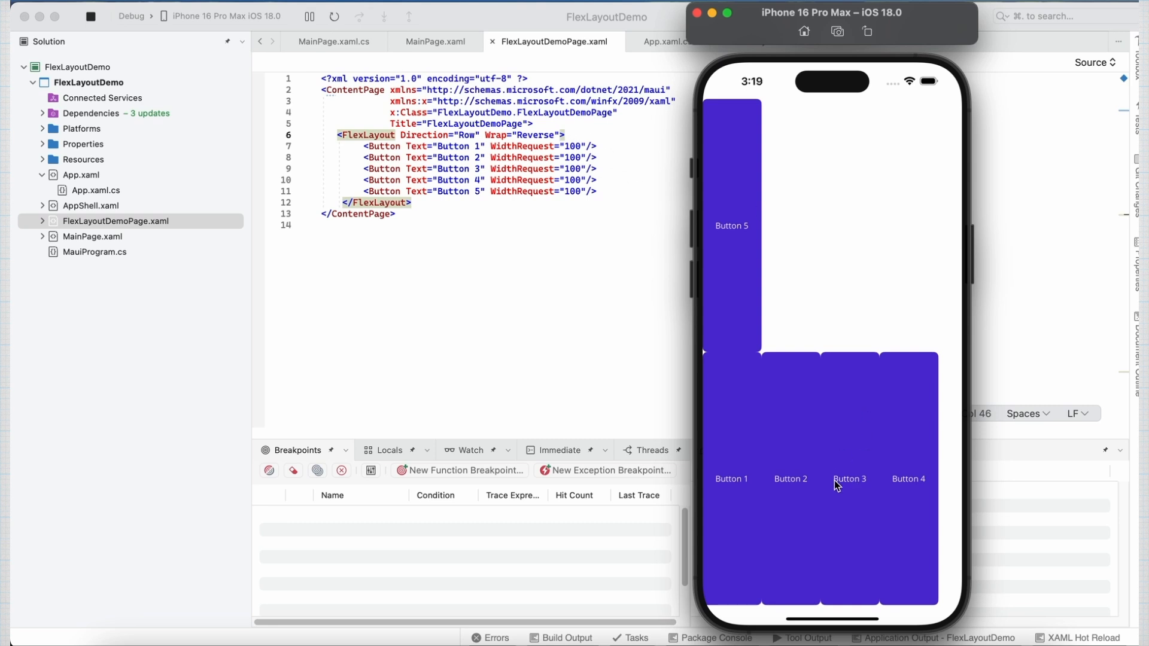
mouse_move(832, 391)
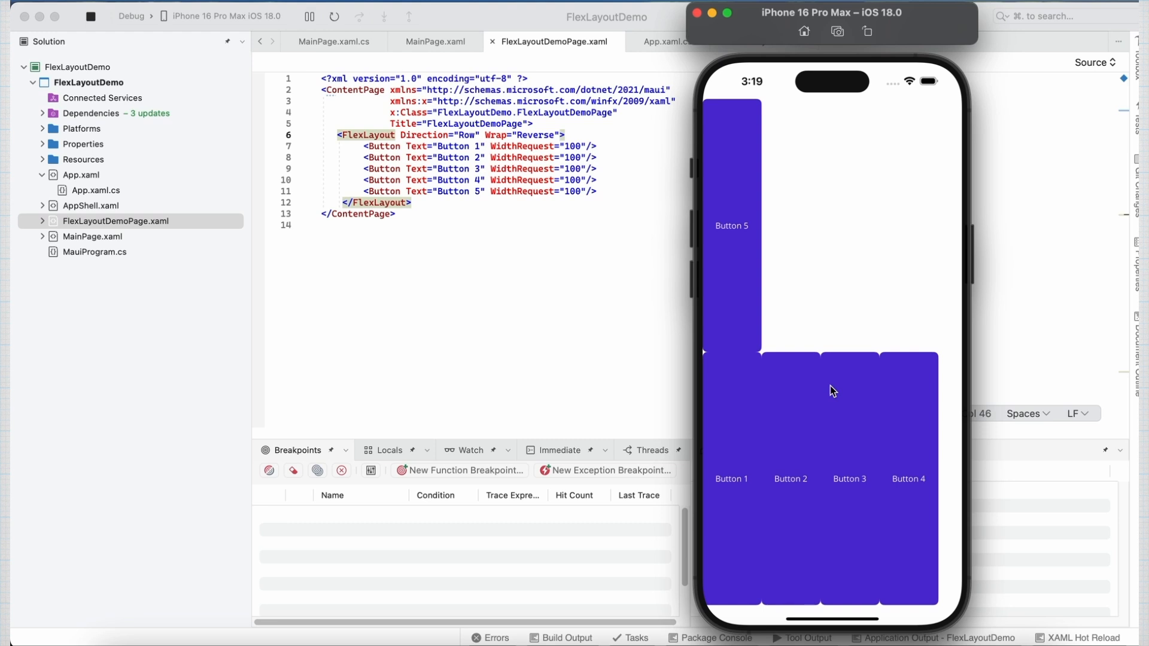
mouse_move(608, 162)
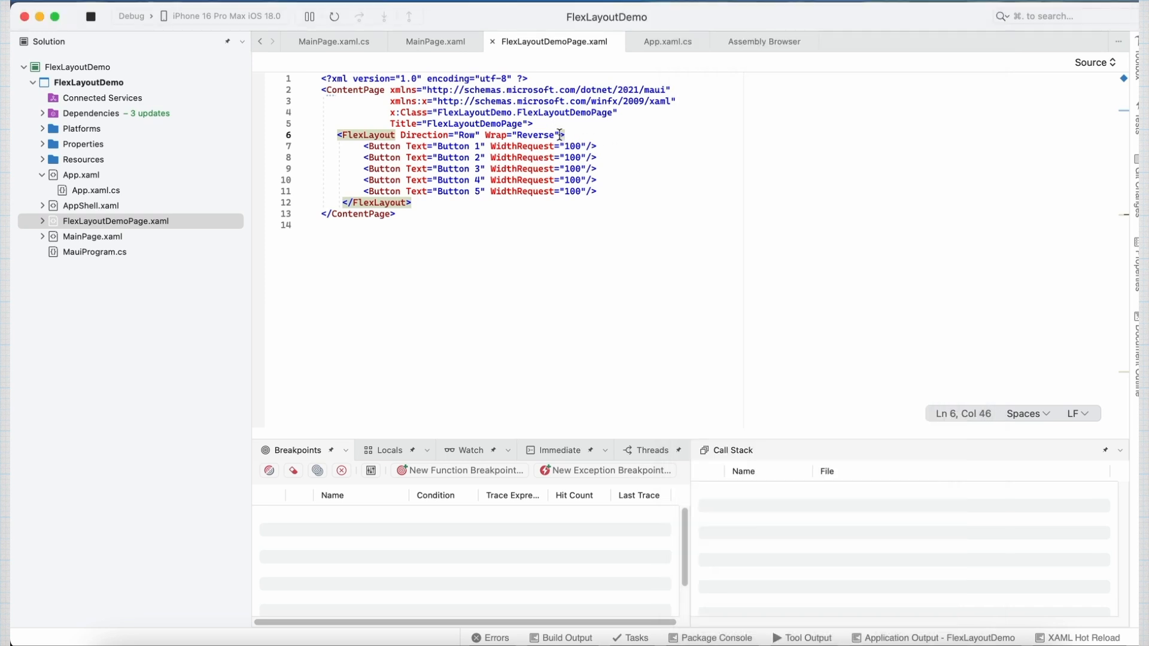
Step: Set Wrap back to Wrap, leave JustifyContent empty, and select JustifyContent for lookup
text(JustifyContent=")
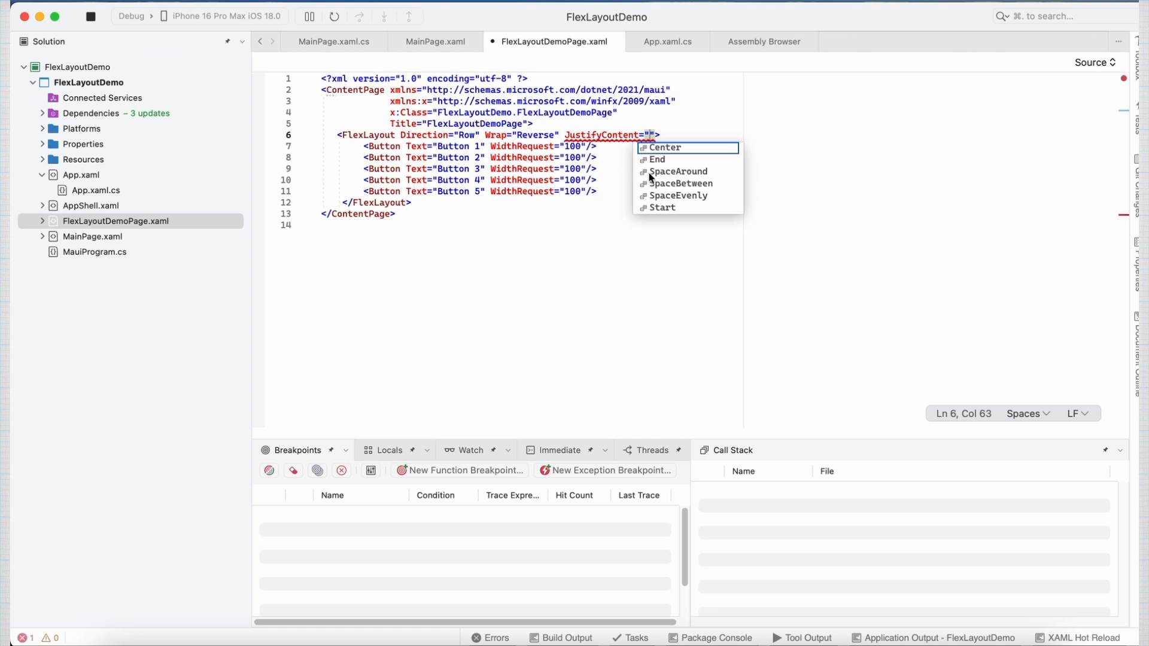
mouse_move(678, 160)
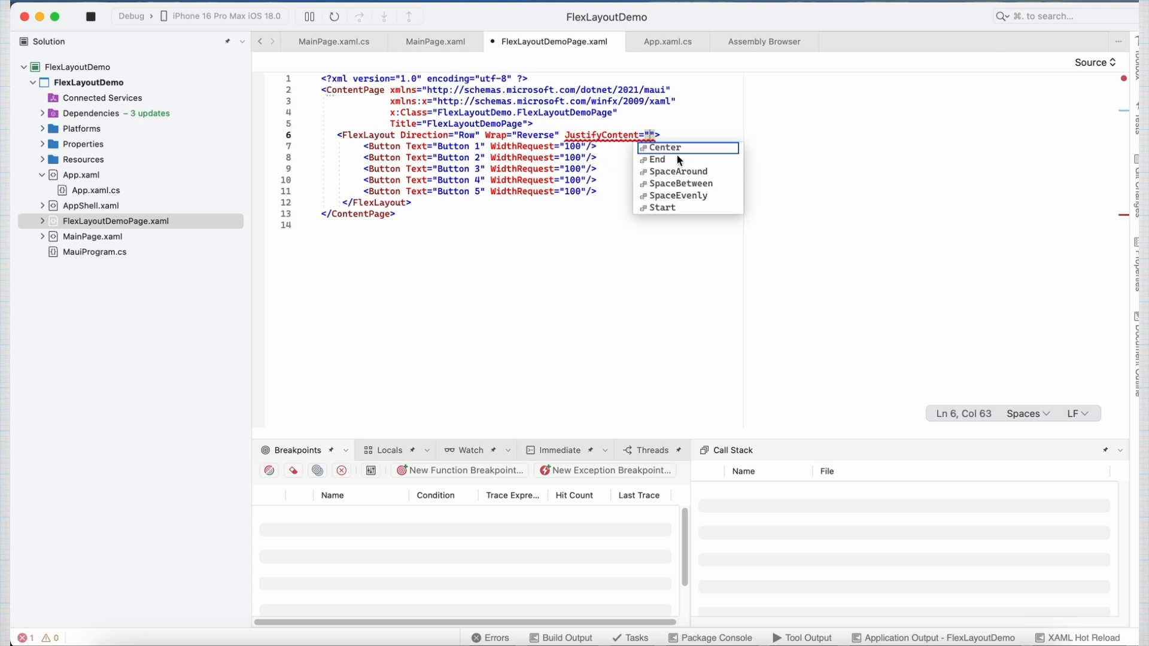
mouse_move(717, 187)
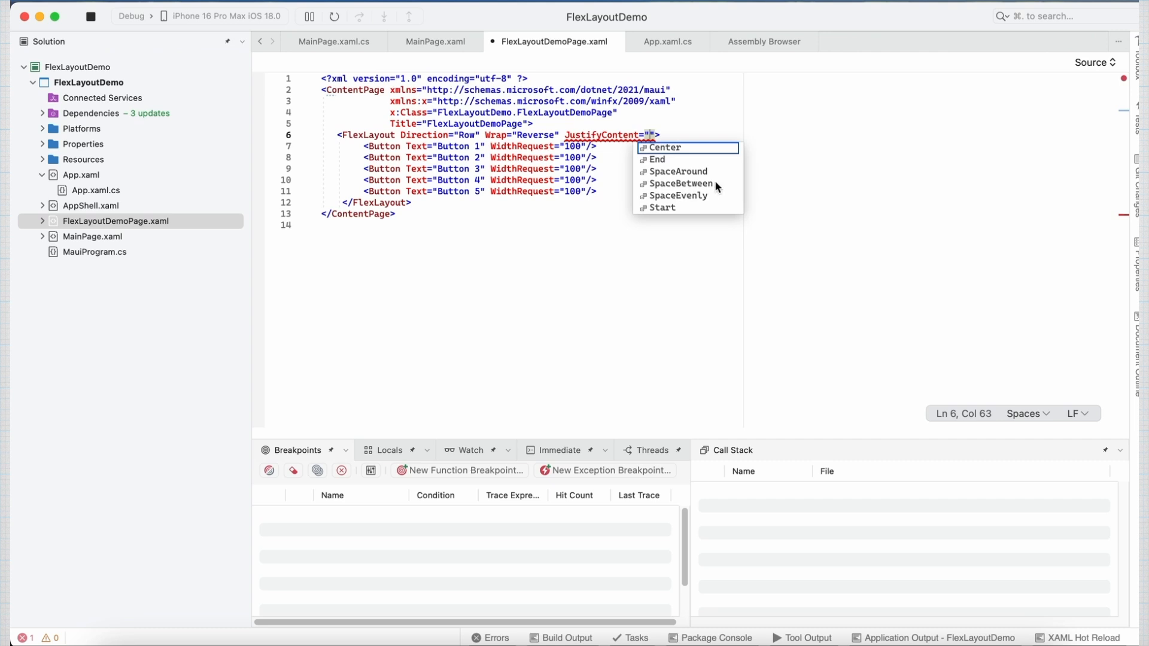
mouse_move(708, 208)
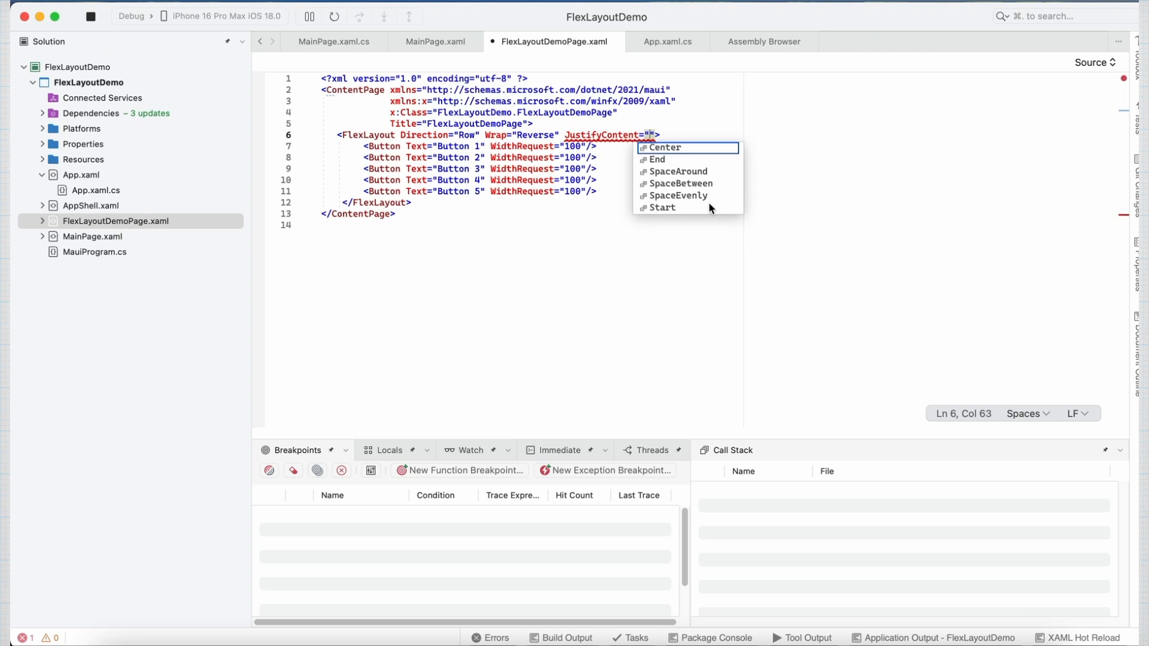
mouse_move(672, 215)
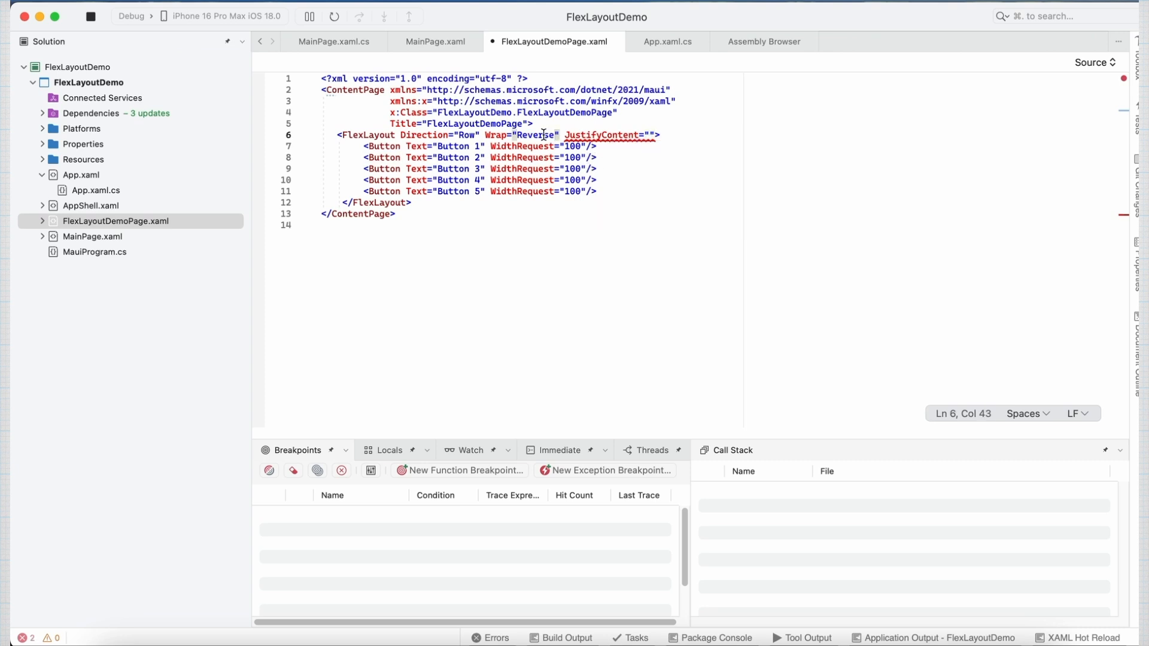
text(Wrap)
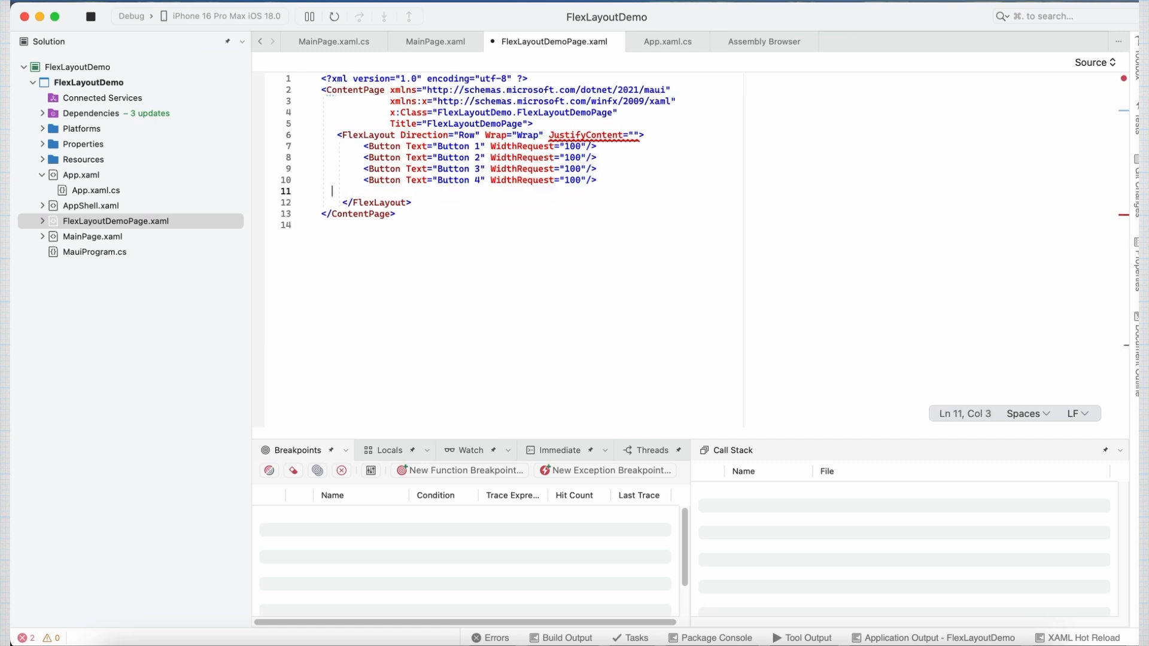
click(600, 136)
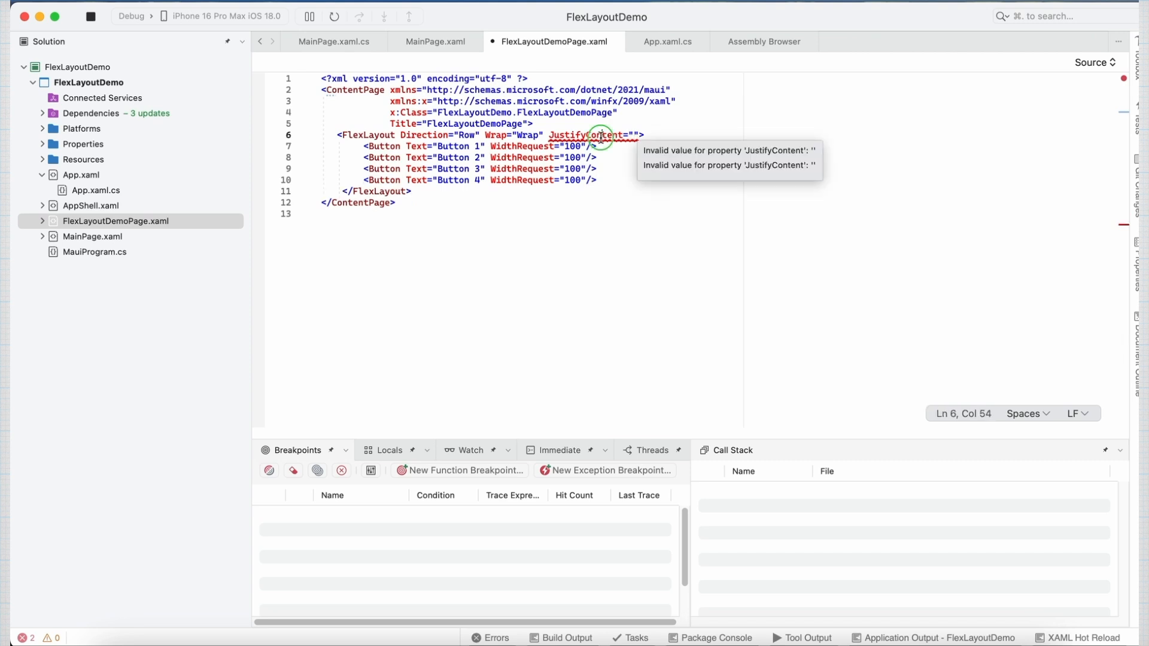
mouse_move(618, 189)
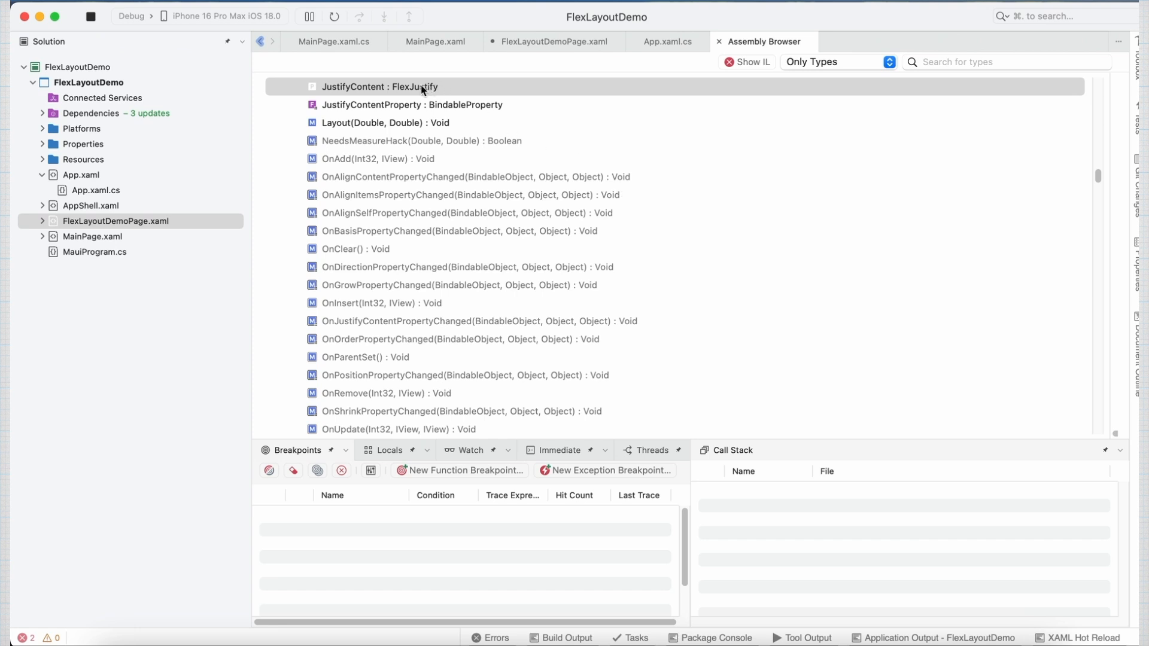
mouse_move(432, 90)
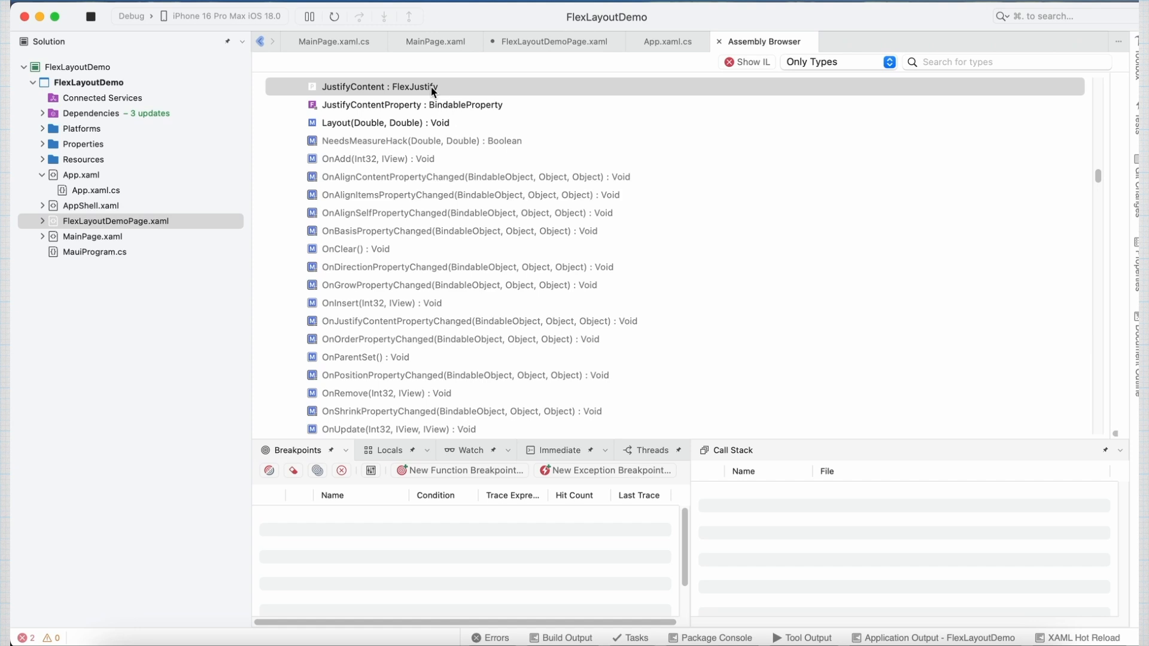
Step: Look up JustifyContent's FlexJustify type in the Assembly Browser and return to the XAML
click(553, 41)
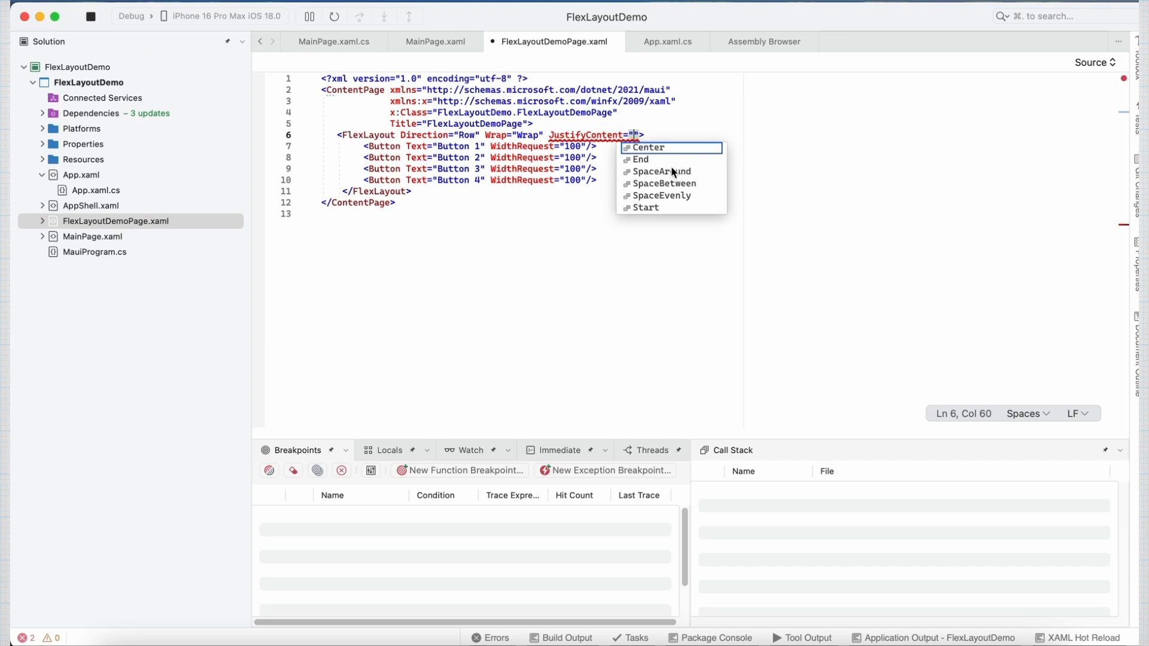
Step: Preview JustifyContent SpaceAround, then change it to Center
click(662, 171)
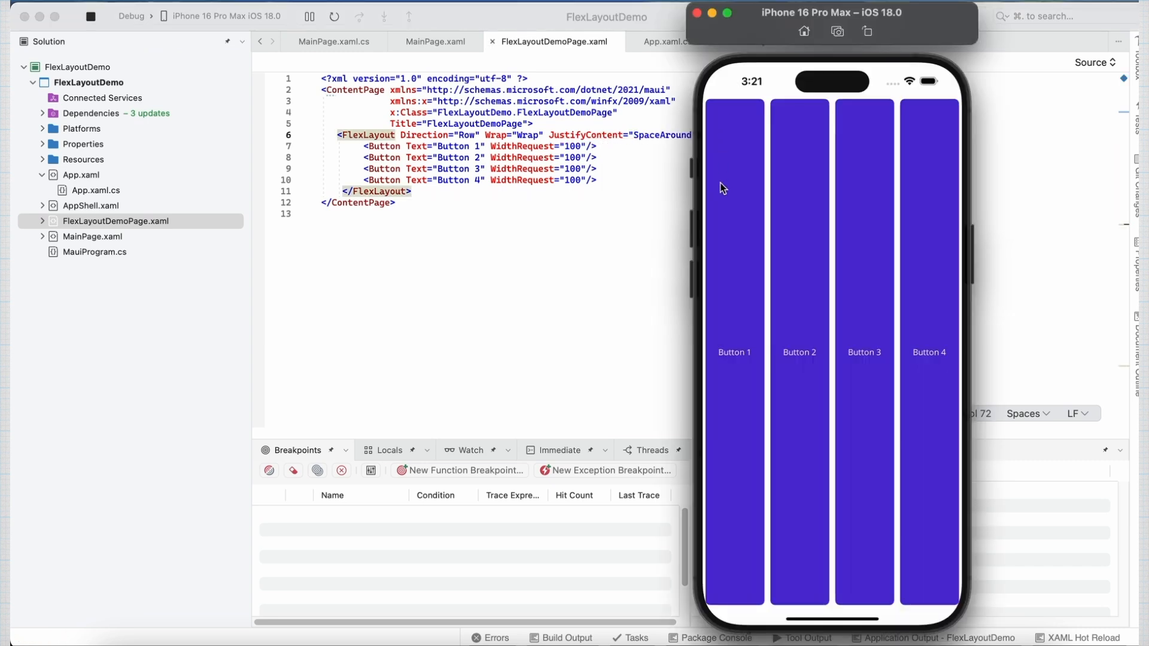
mouse_move(666, 122)
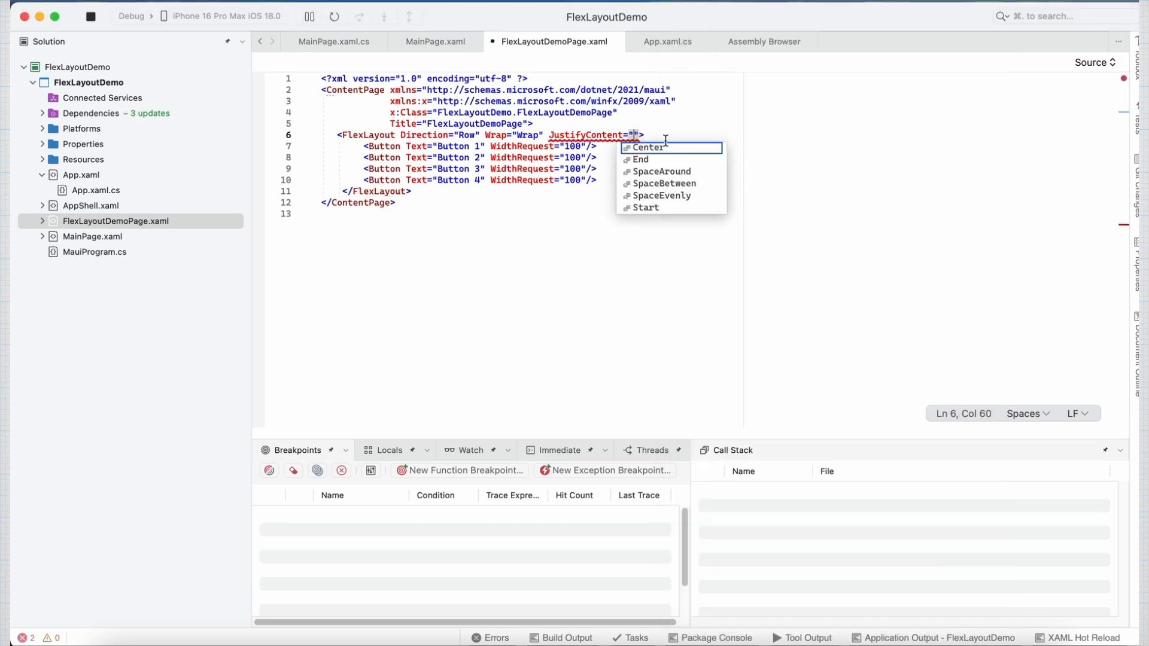
click(648, 148)
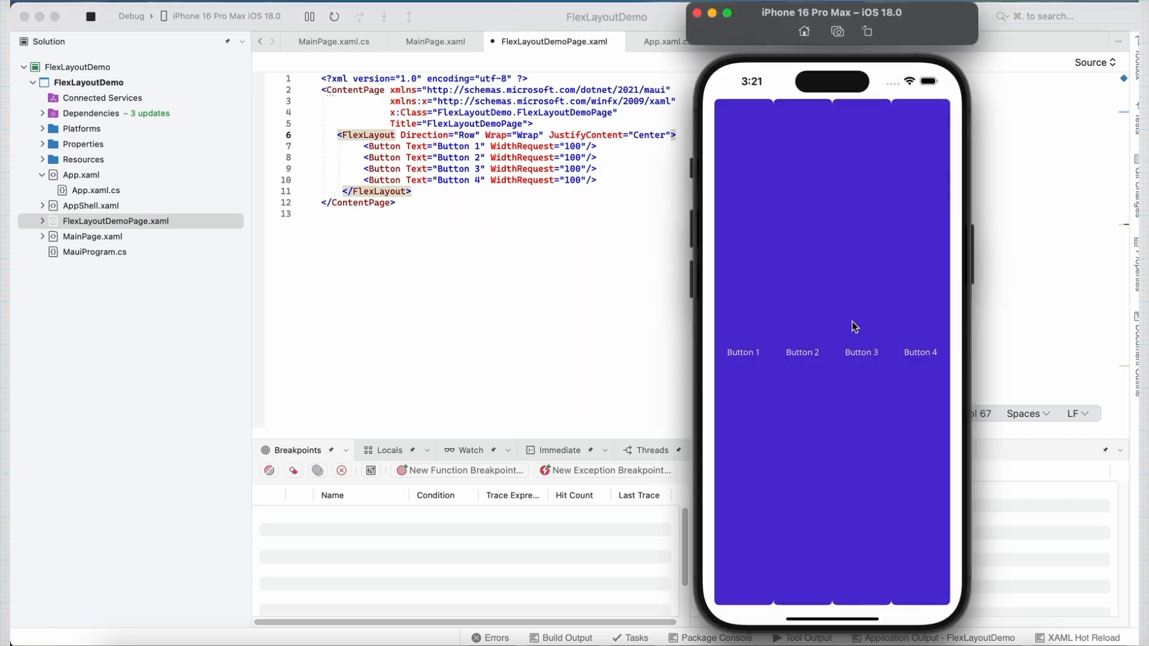
mouse_move(839, 432)
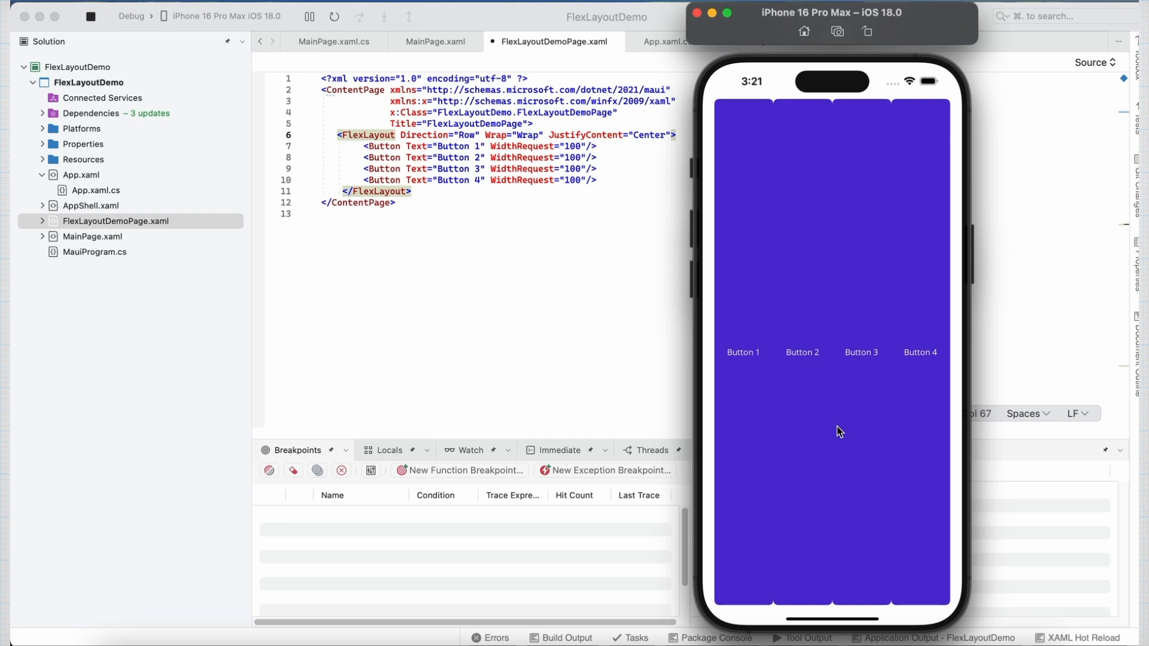
mouse_move(848, 338)
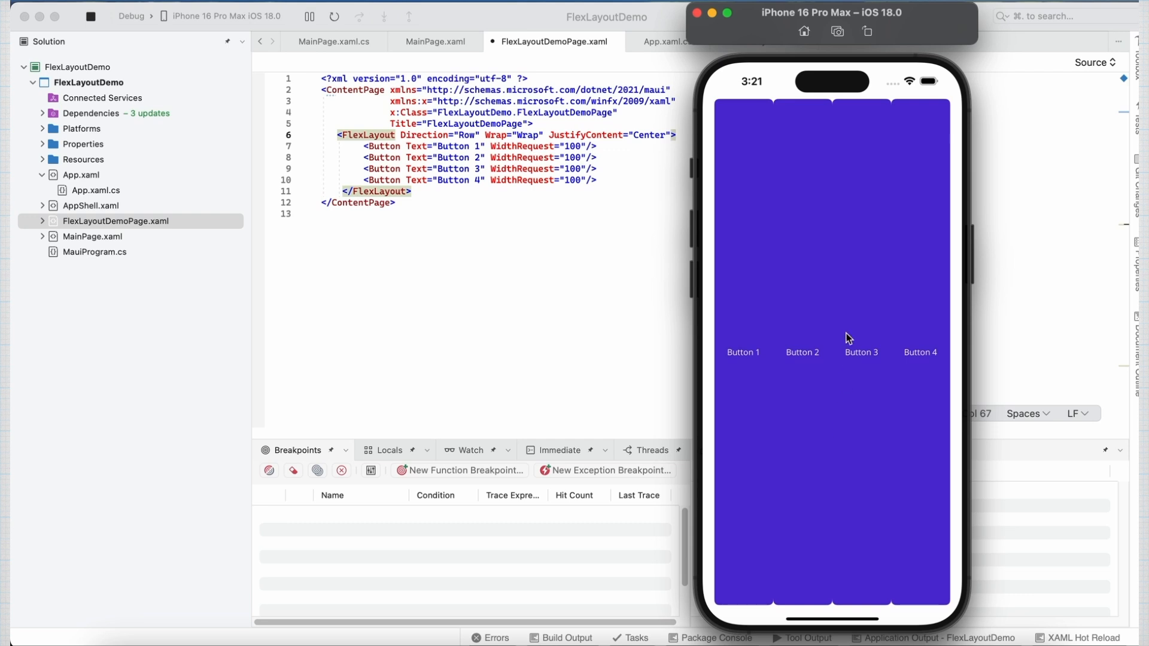
mouse_move(770, 174)
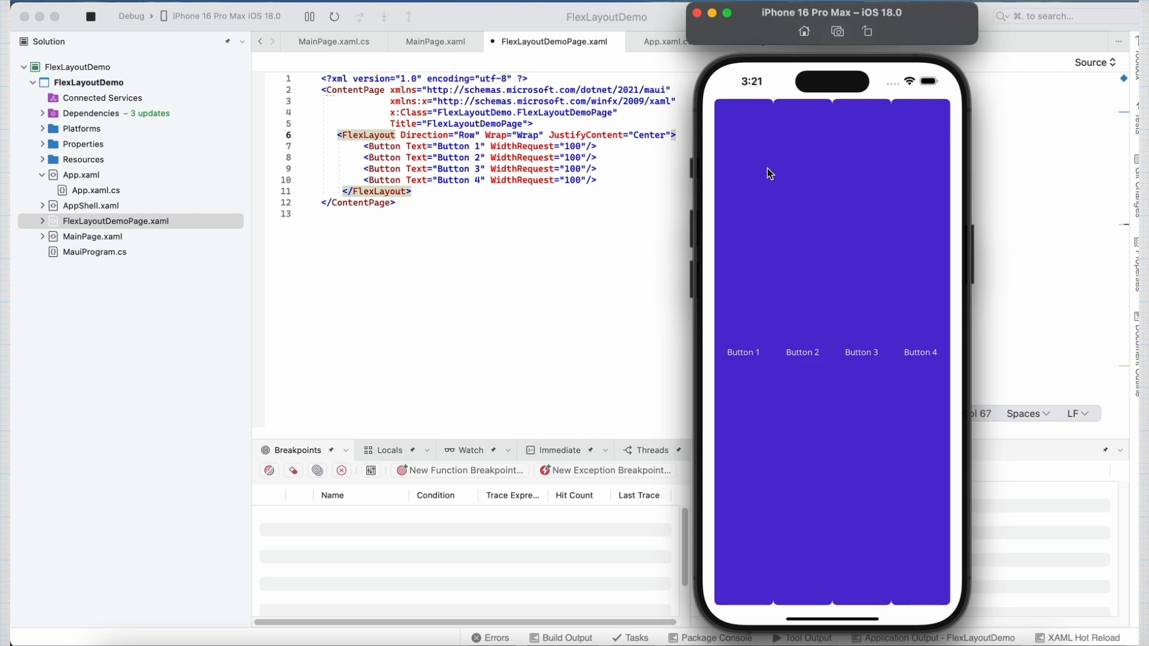
mouse_move(650, 142)
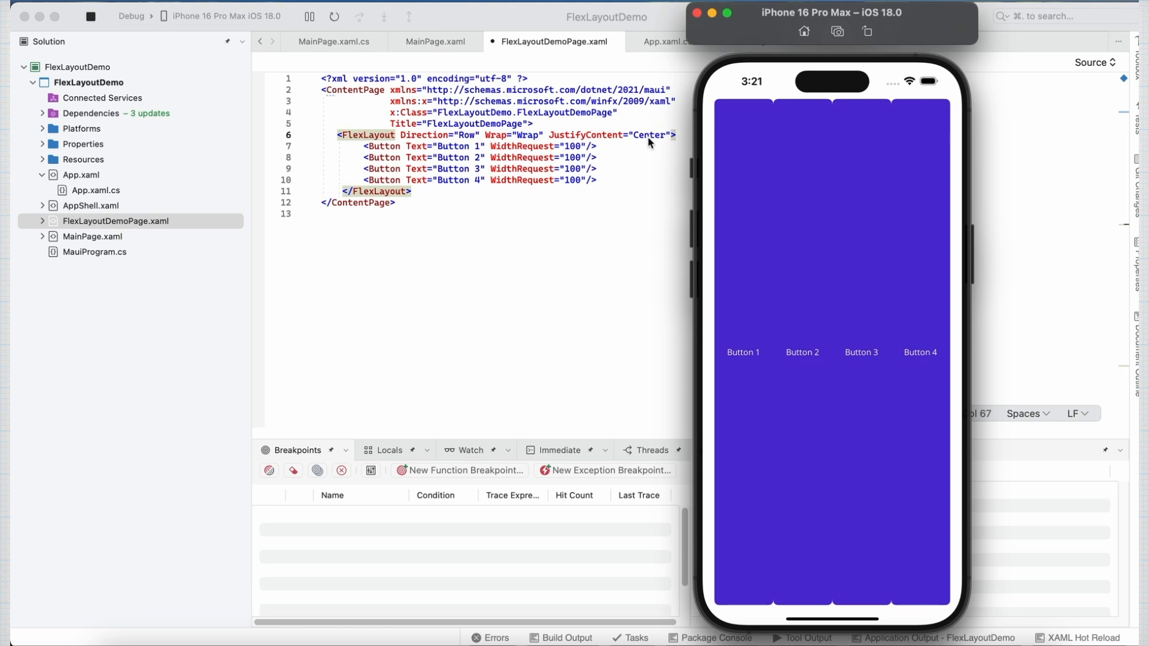
mouse_move(745, 177)
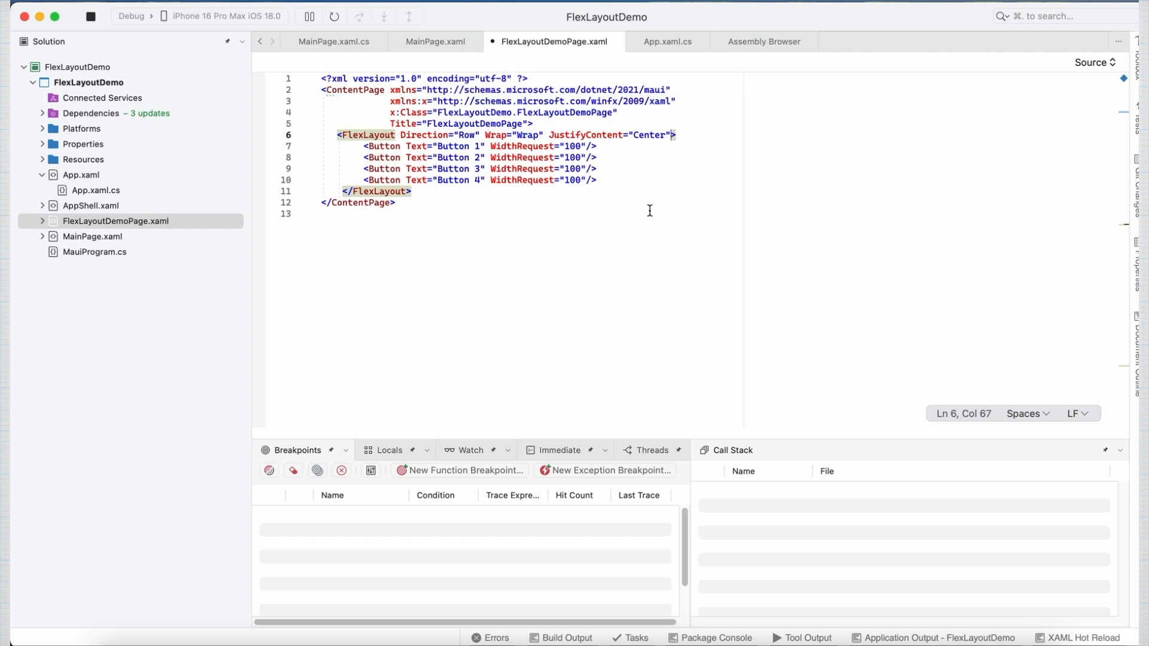
mouse_move(638, 196)
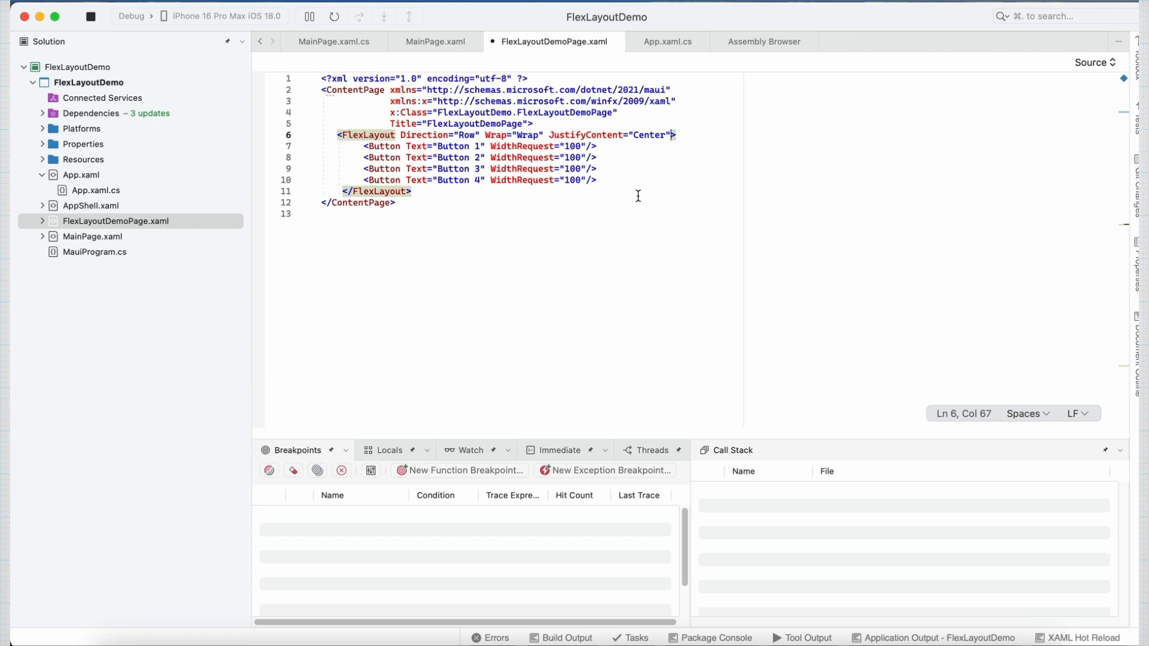
mouse_move(584, 183)
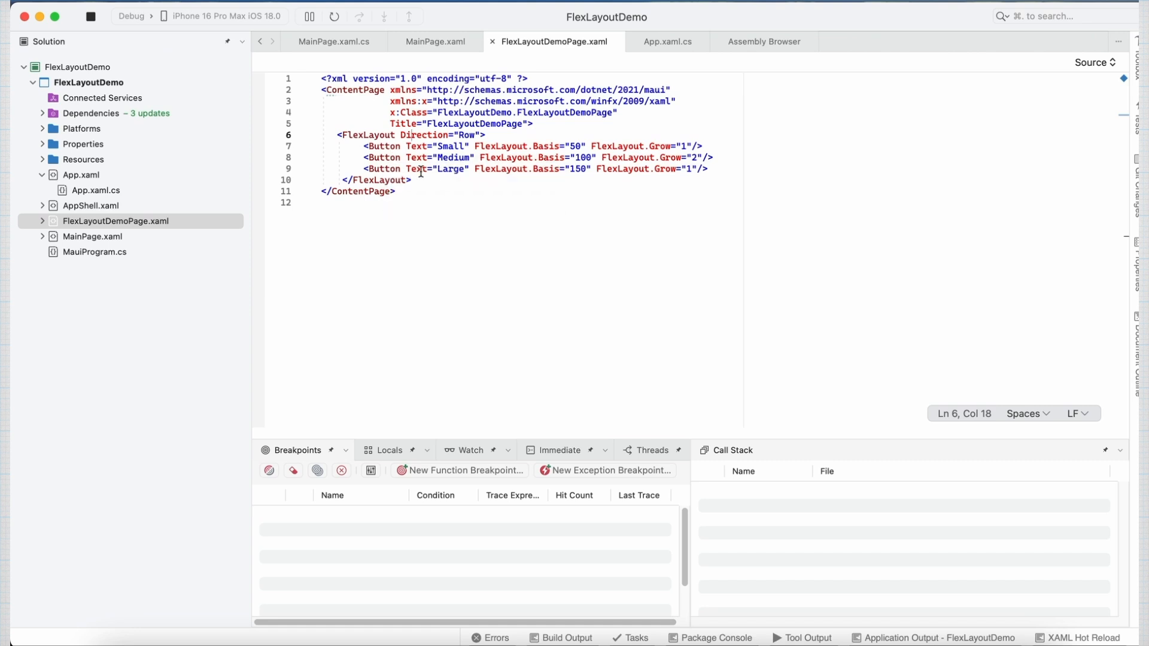
Step: Write Small, Medium and Large buttons with Basis values 50, 100 and 150
double_click(448, 146)
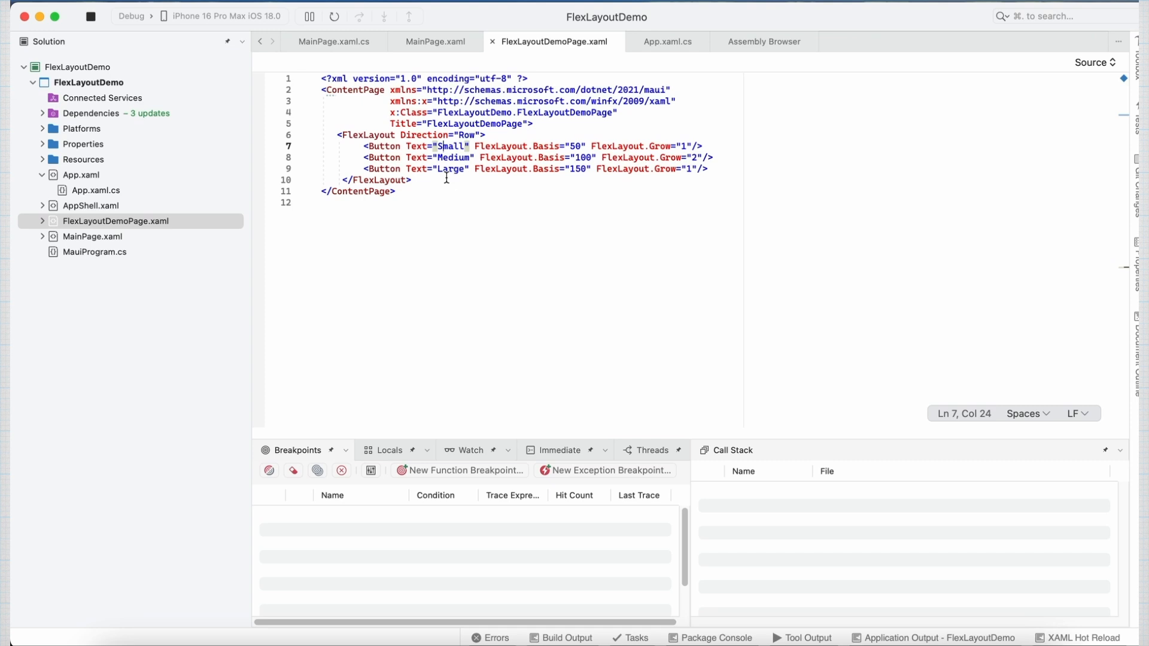
mouse_move(522, 146)
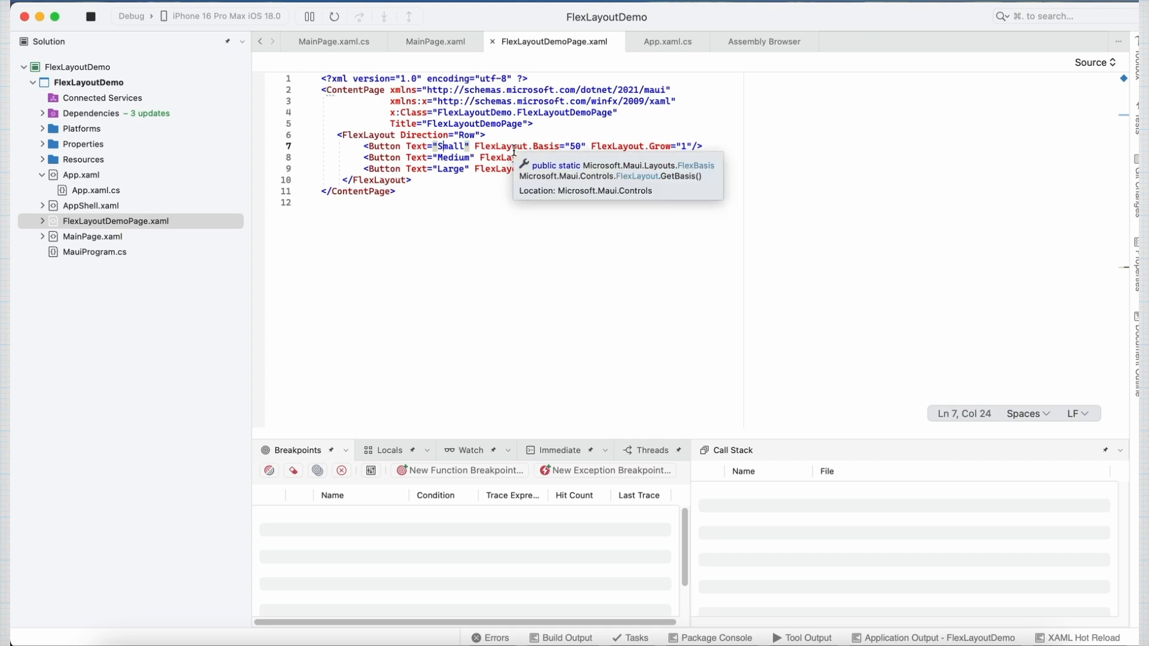
mouse_move(546, 150)
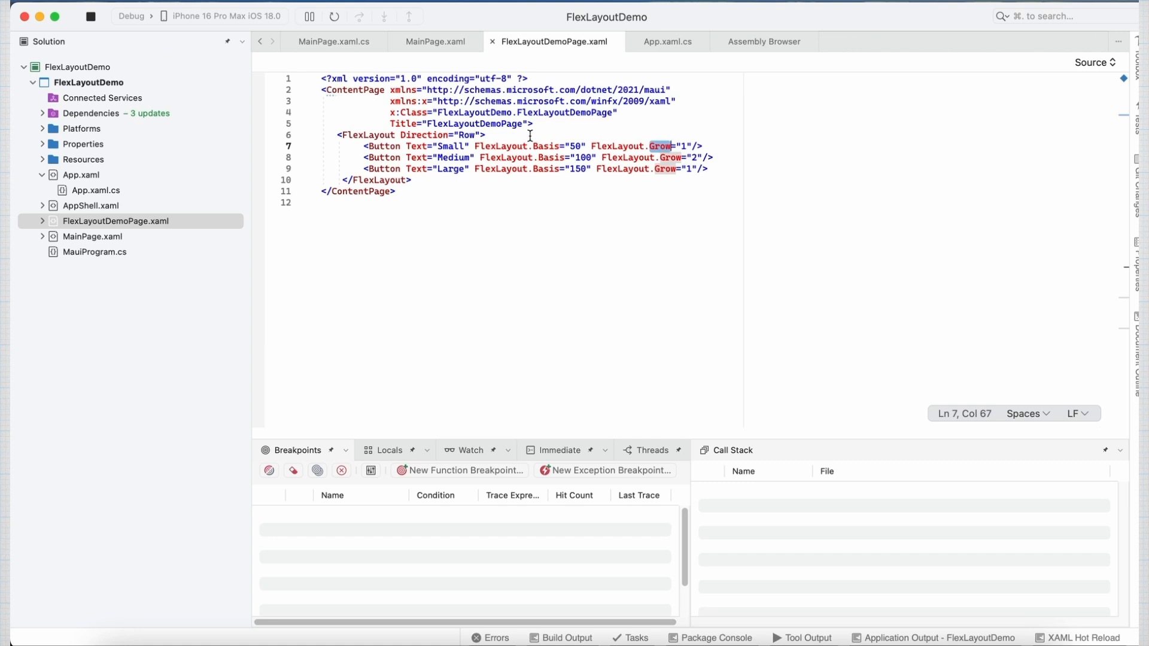
mouse_move(551, 149)
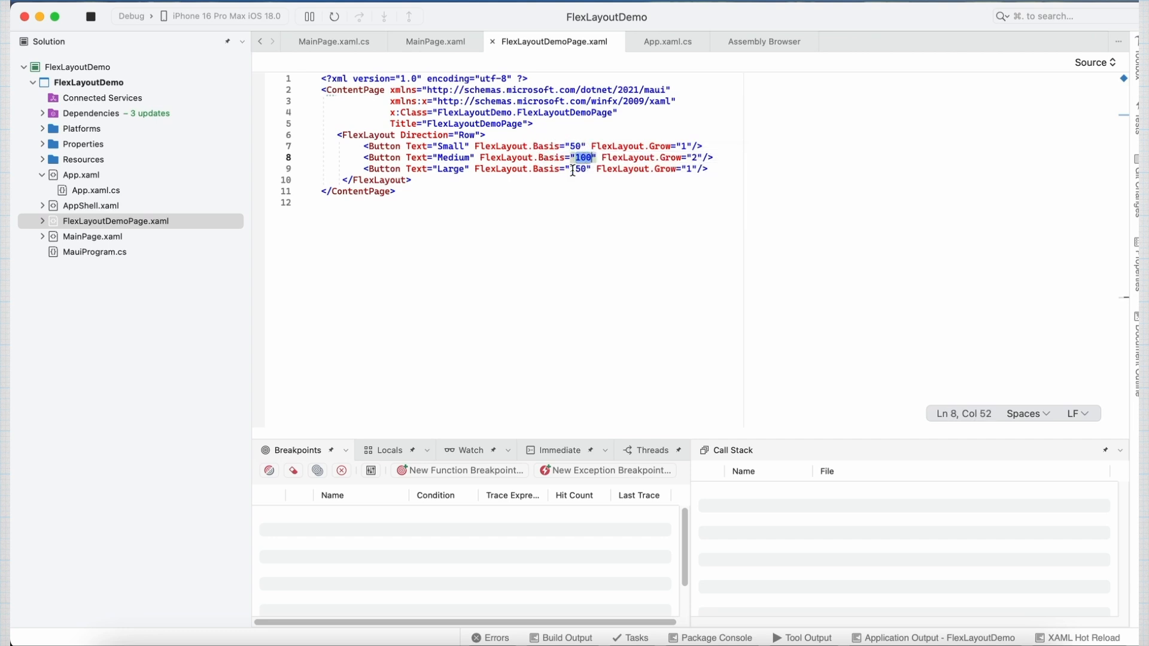
double_click(579, 169)
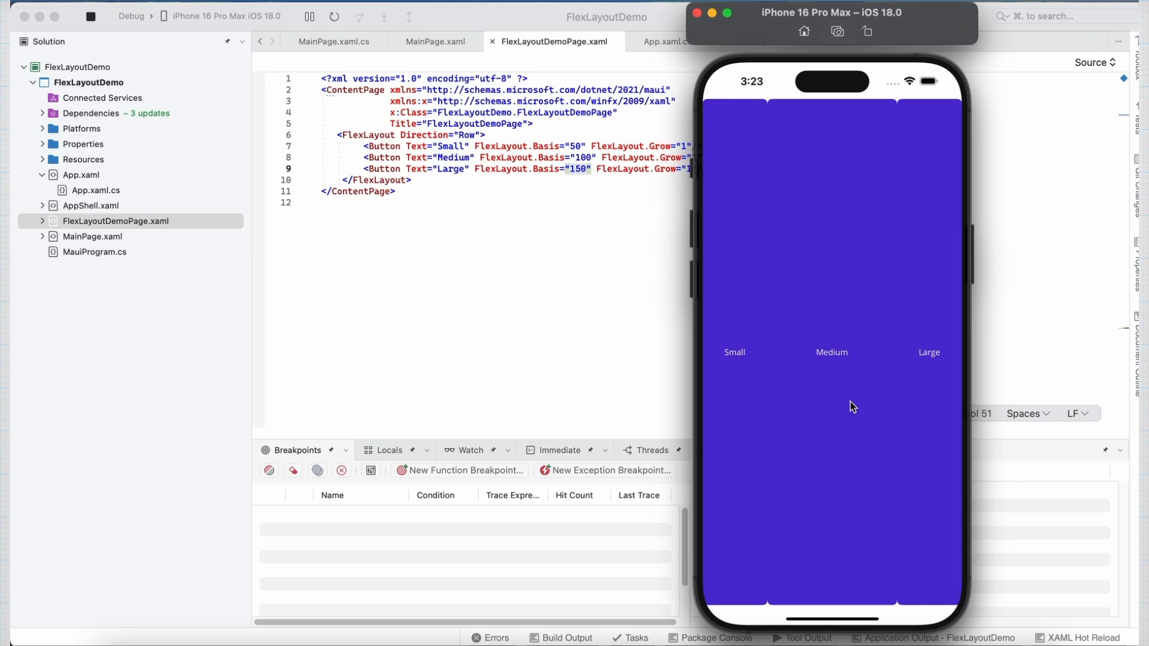
mouse_move(835, 295)
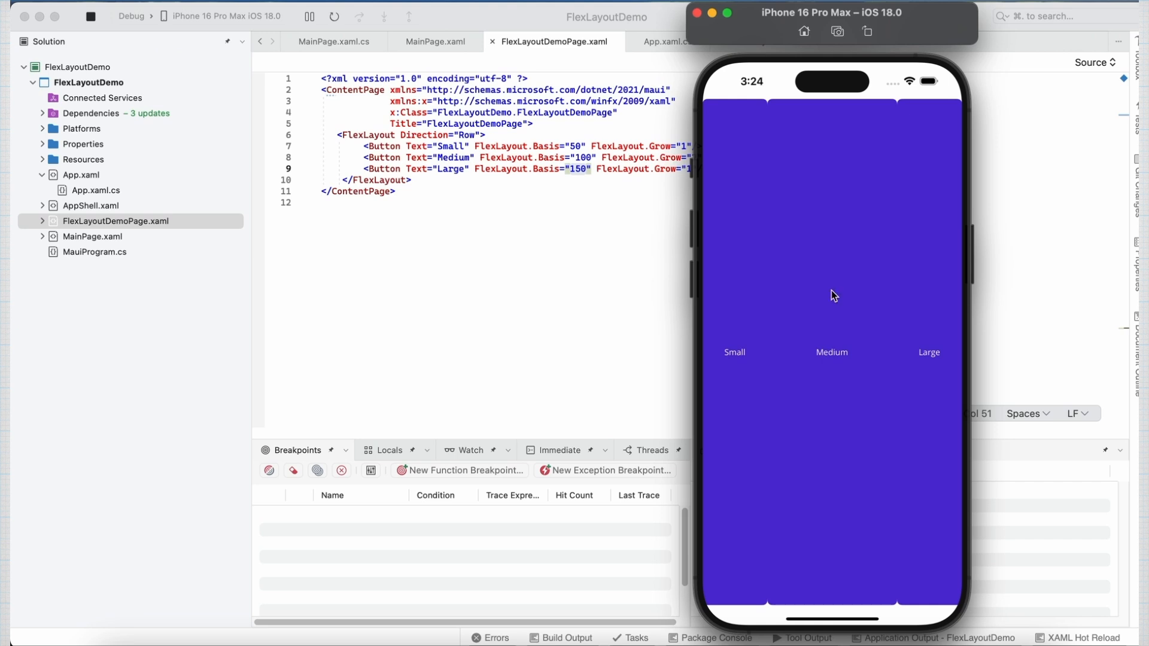
mouse_move(614, 143)
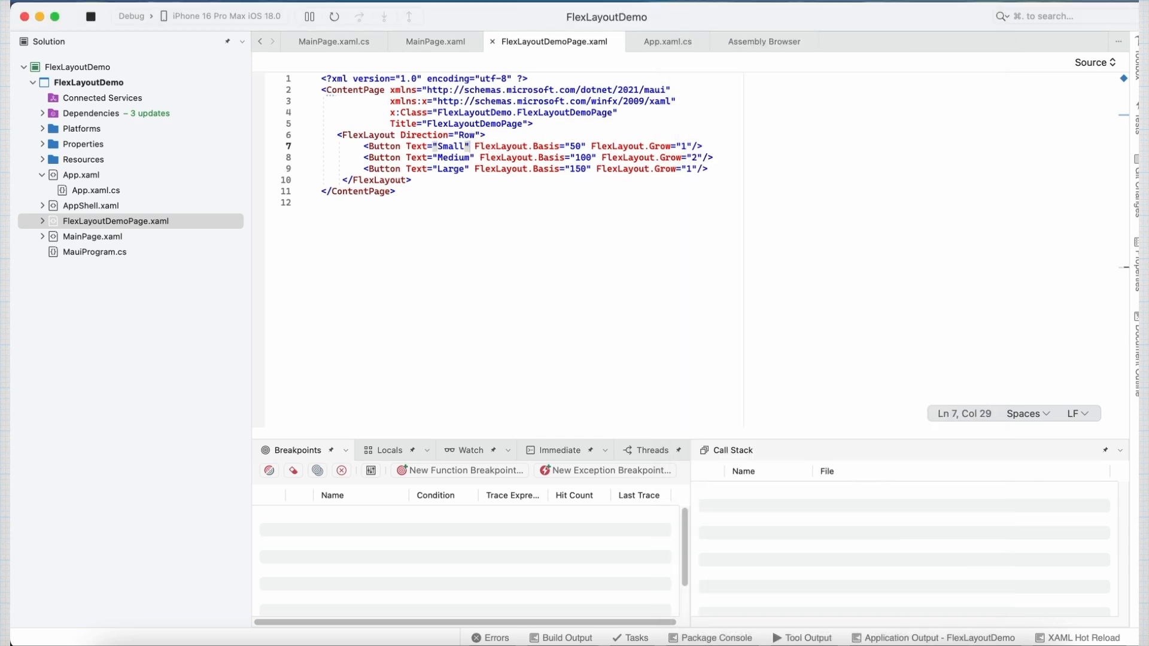
Step: Give the Small button a Red background color and the Large button a Green background
text(colo)
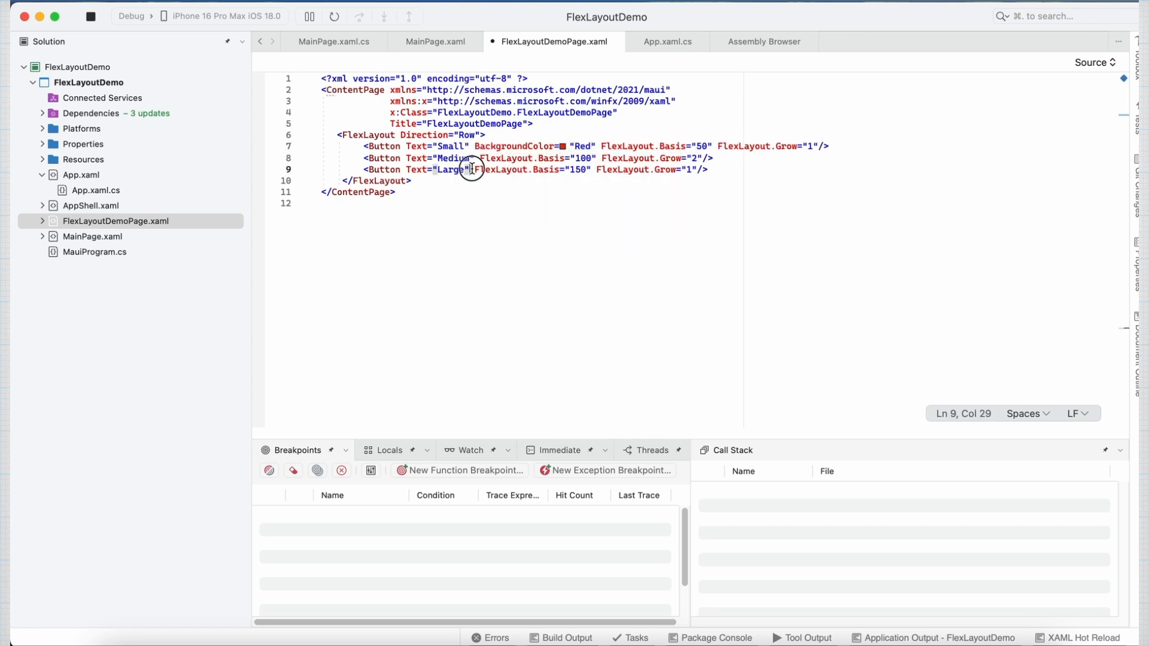
text(bac)
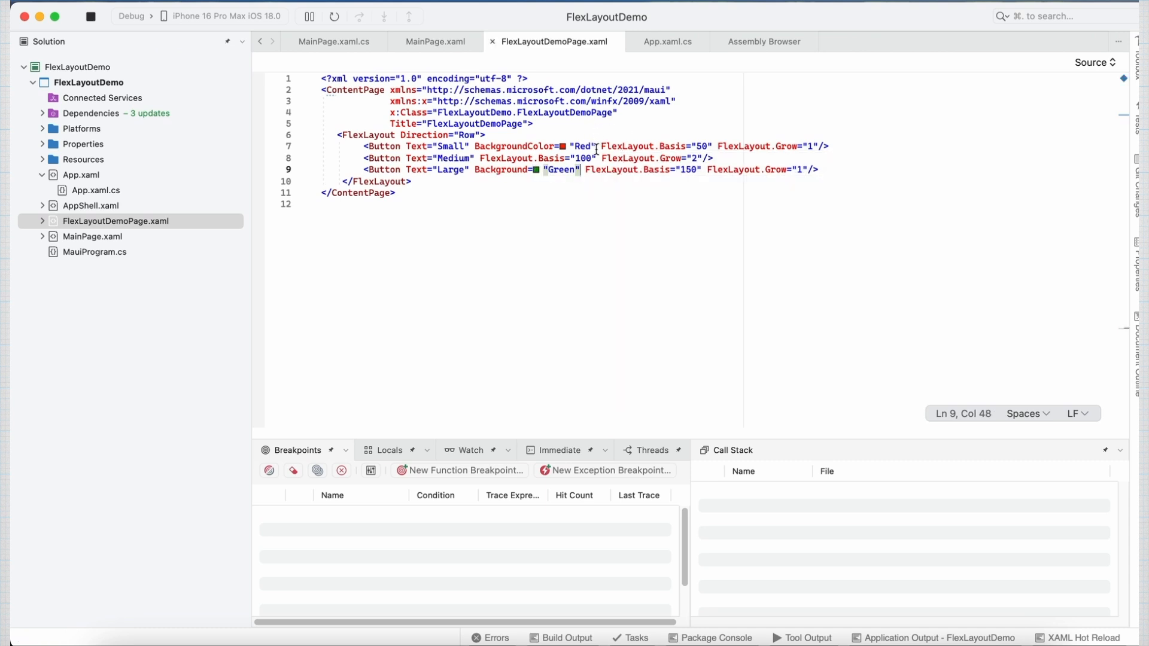
mouse_move(718, 140)
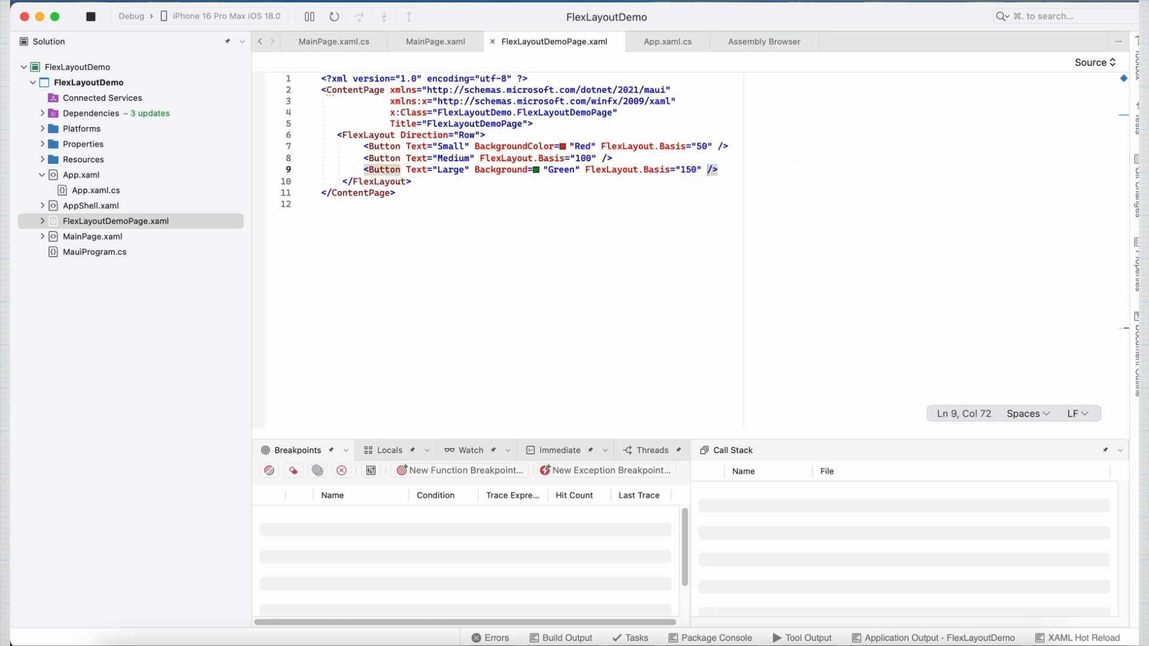
Step: Stop the debug session so the iOS simulator closes
click(334, 16)
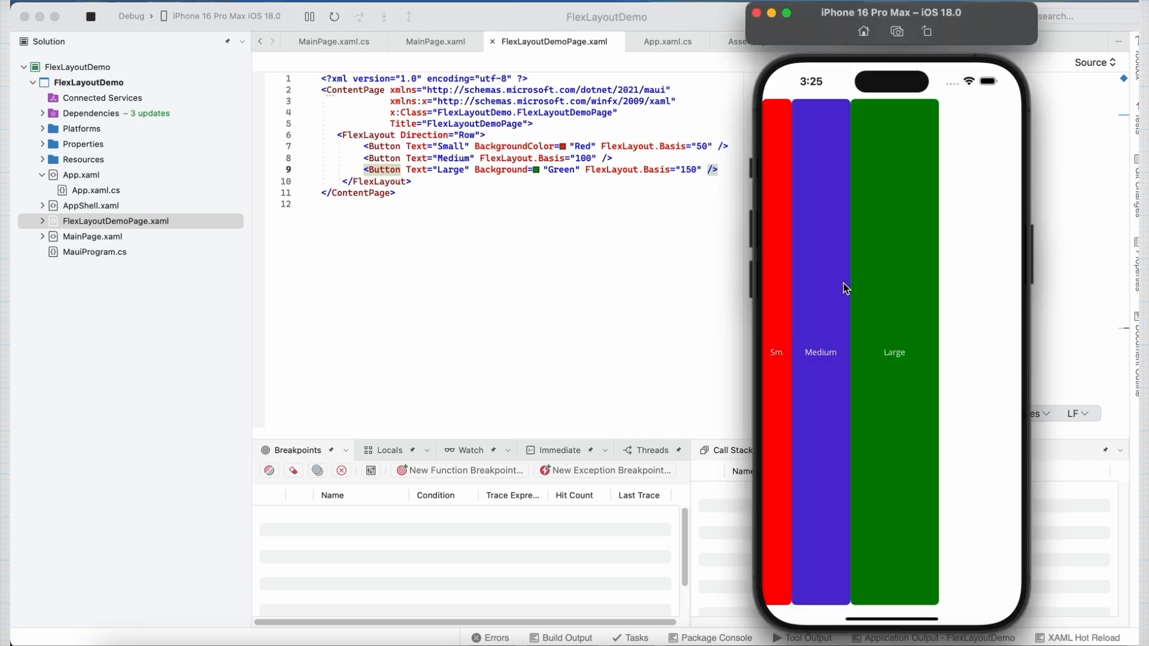
mouse_move(778, 271)
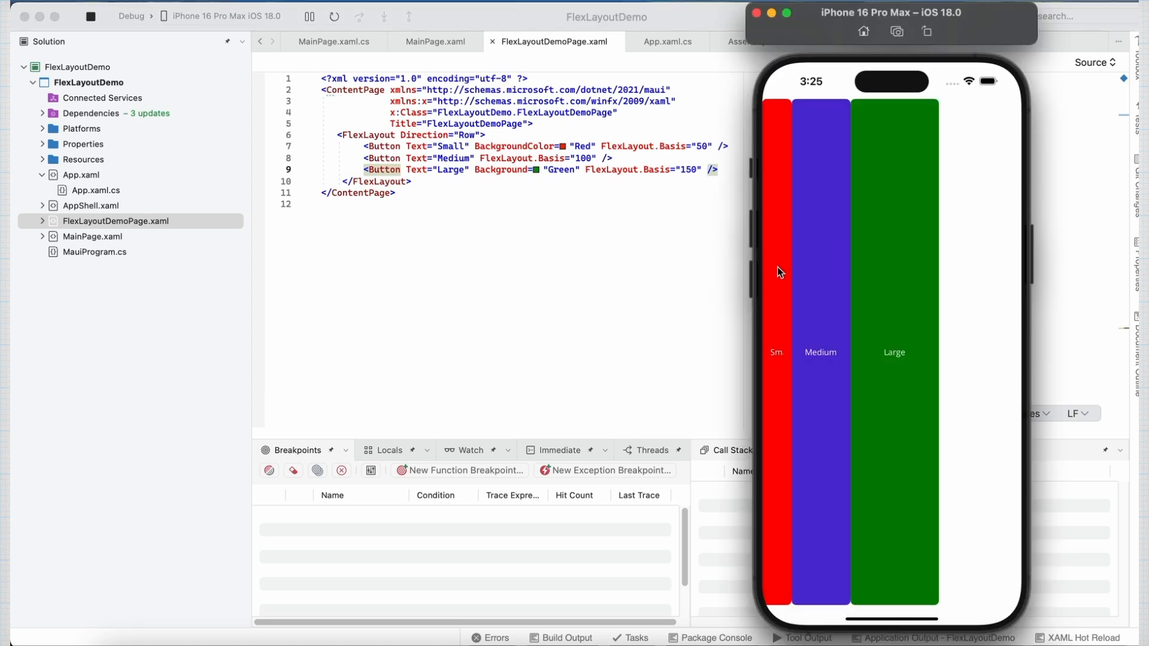
mouse_move(809, 281)
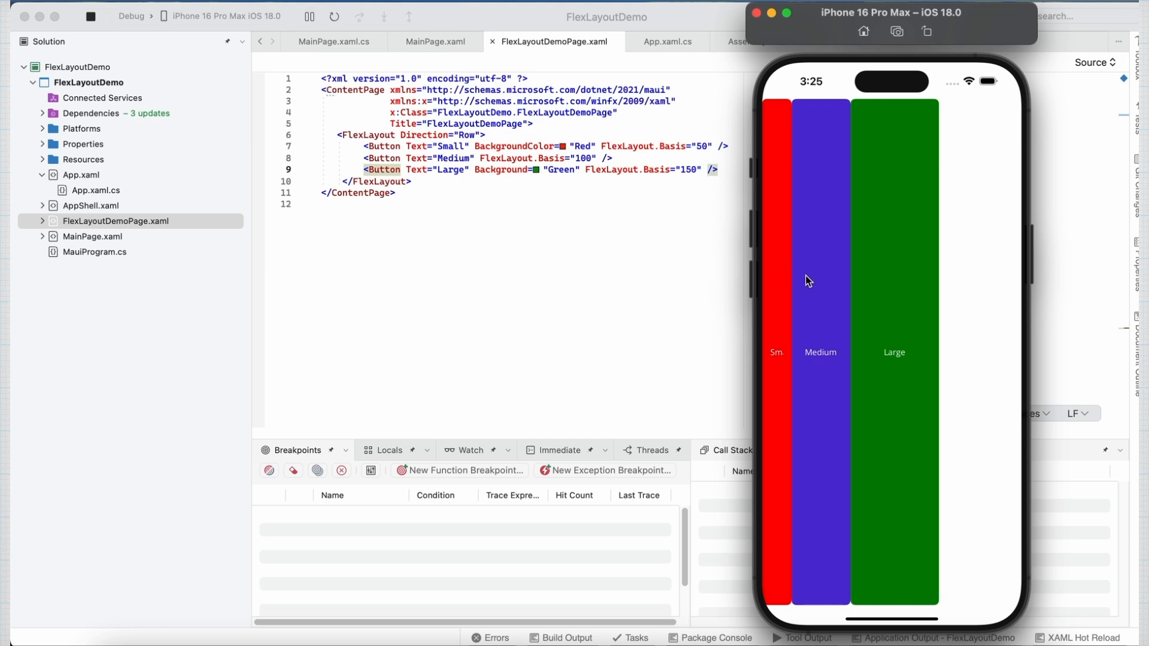
mouse_move(863, 291)
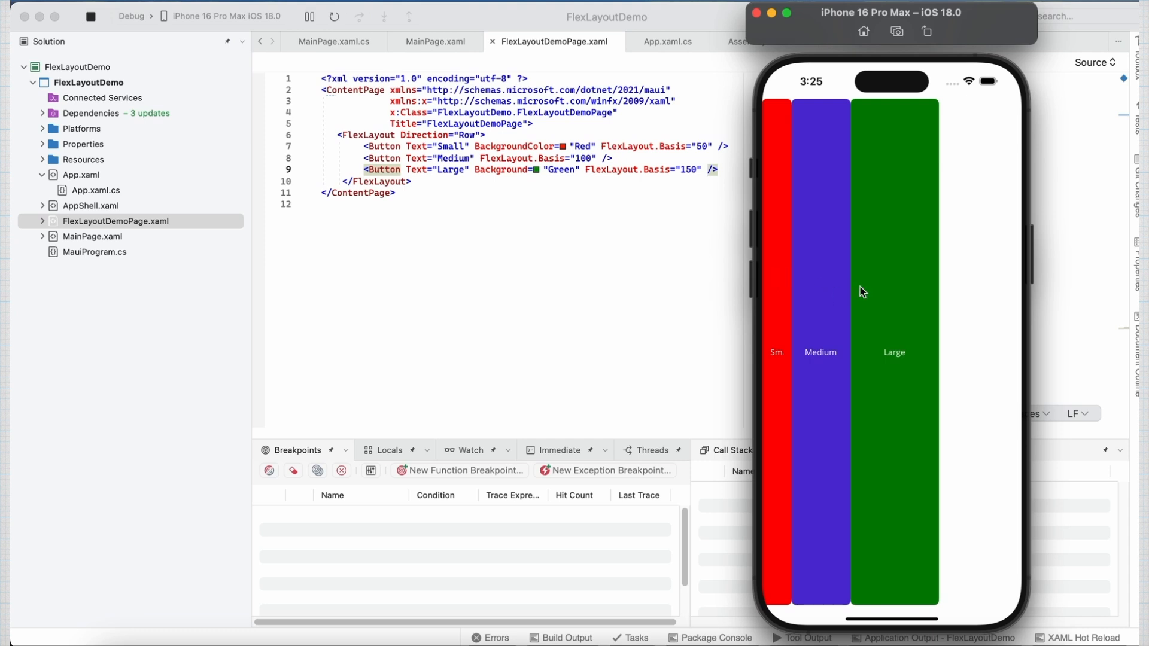
mouse_move(899, 321)
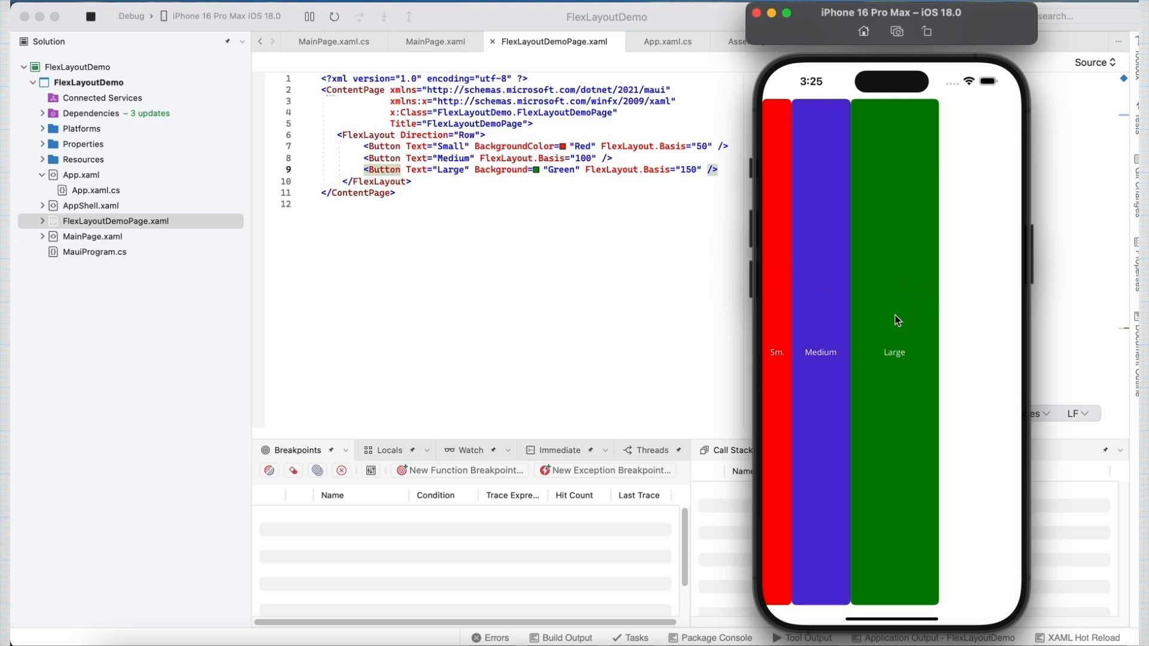
mouse_move(969, 307)
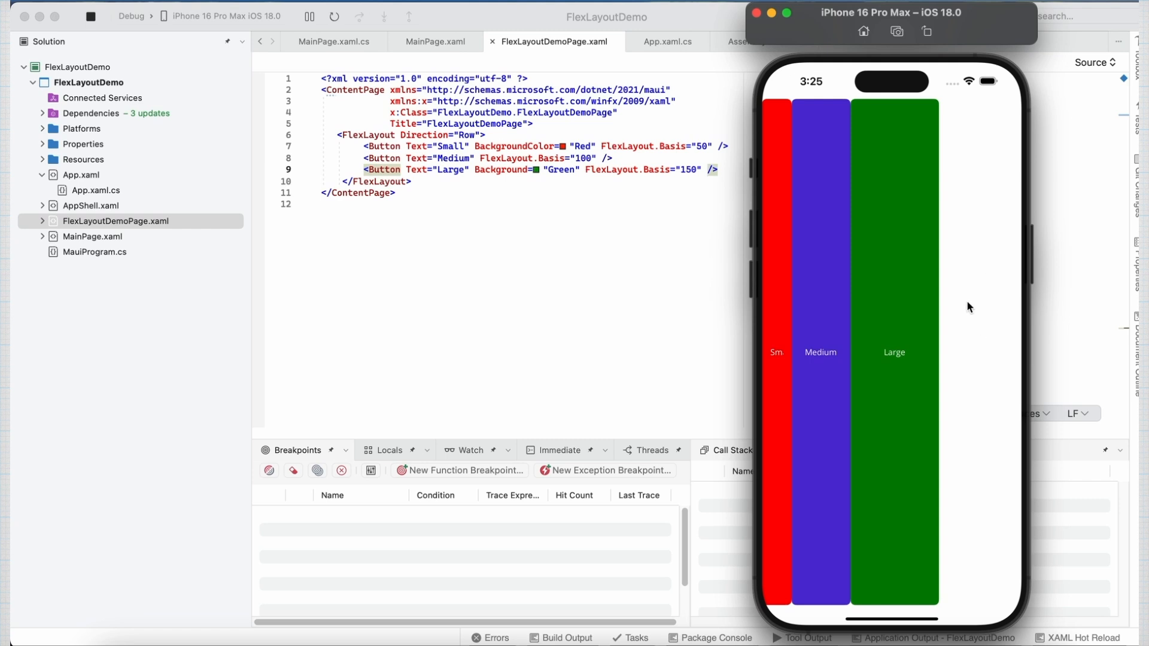
mouse_move(977, 324)
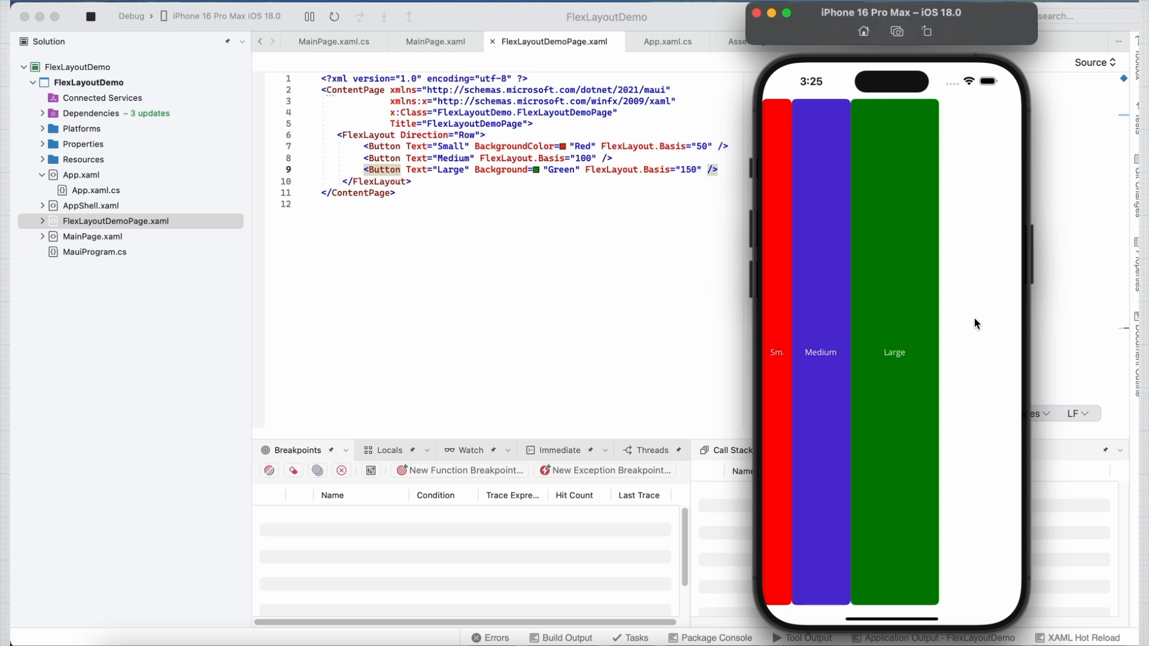
mouse_move(937, 331)
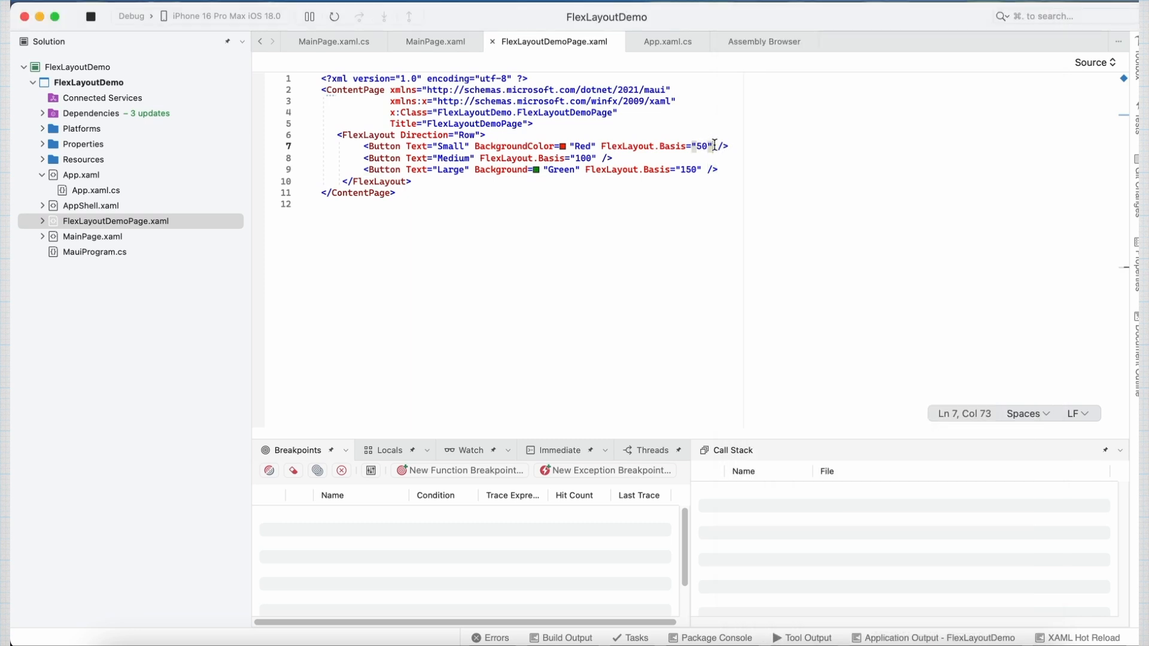
Step: Add FlexLayout.Grow 1, 2, 1 to Small, Medium and Large and inspect Grow's description
text(FlexLayout.Grow="1")
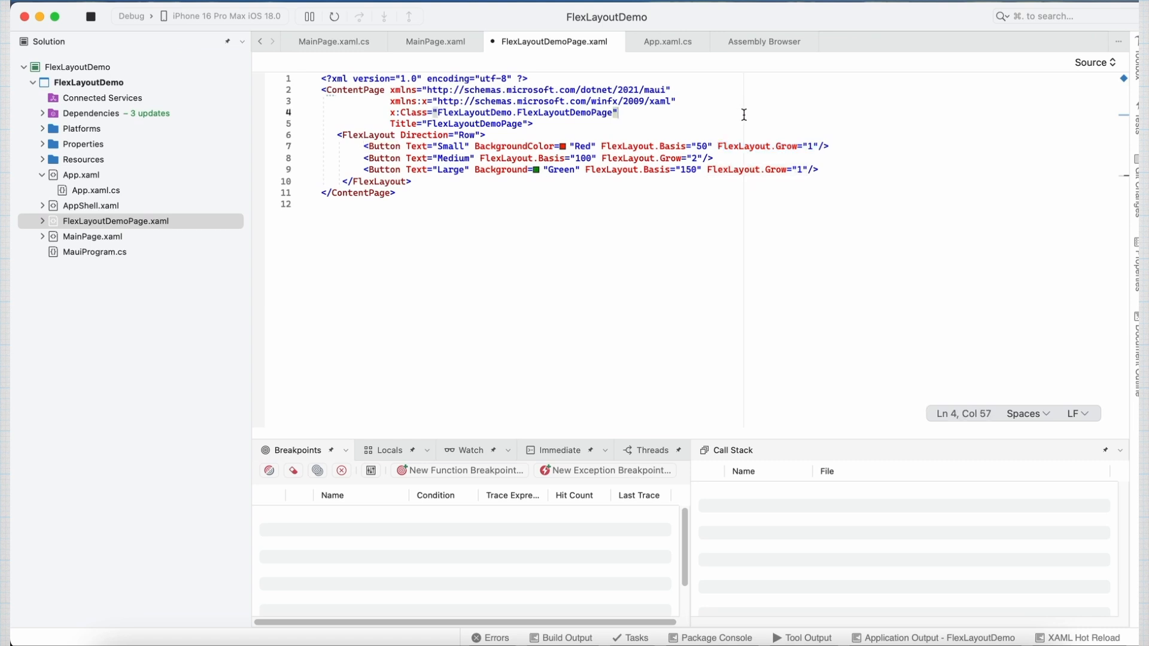
mouse_move(844, 179)
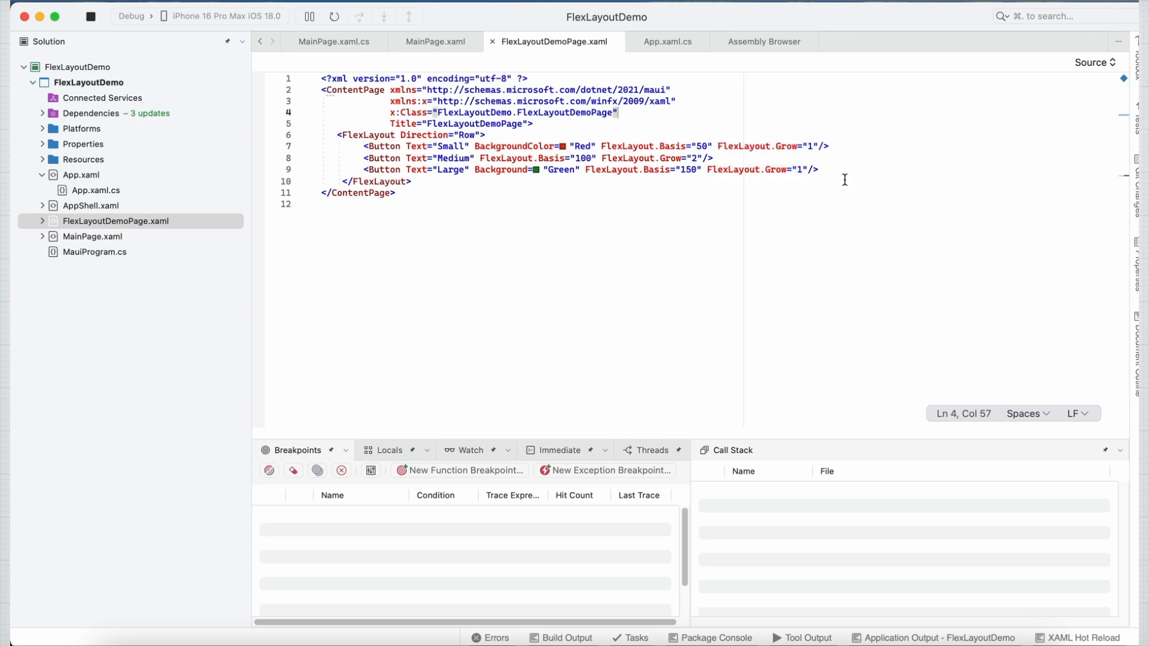
mouse_move(787, 146)
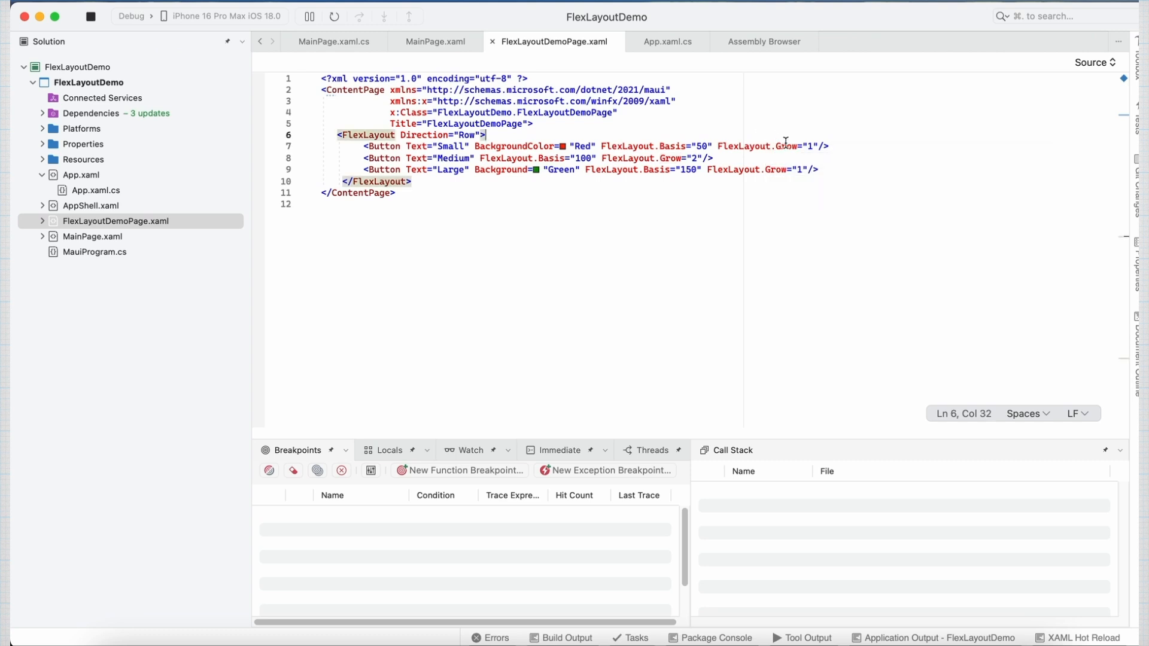
mouse_move(787, 145)
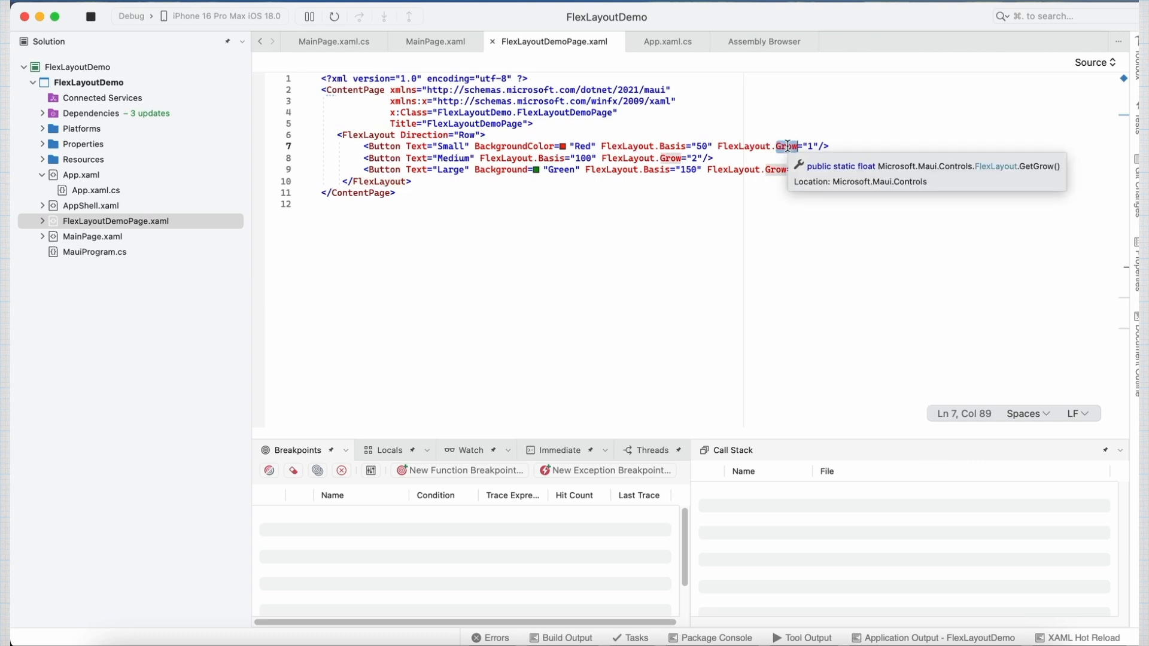
click(708, 158)
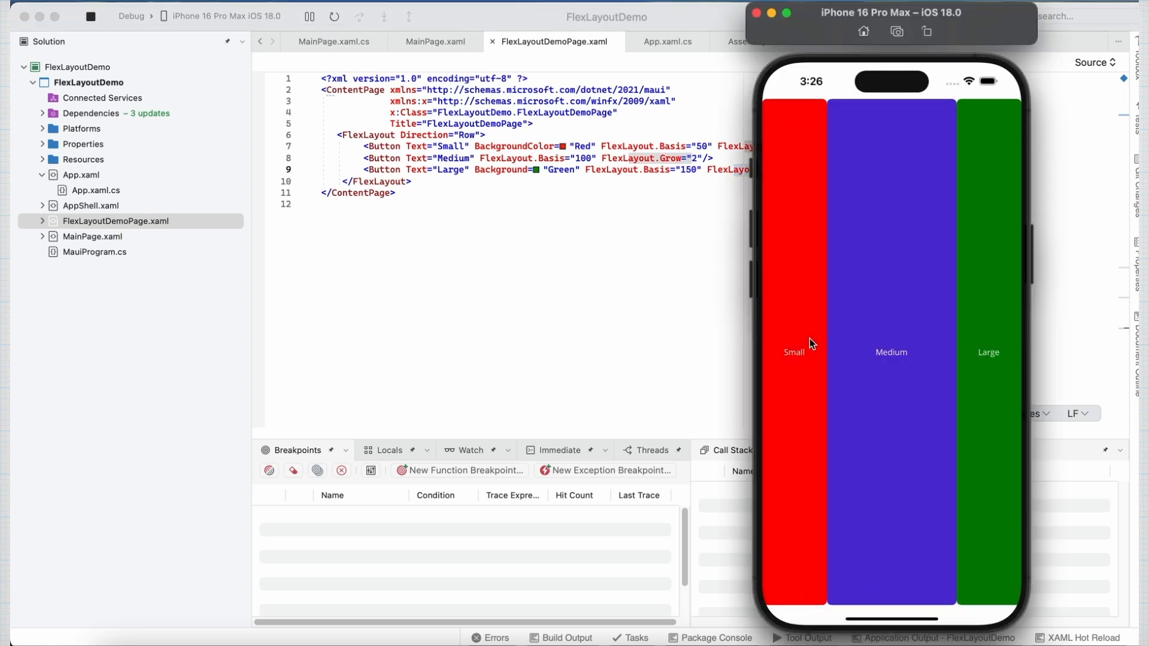
mouse_move(998, 311)
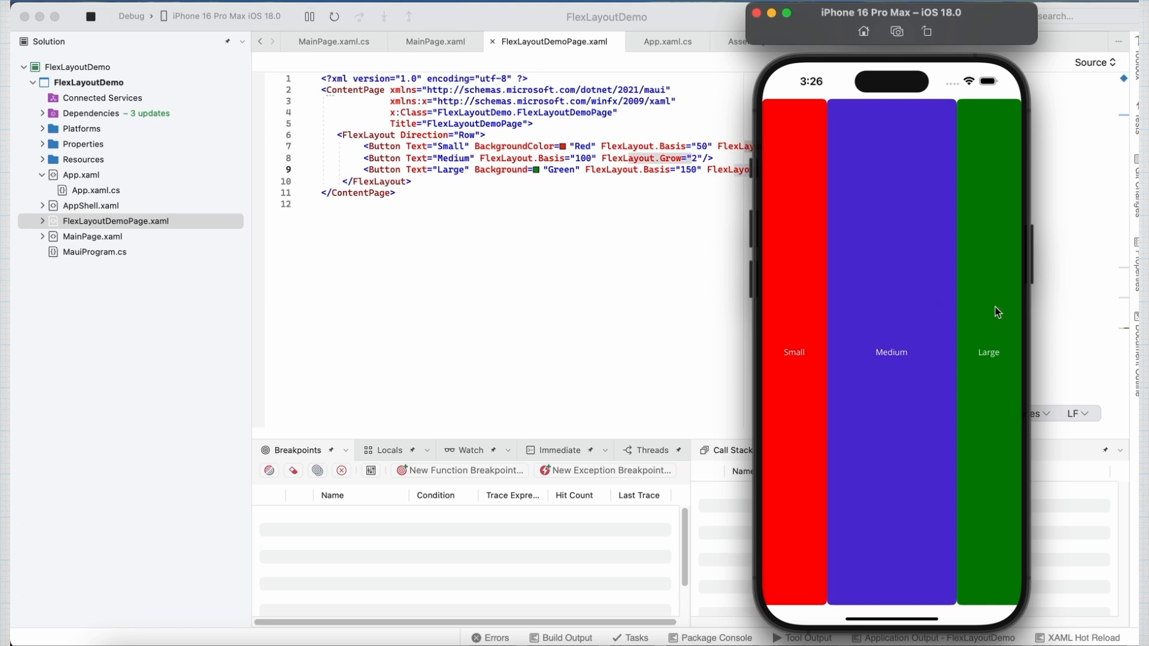
mouse_move(885, 338)
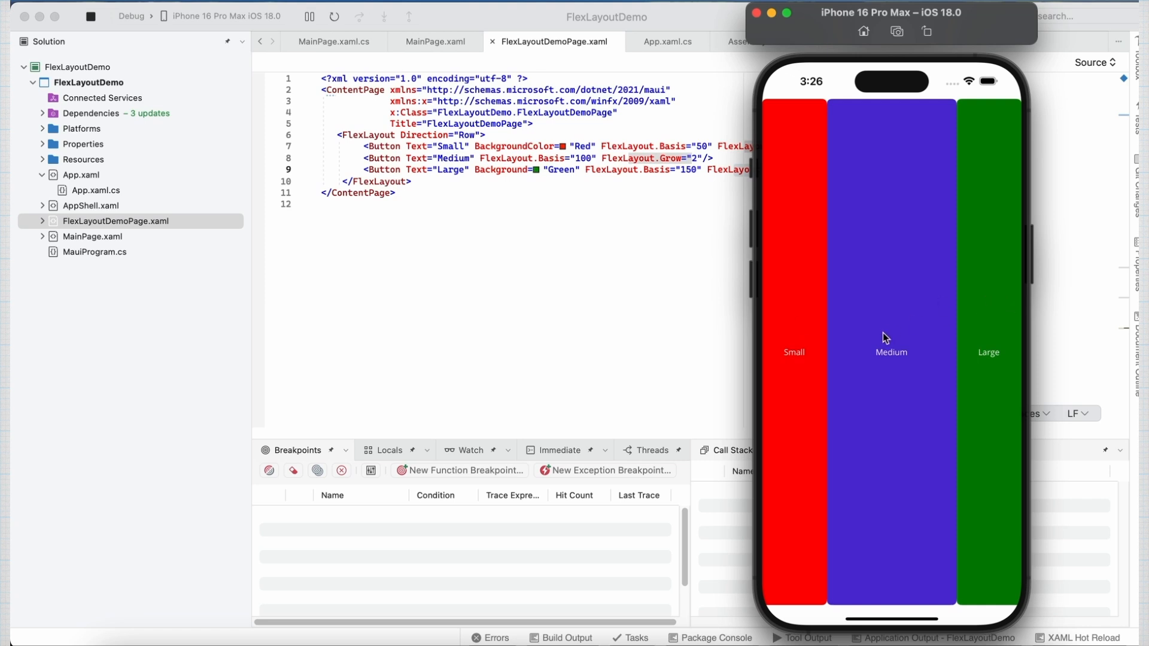
mouse_move(894, 362)
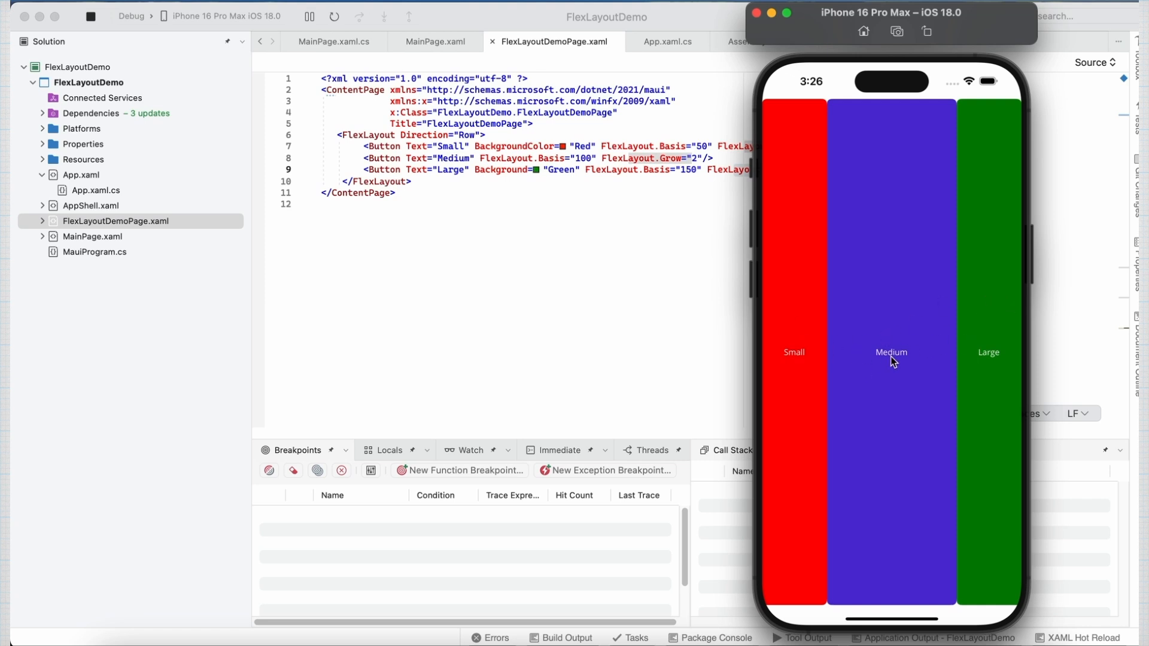
mouse_move(901, 337)
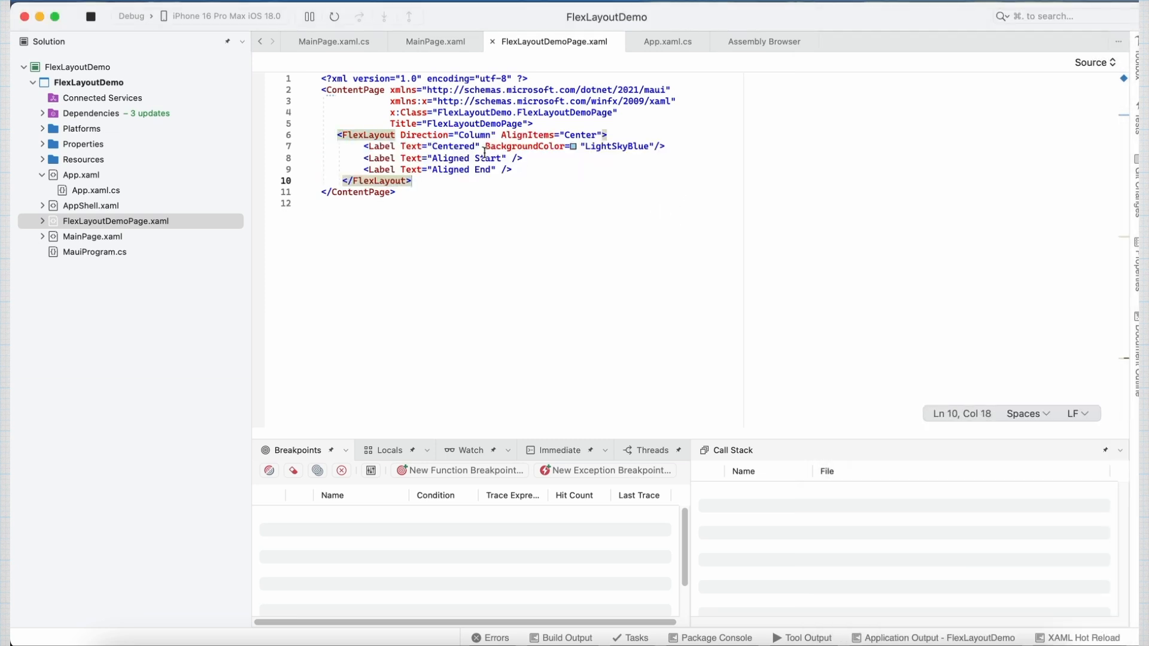
mouse_move(377, 158)
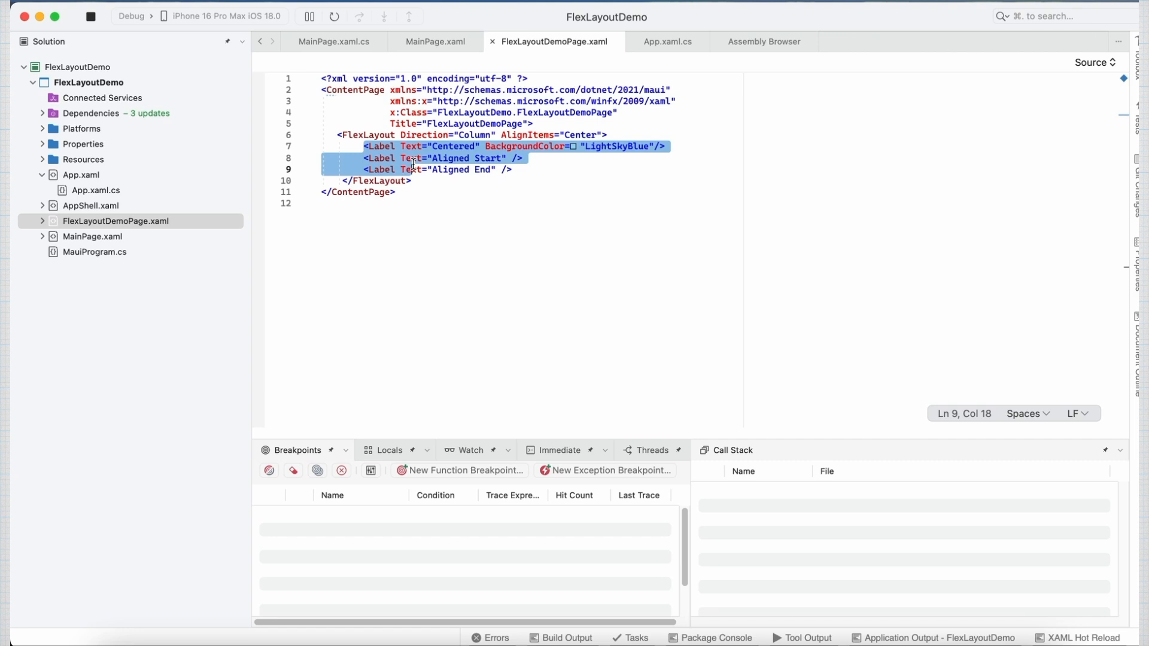
mouse_move(525, 146)
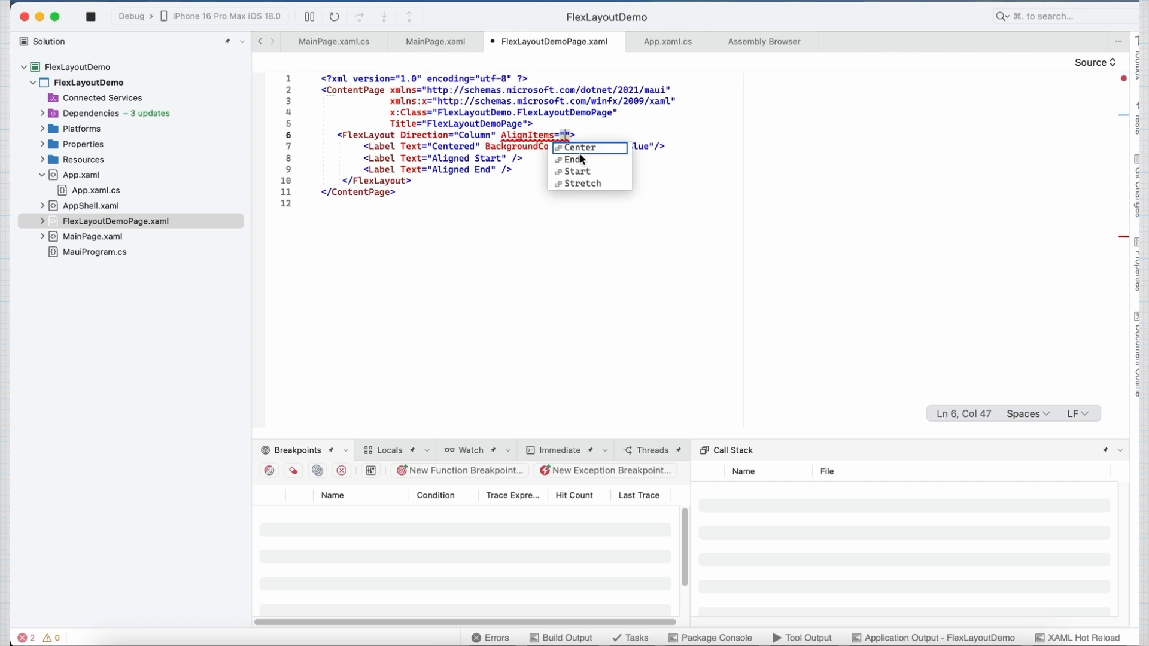
Step: Set AlignItems to Center and run the three-label column in the simulator
click(579, 148)
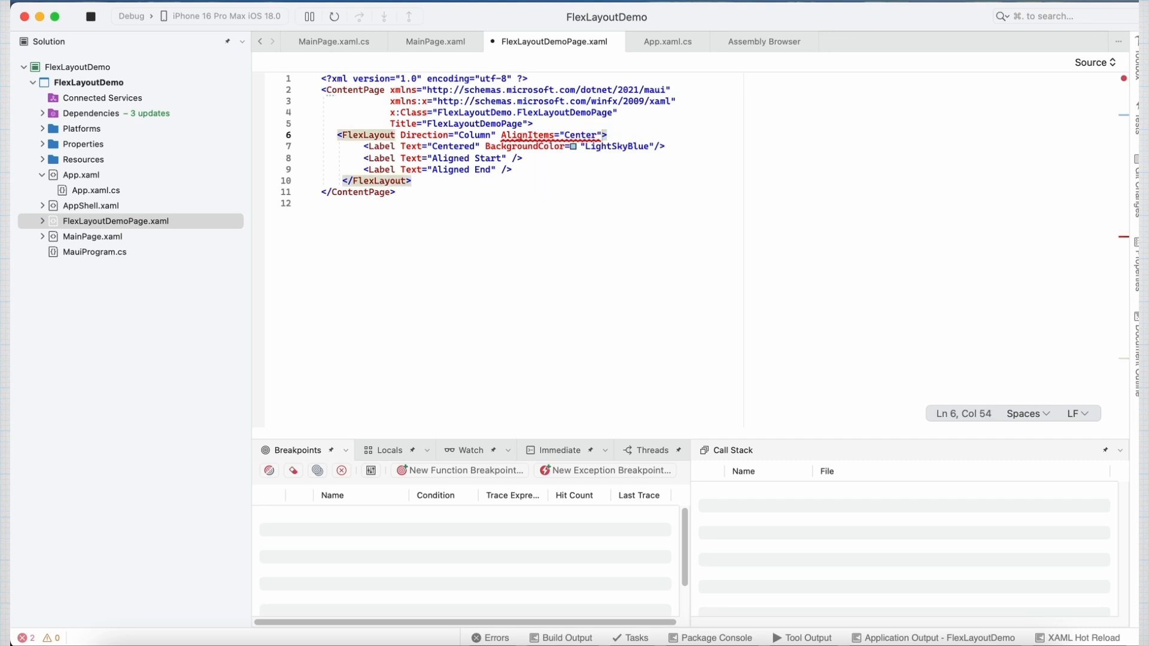
click(412, 180)
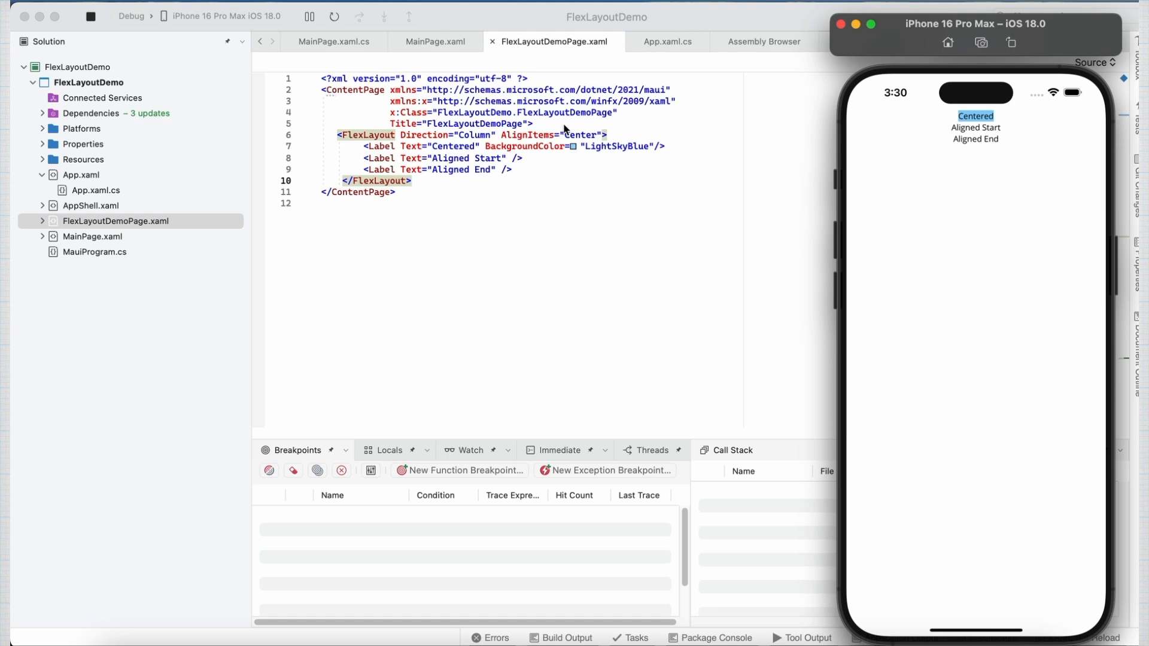
mouse_move(543, 139)
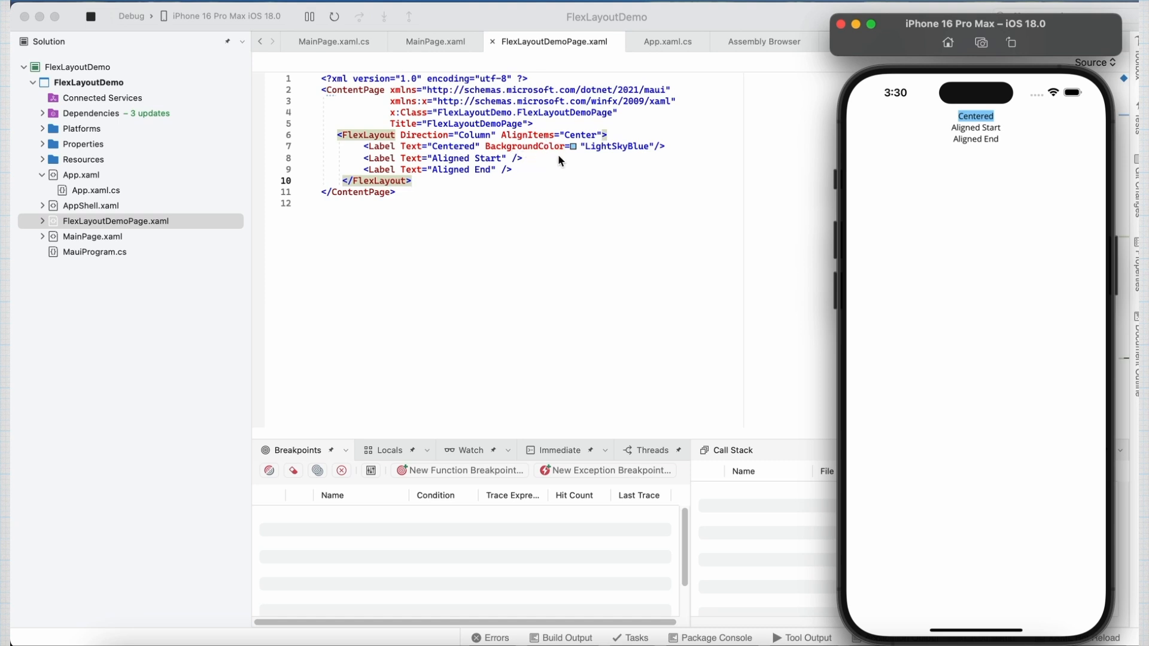
mouse_move(516, 161)
text(FlexLayout.AlignSelf="End")
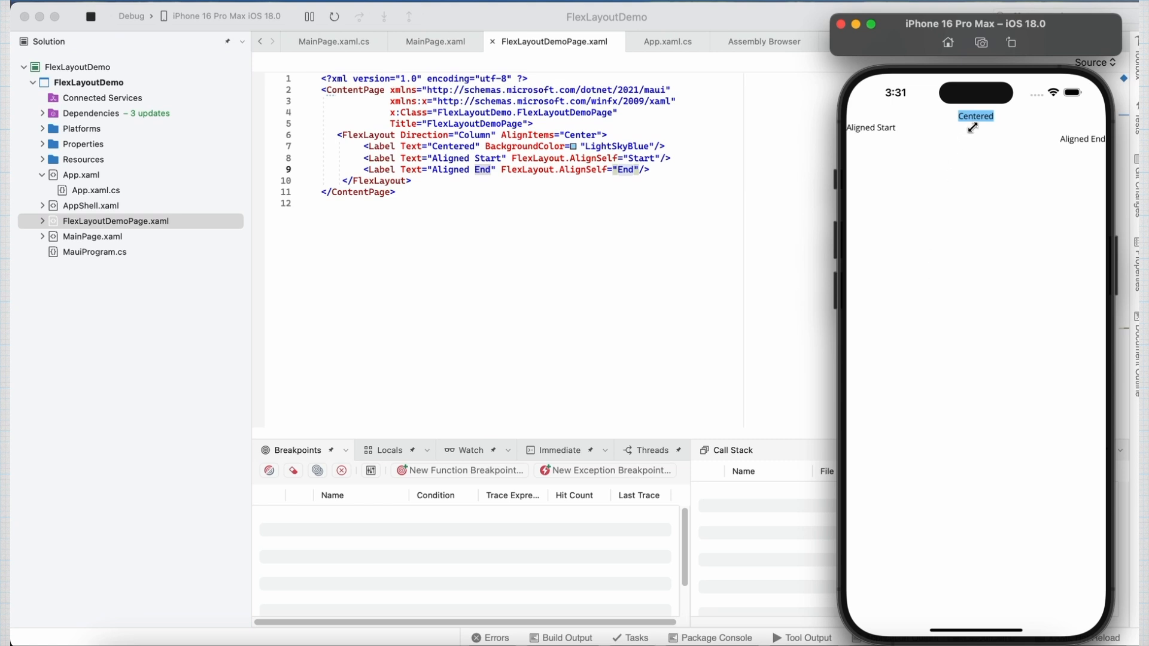
mouse_move(983, 118)
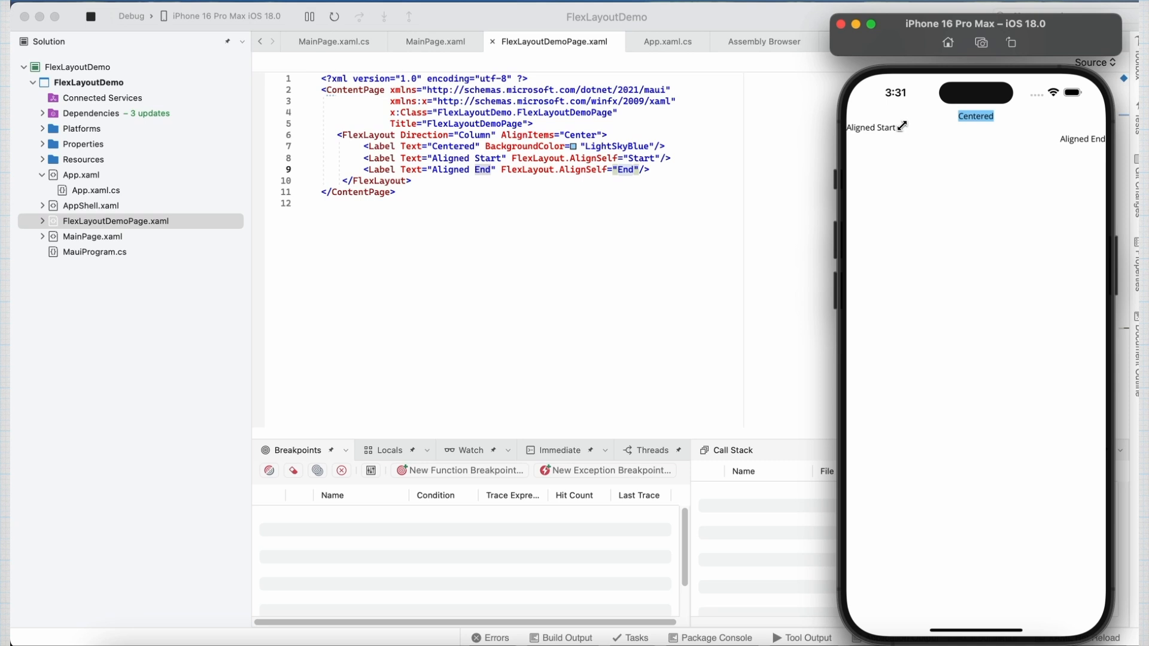
mouse_move(894, 127)
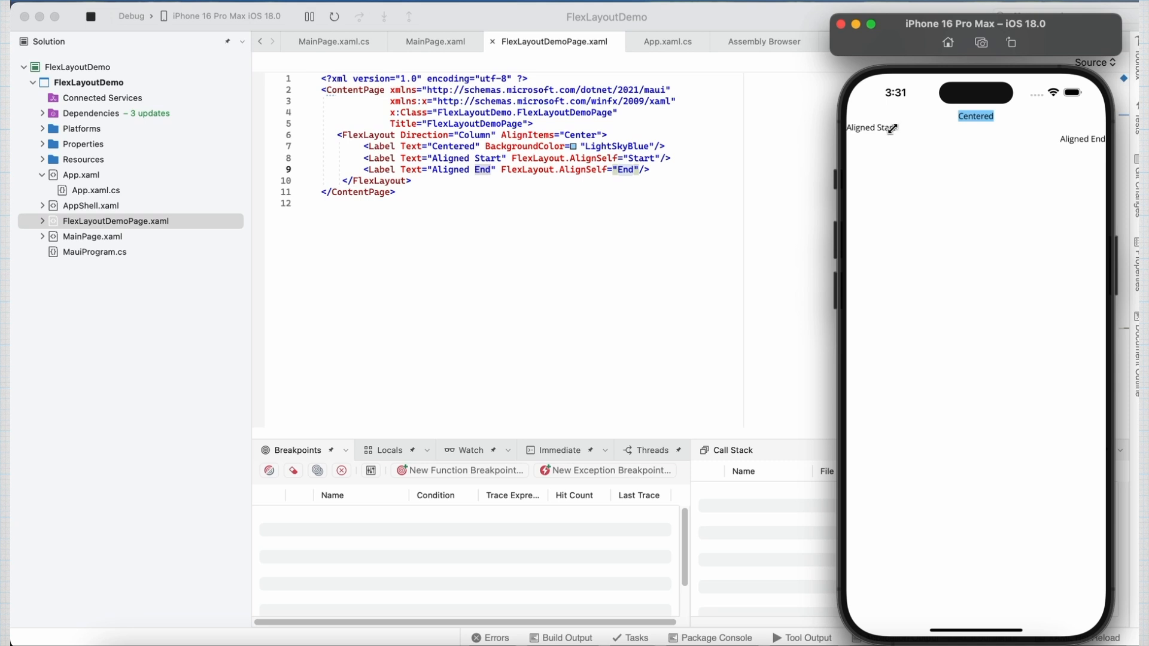
mouse_move(1084, 139)
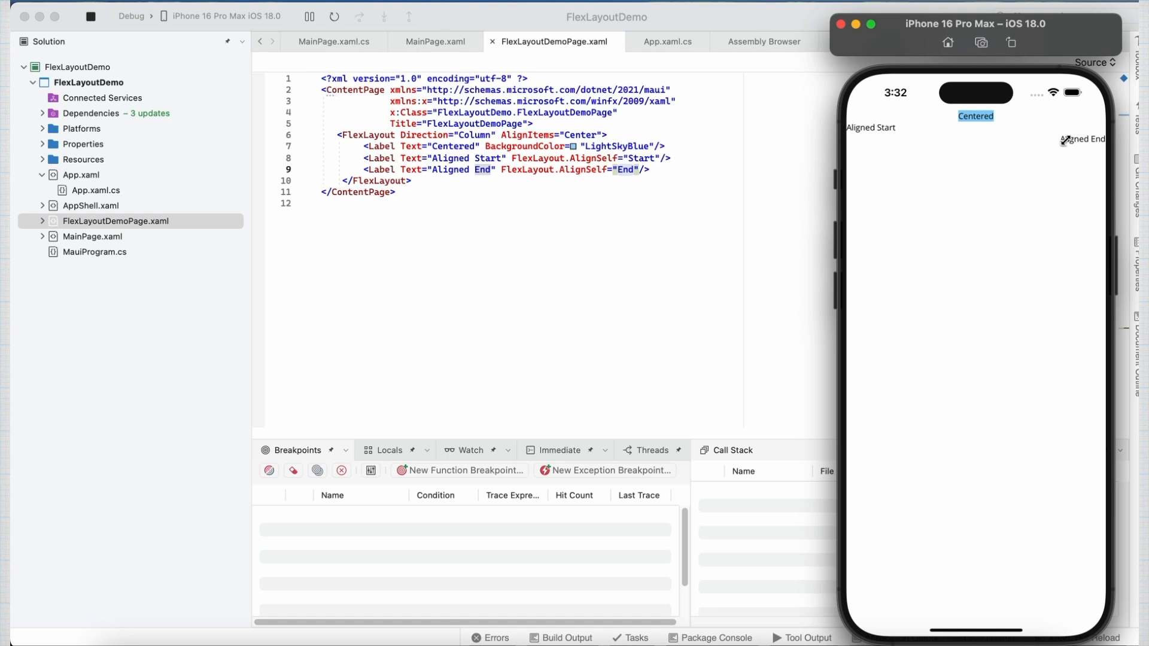
mouse_move(682, 135)
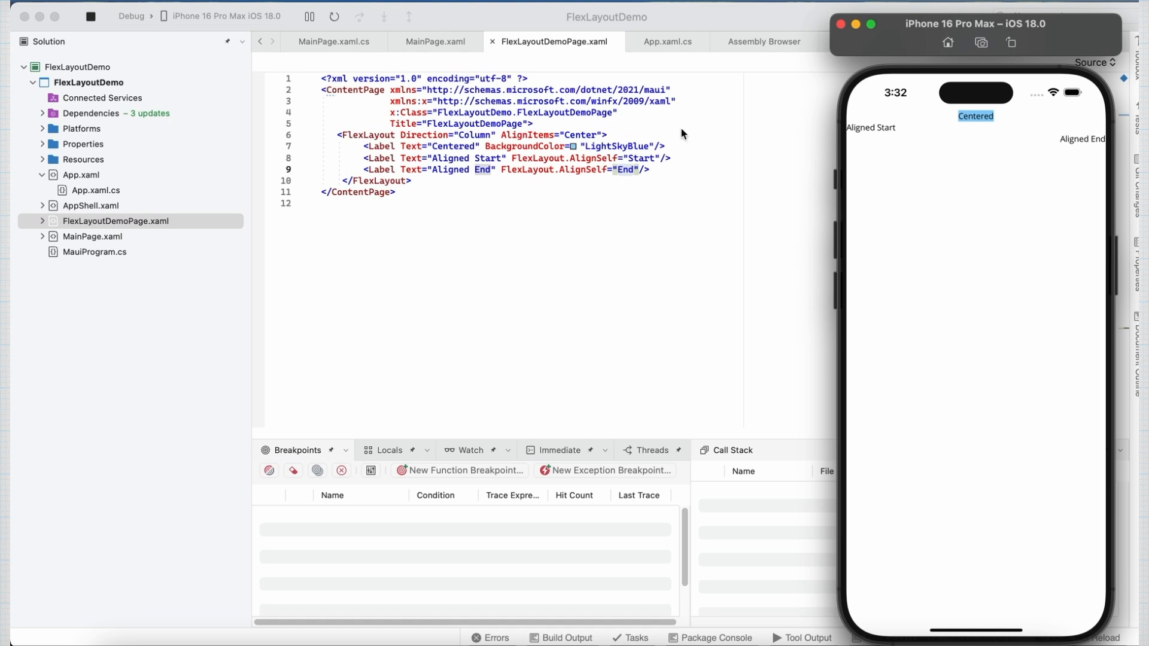
mouse_move(598, 163)
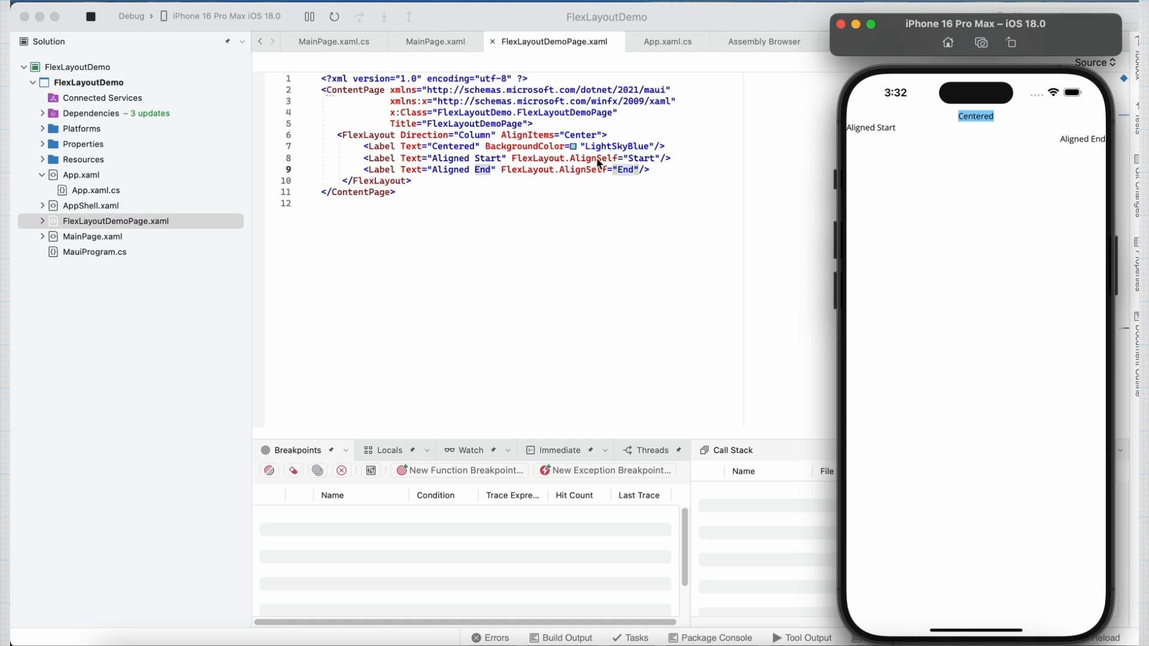